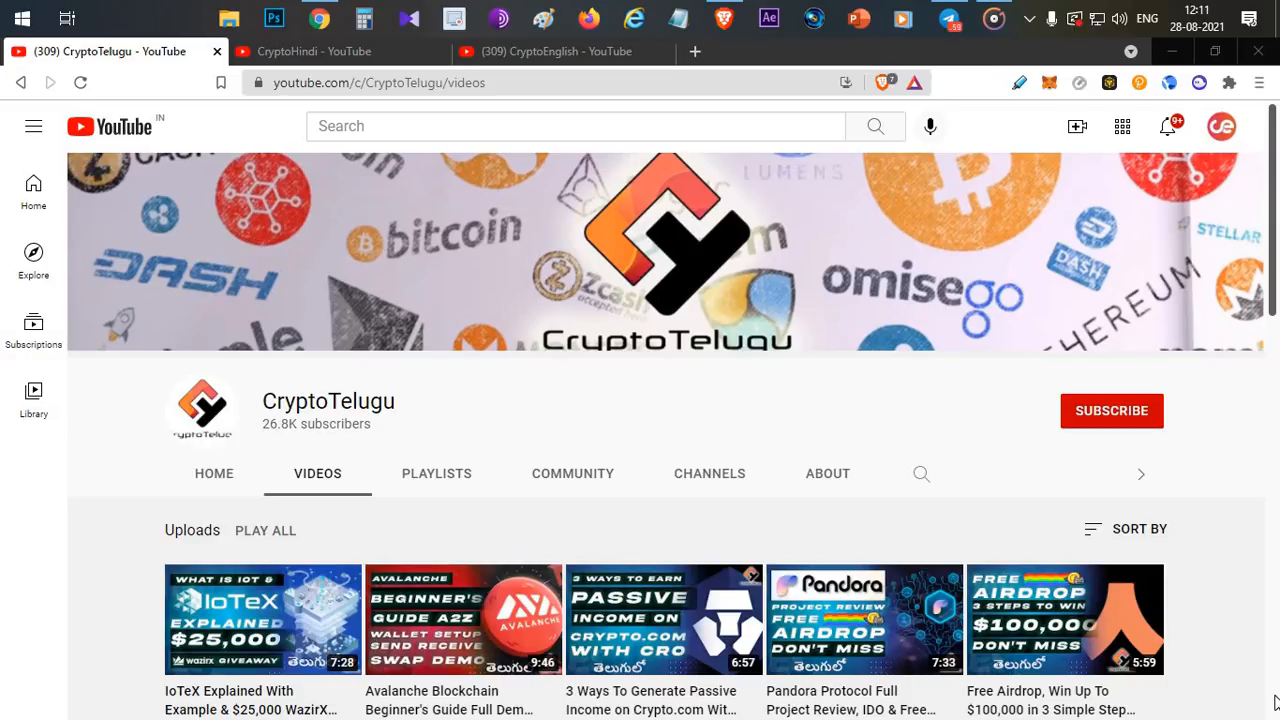
{"action": "mouse_move", "coordinate": [1174, 648]}
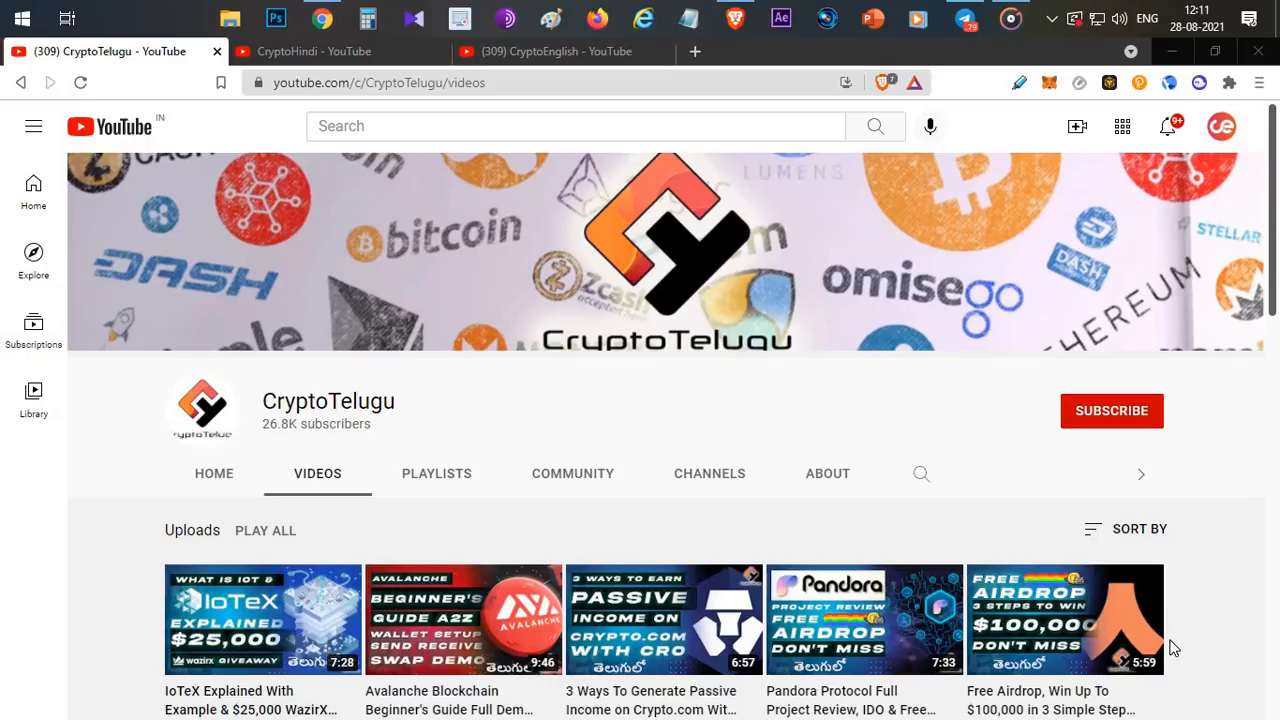
{"action": "mouse_move", "coordinate": [1084, 433]}
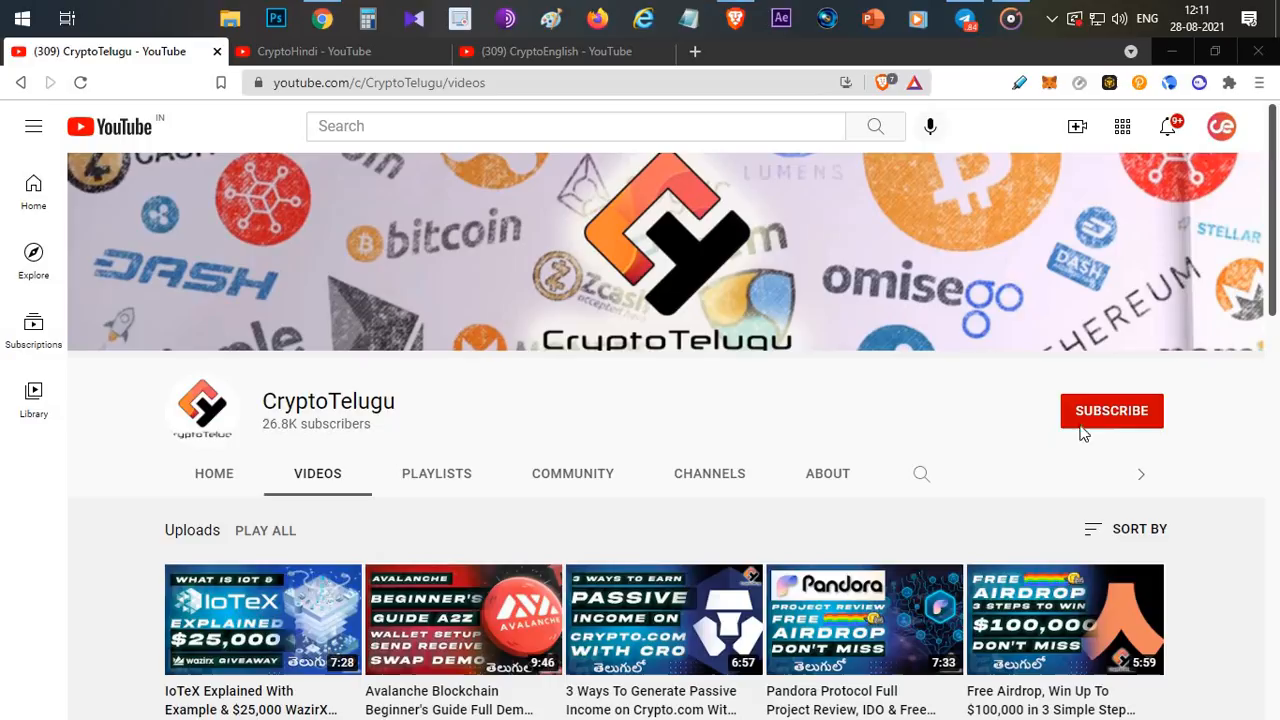
{"action": "mouse_move", "coordinate": [727, 413]}
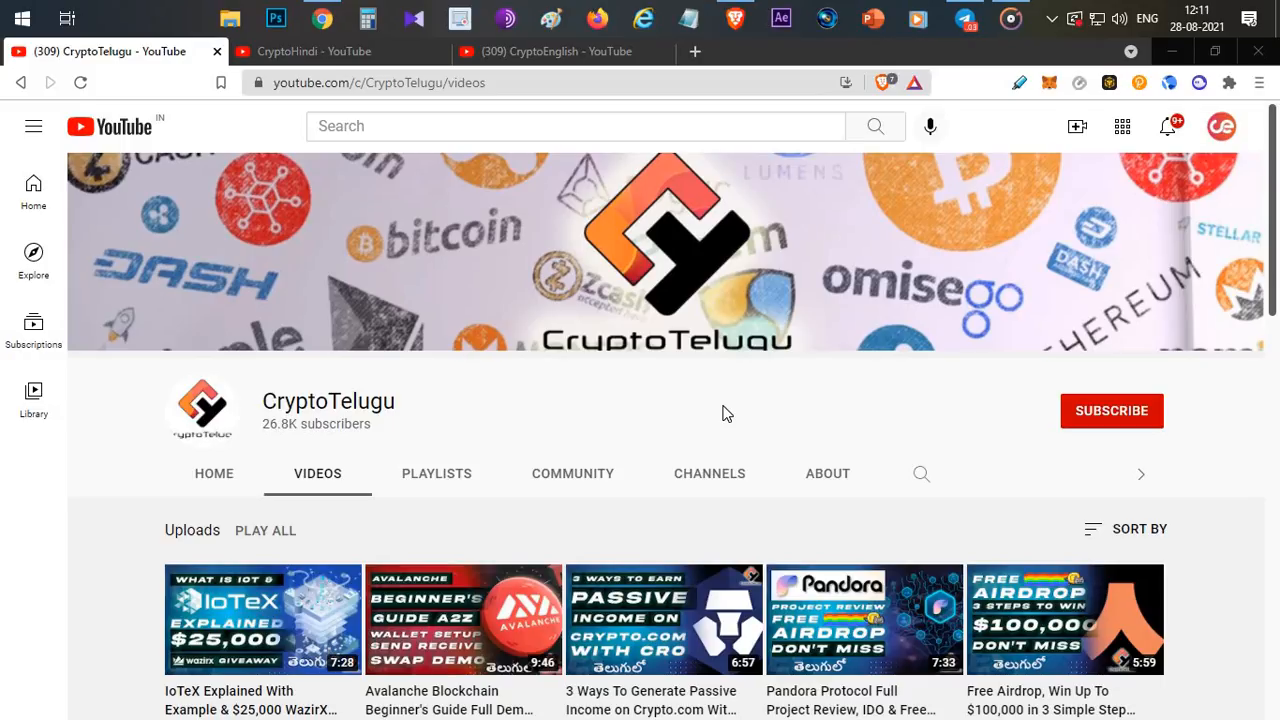
Step: Scroll kabyarena.com past the play-to-earn banner to the What is Kaby? facts
{"action": "scroll", "scroll_direction": "down", "scroll_amount": 3}
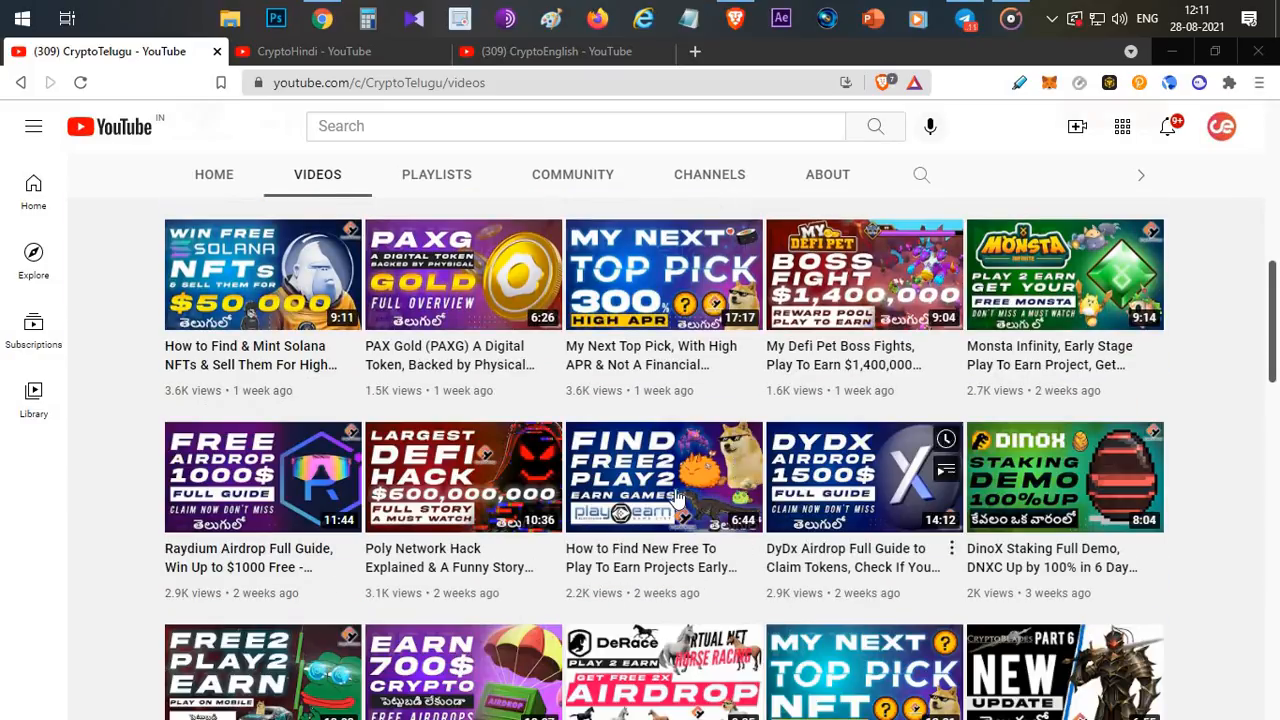
{"action": "scroll", "scroll_direction": "up", "scroll_amount": 3}
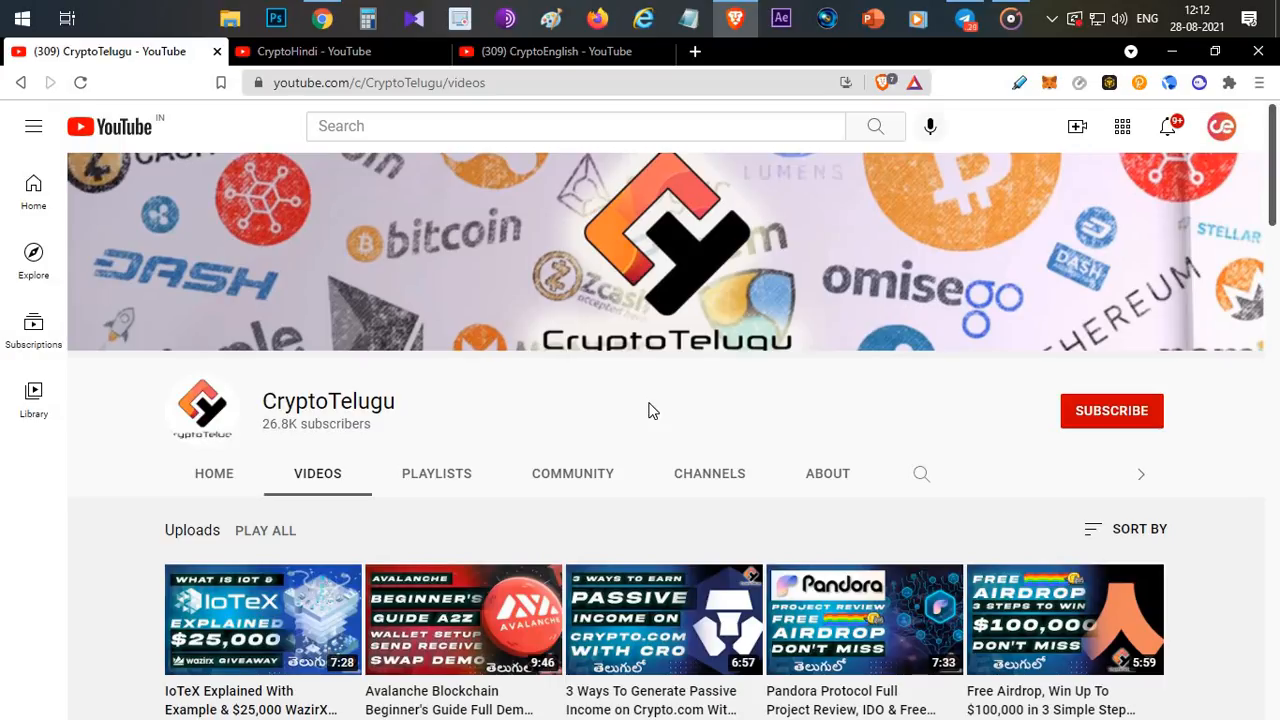
{"action": "mouse_move", "coordinate": [700, 145]}
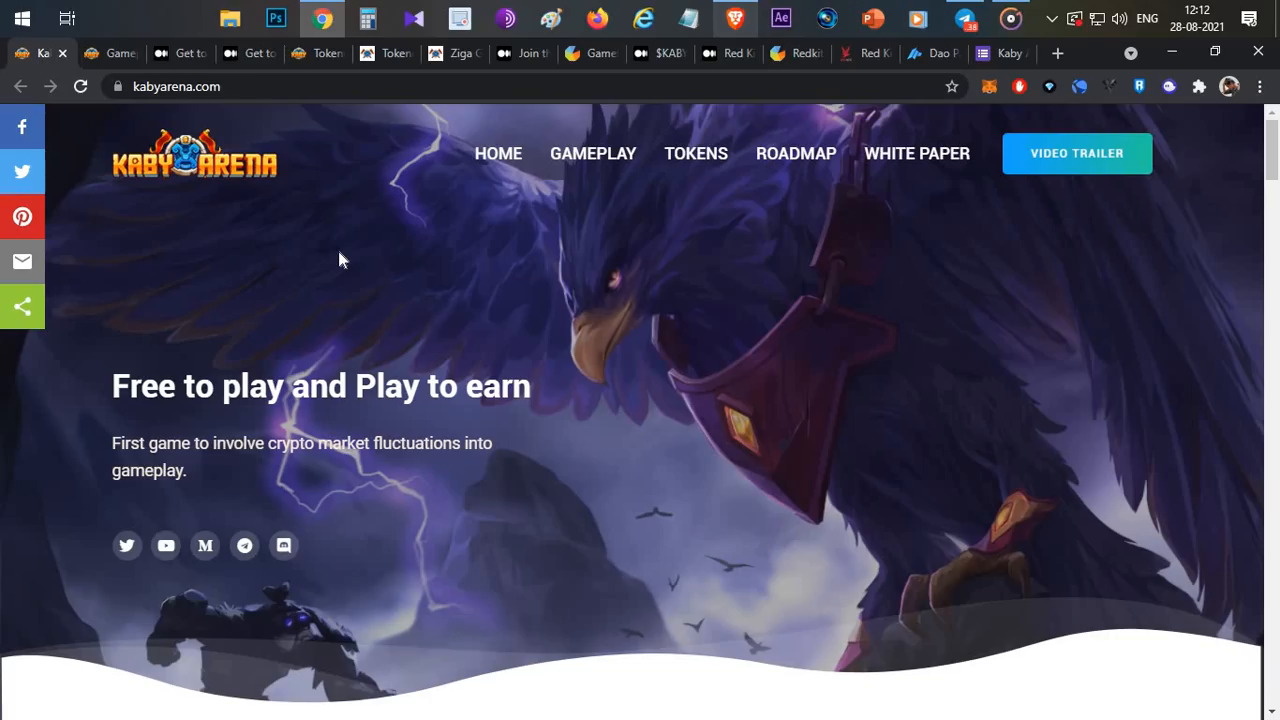
{"action": "mouse_move", "coordinate": [632, 406]}
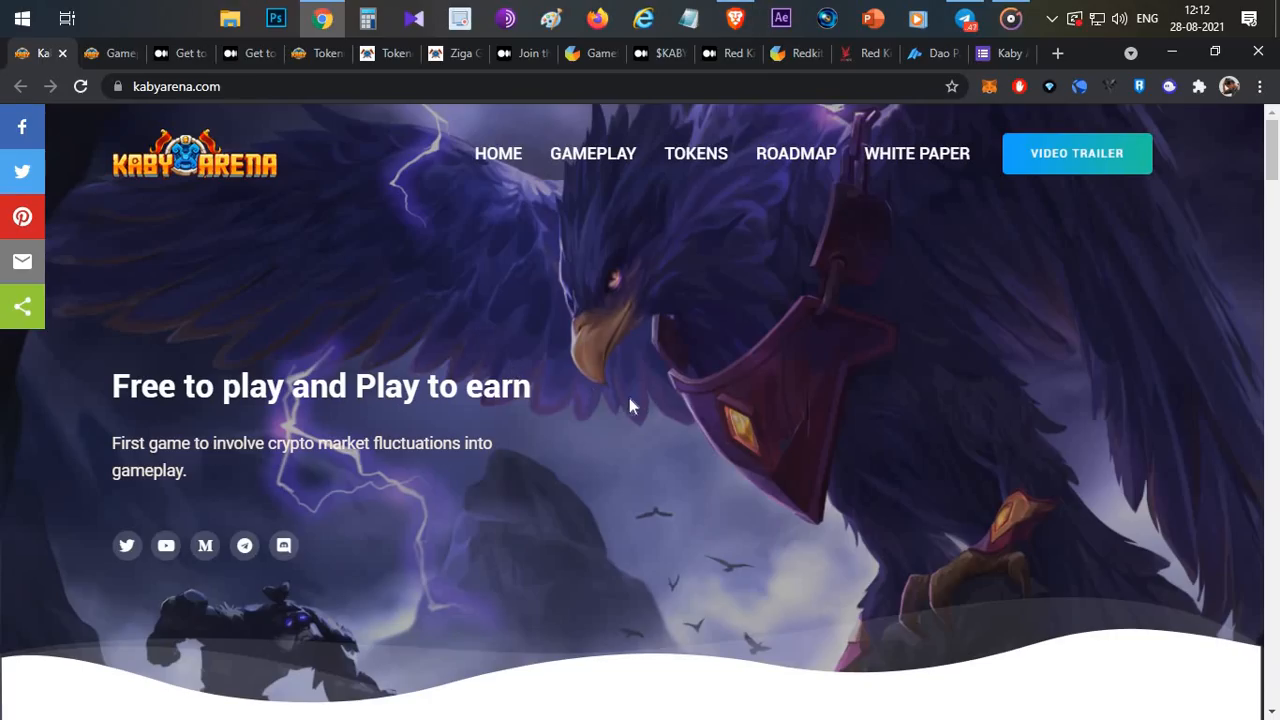
{"action": "mouse_move", "coordinate": [626, 413]}
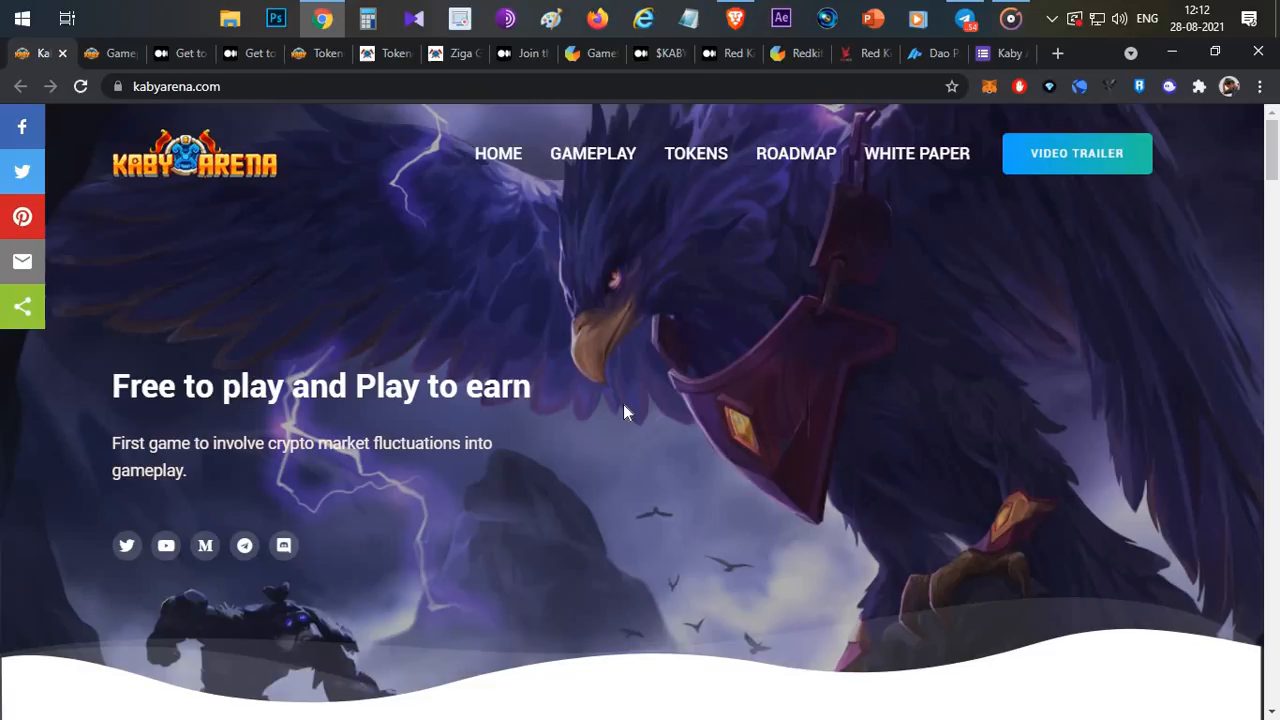
{"action": "mouse_move", "coordinate": [464, 365]}
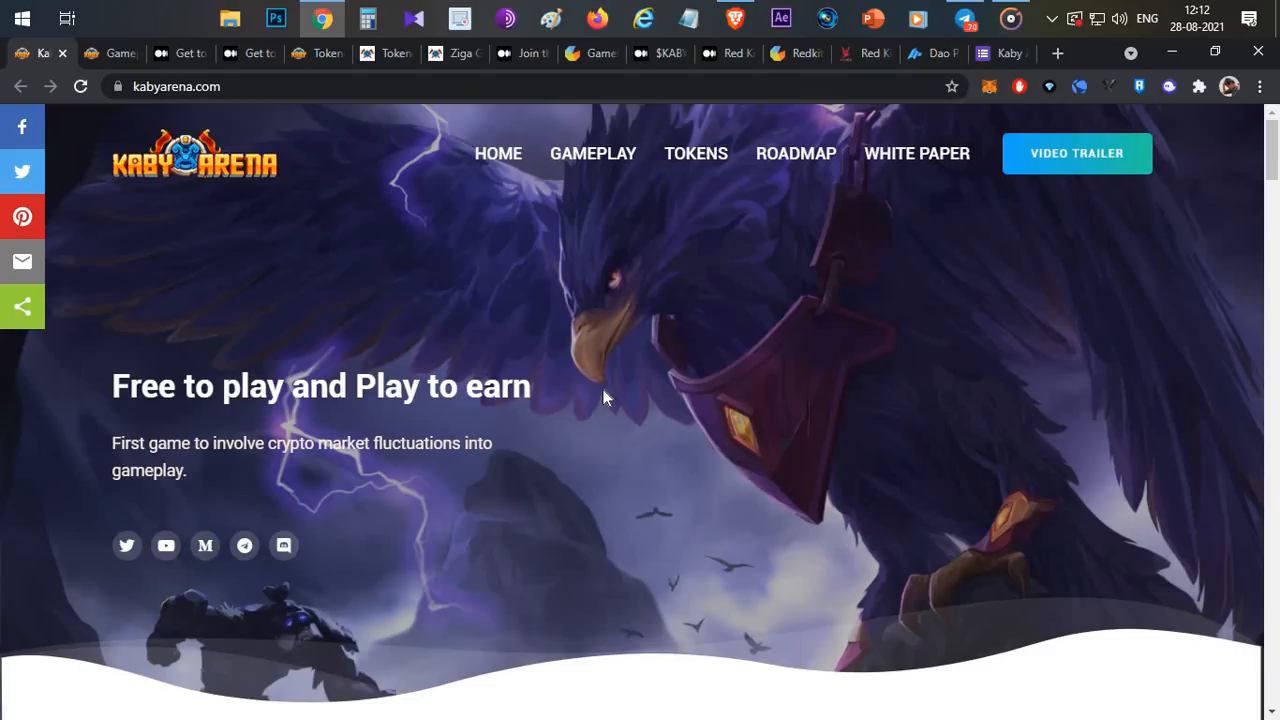
{"action": "mouse_move", "coordinate": [634, 400]}
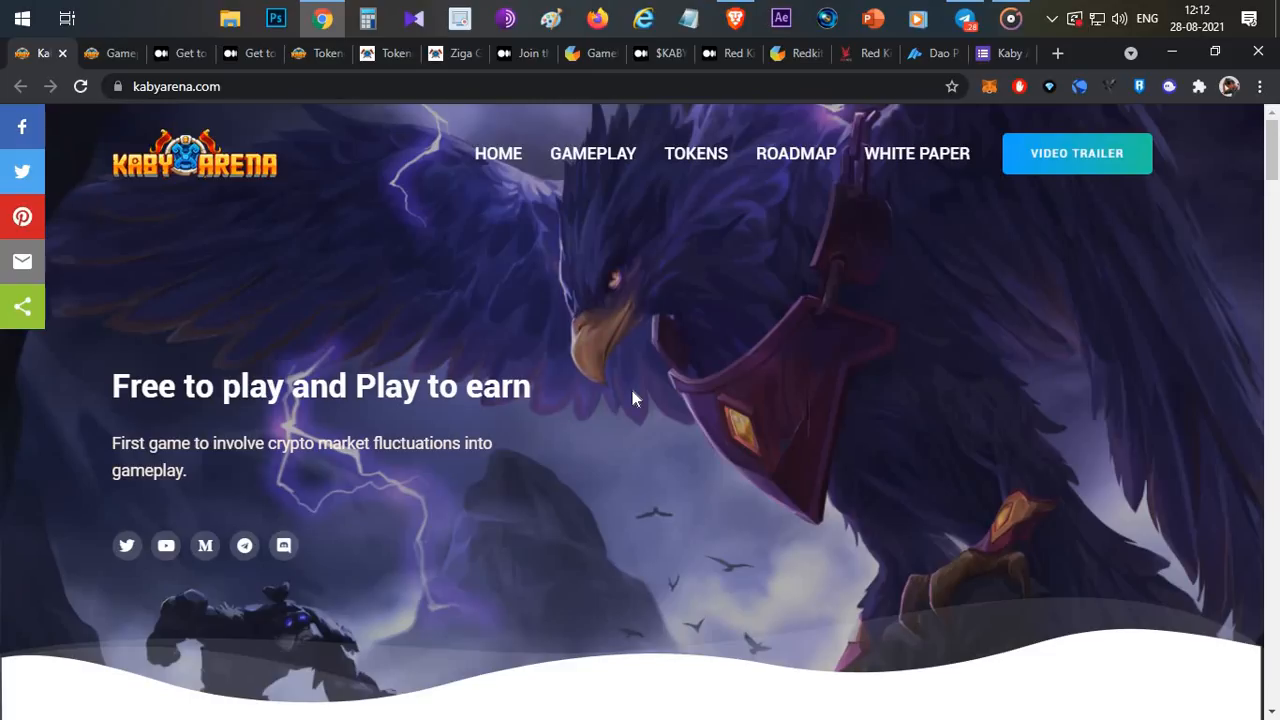
{"action": "scroll", "scroll_direction": "down", "scroll_amount": 3}
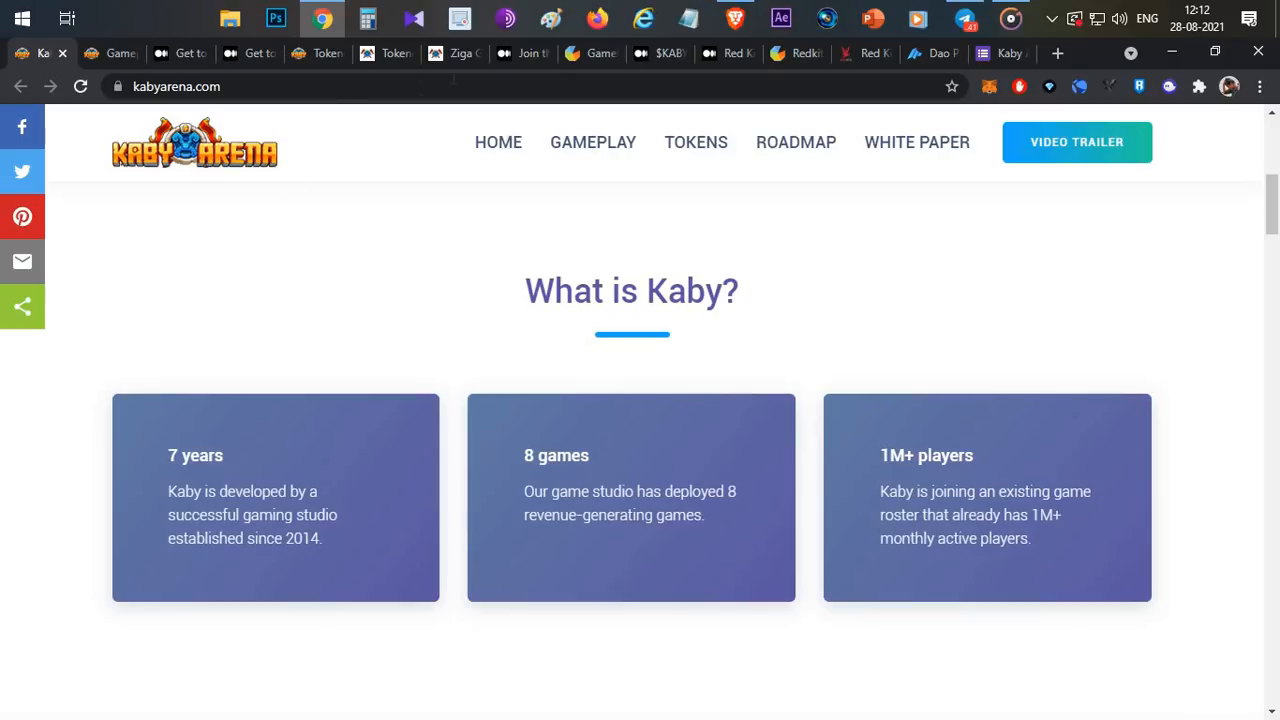
Step: Read the whitepaper's Ziga Game Studio page, highlighting lines about its games and users
{"action": "left_click", "coordinate": [458, 53]}
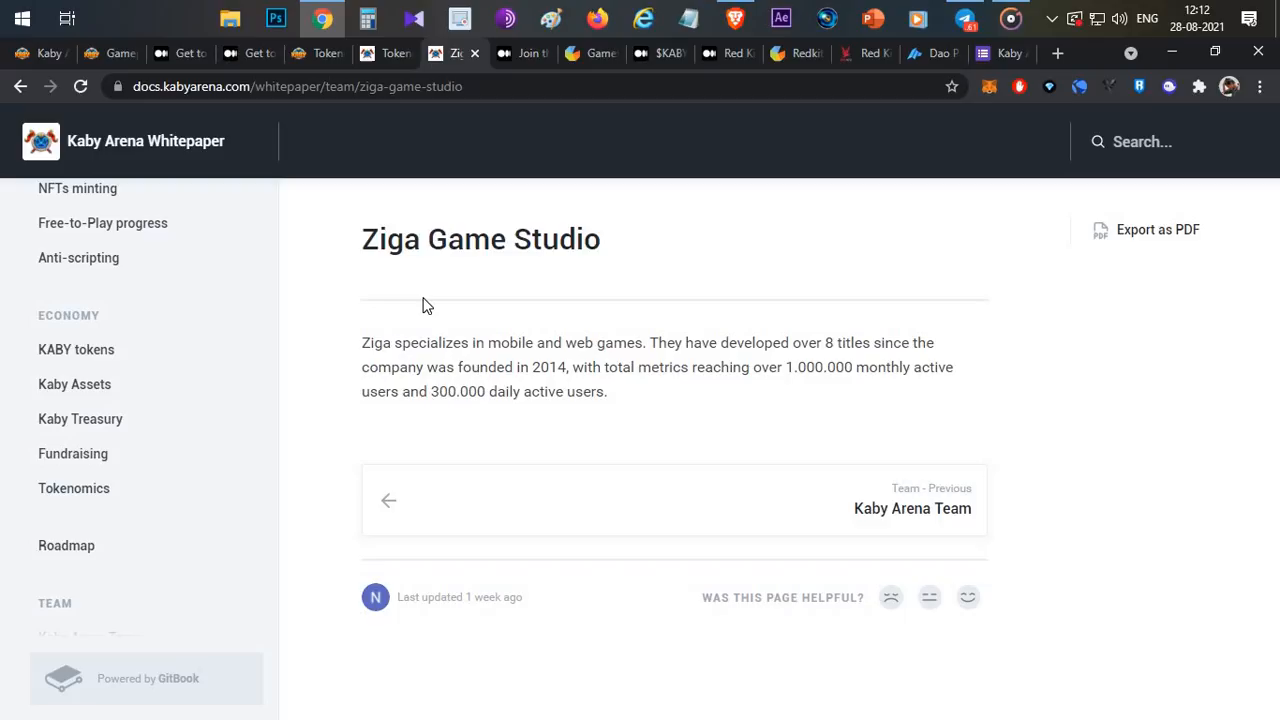
{"action": "mouse_move", "coordinate": [665, 362]}
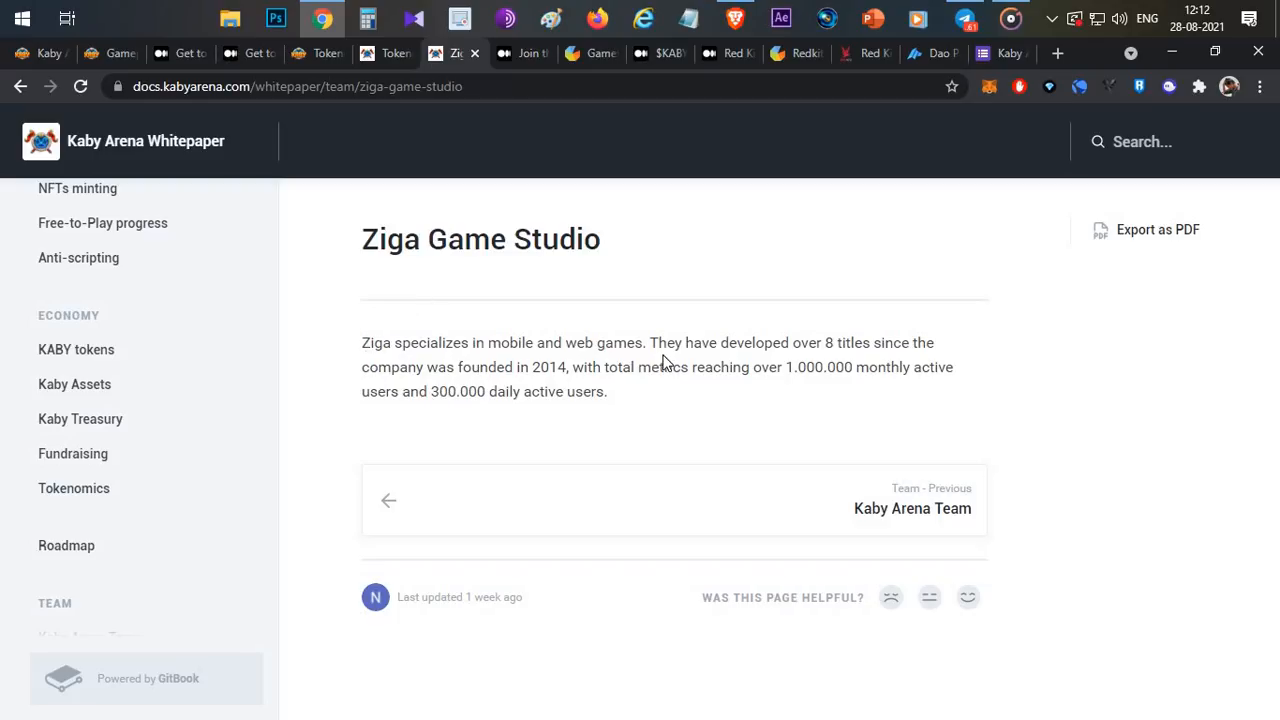
{"action": "double_click", "coordinate": [828, 342]}
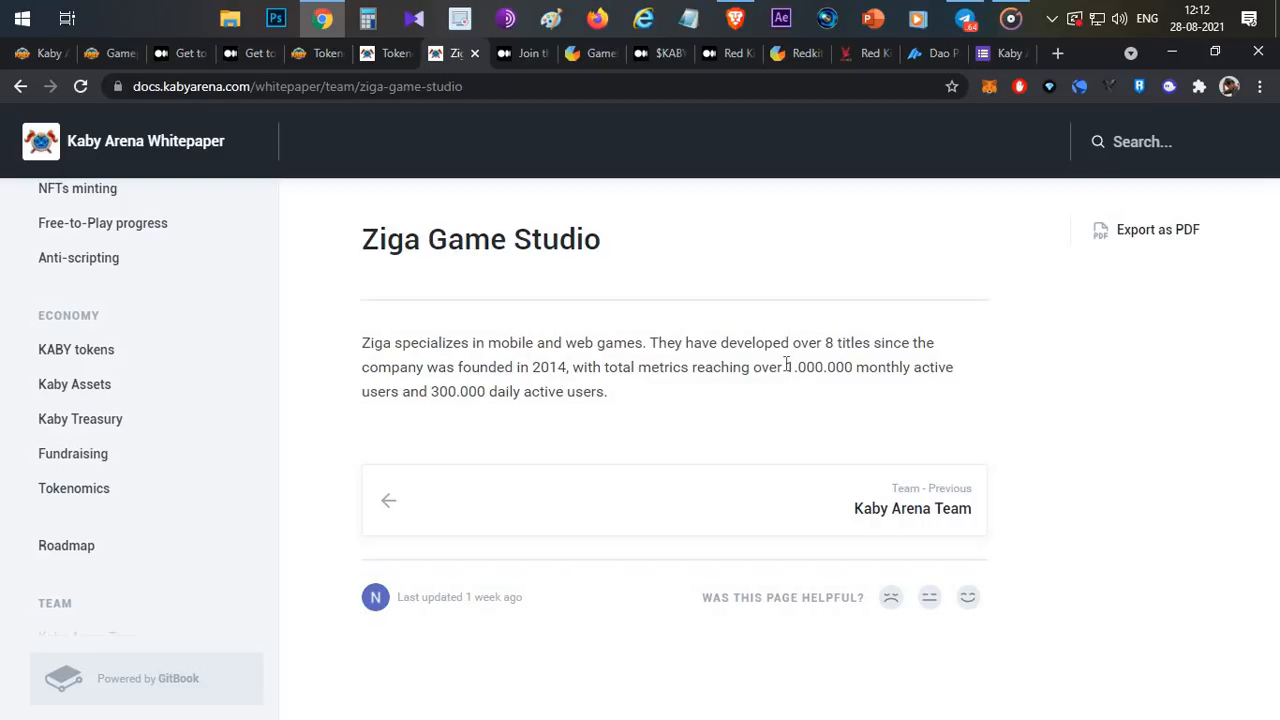
{"action": "mouse_move", "coordinate": [456, 398]}
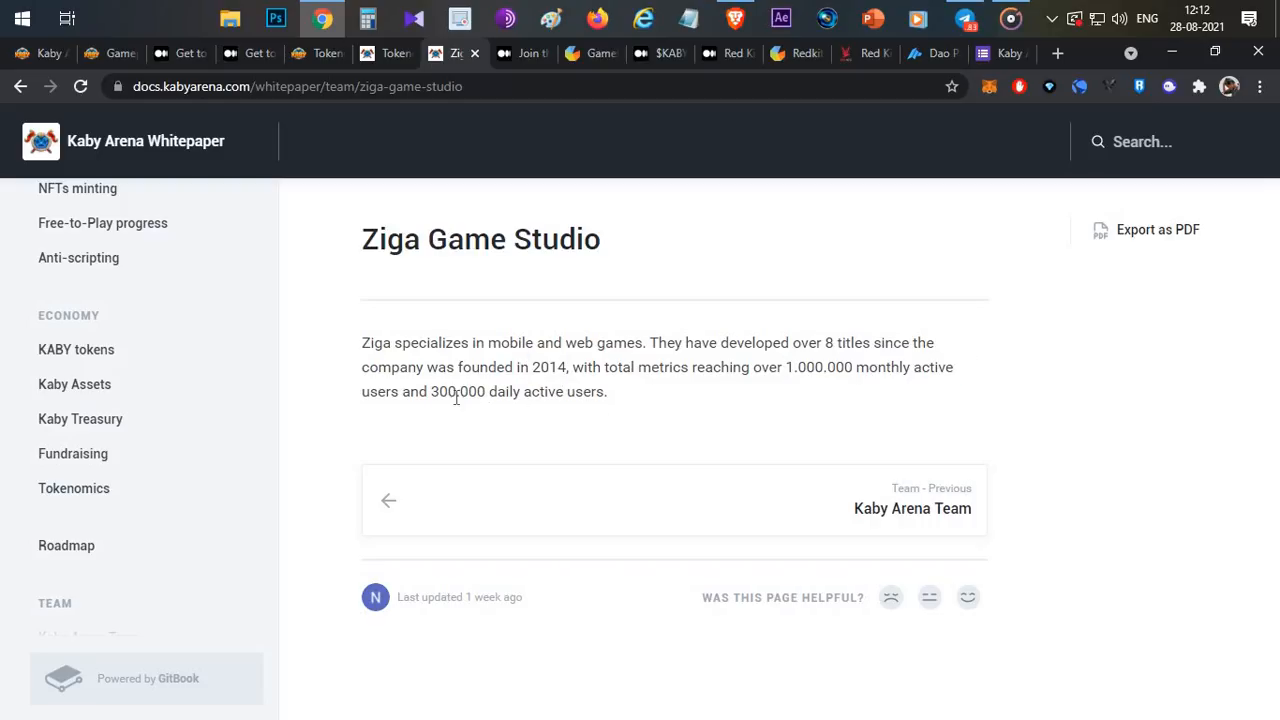
{"action": "left_click_drag", "start_coordinate": [432, 391], "coordinate": [607, 391]}
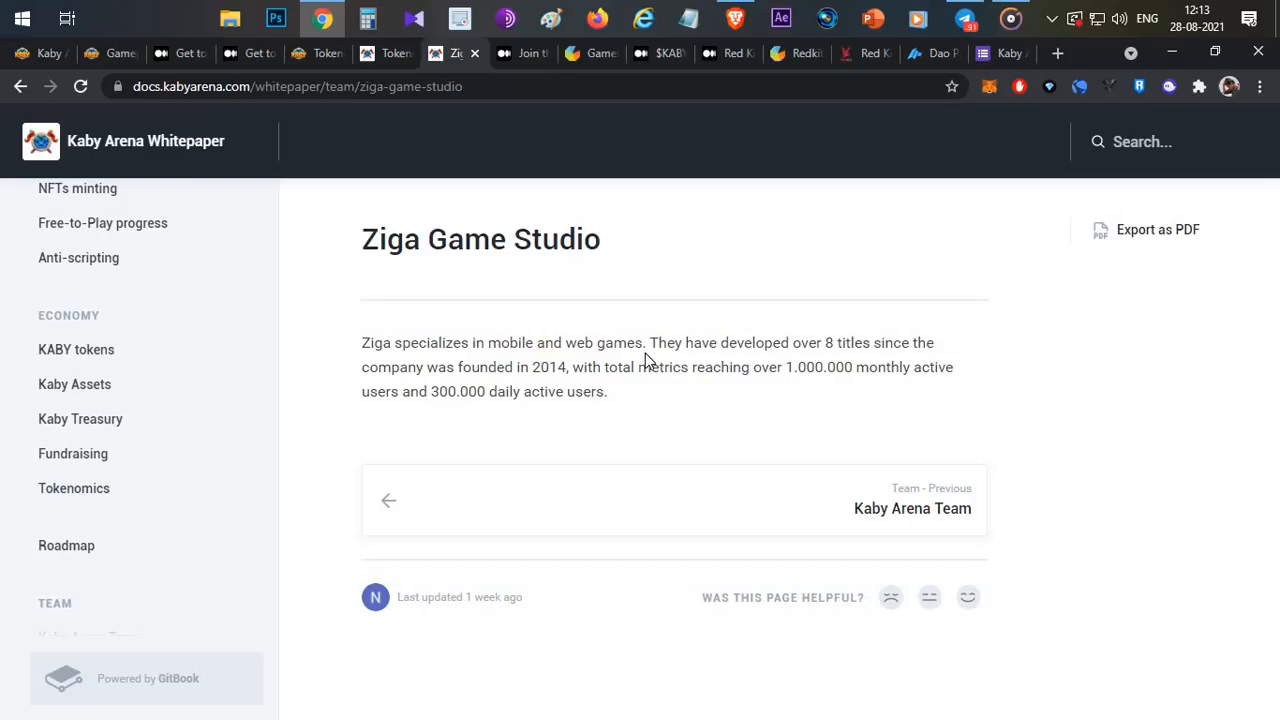
{"action": "mouse_move", "coordinate": [580, 365]}
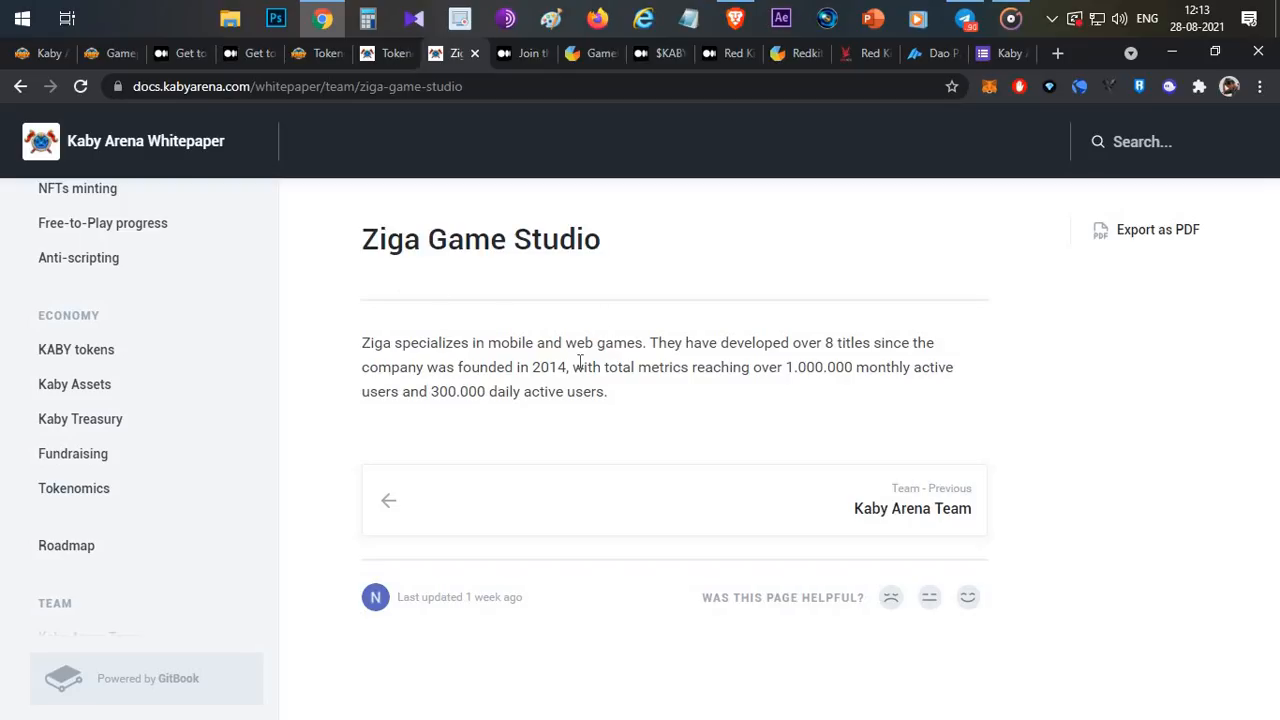
{"action": "mouse_move", "coordinate": [576, 311]}
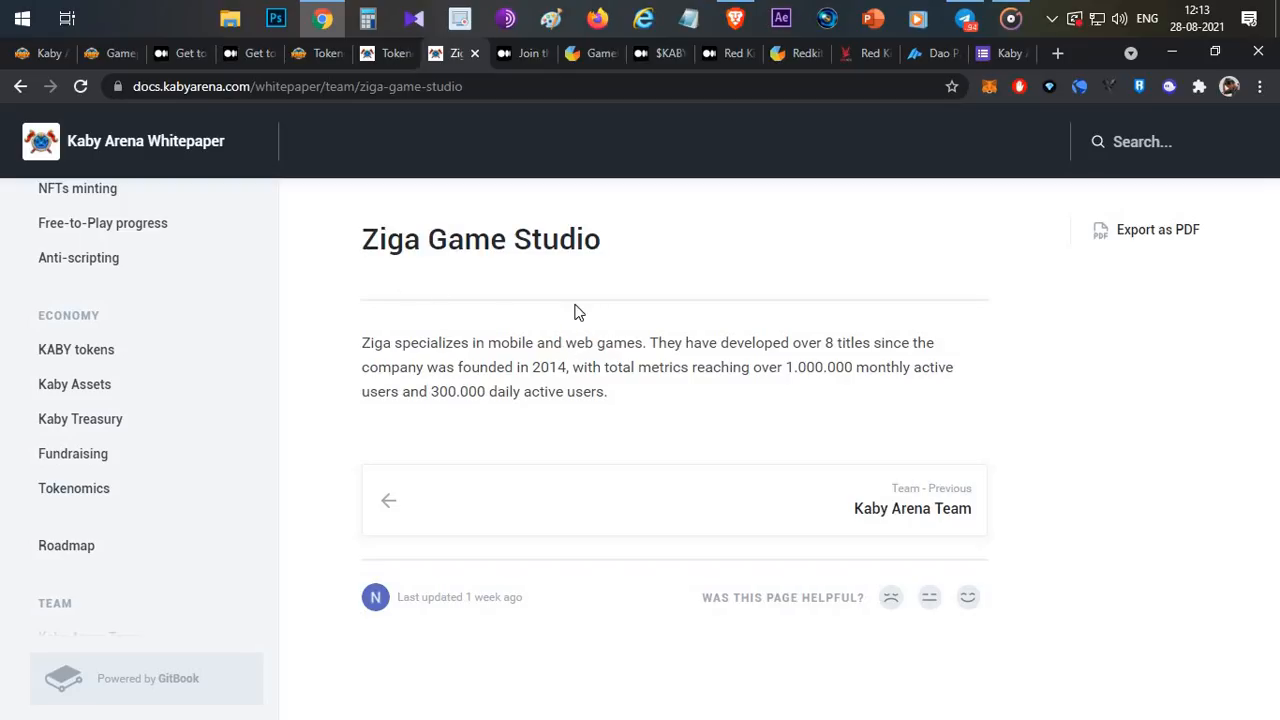
{"action": "left_click_drag", "start_coordinate": [518, 367], "coordinate": [567, 367]}
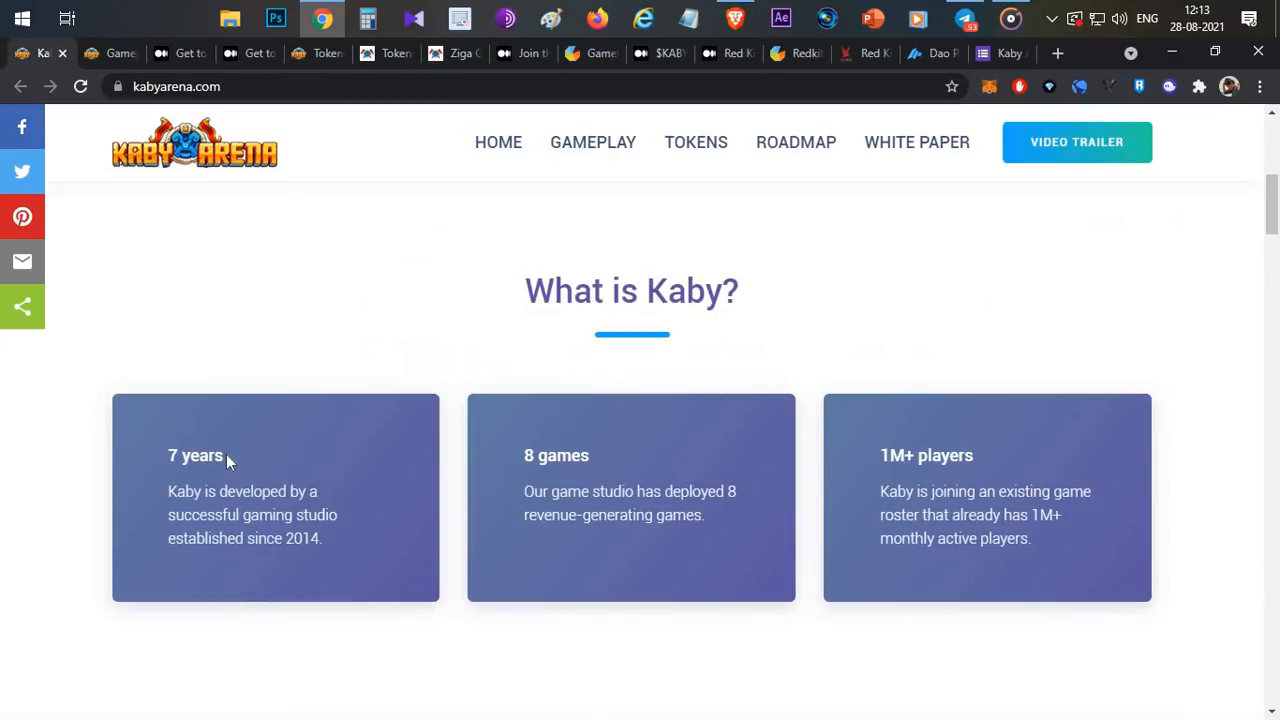
{"action": "mouse_move", "coordinate": [556, 455]}
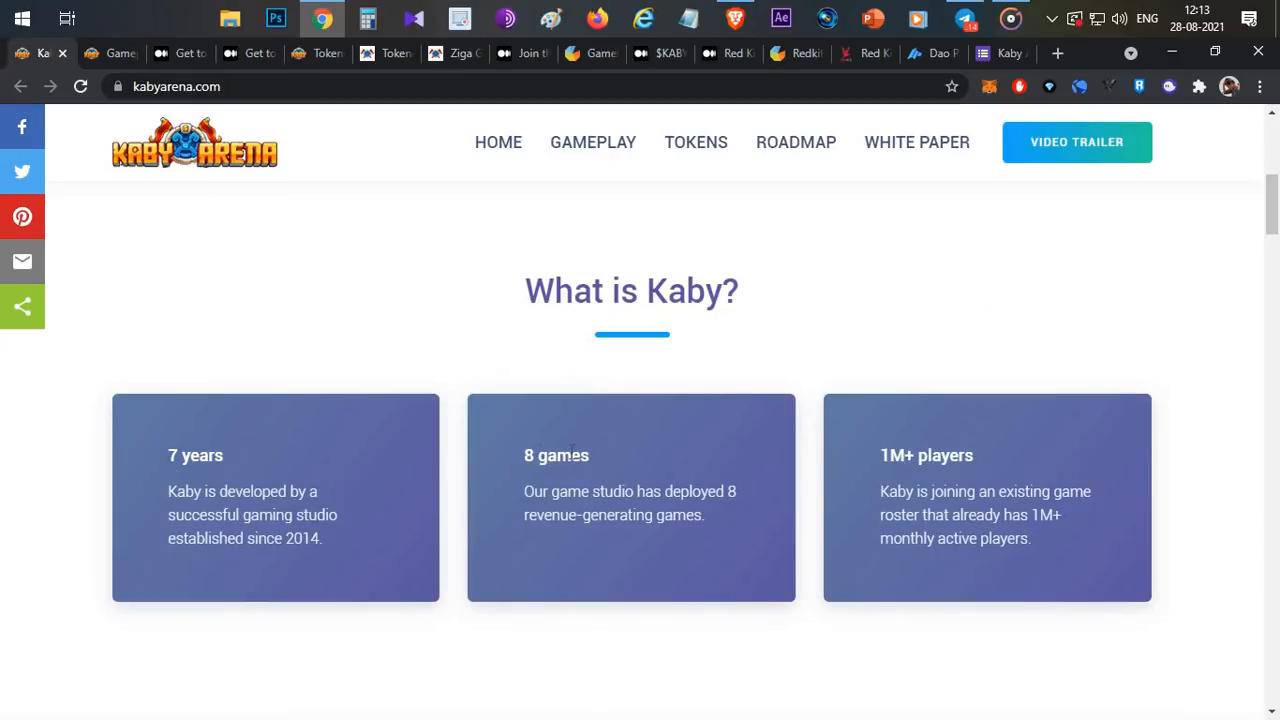
Step: Return to kabyarena.com and scroll to the free-to-play and play-to-earn Gameplay section
{"action": "double_click", "coordinate": [928, 455]}
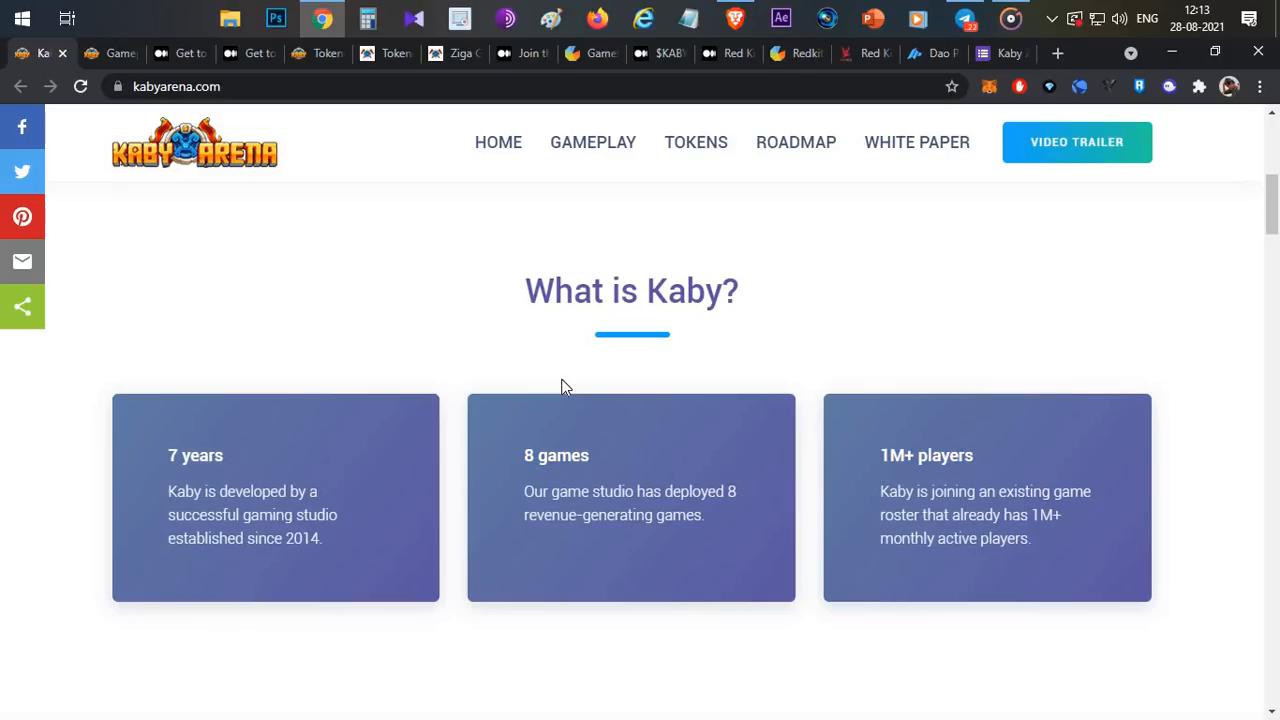
{"action": "left_click", "coordinate": [592, 141]}
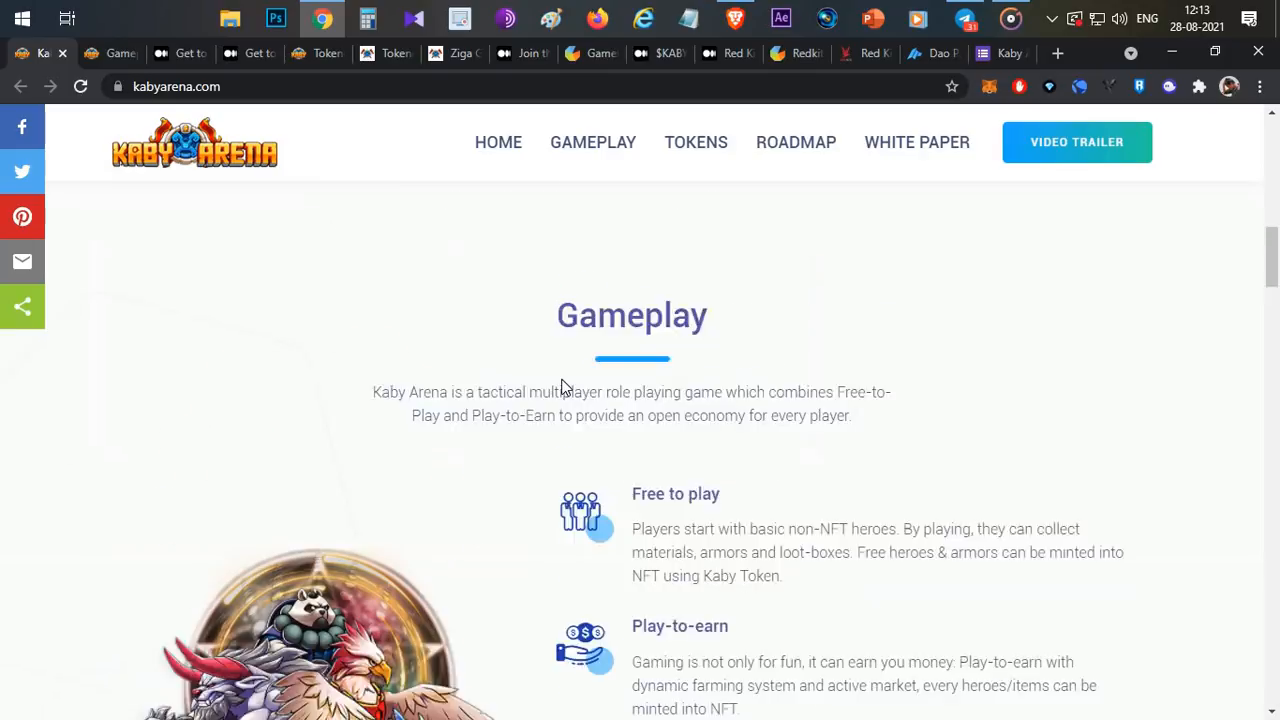
{"action": "scroll", "scroll_direction": "down", "scroll_amount": 3}
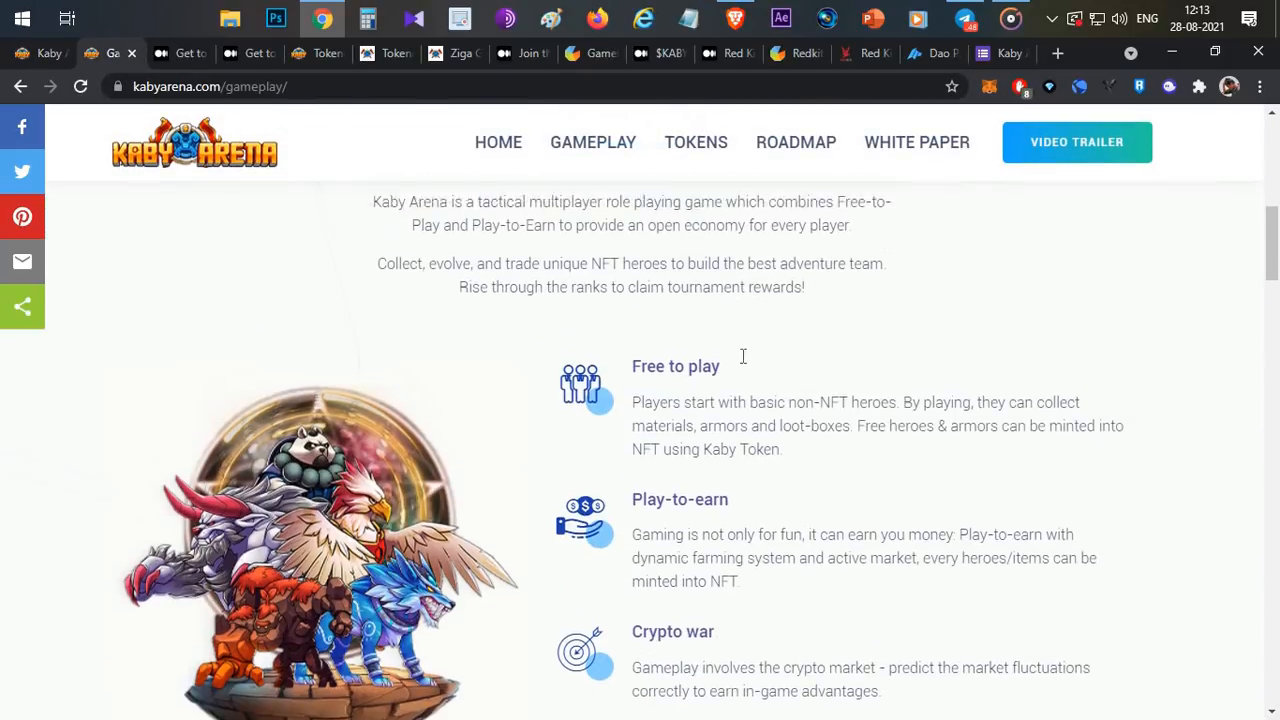
Step: Read the play-to-earn features, highlighting the materials, armors, loot-boxes and Kaby Token minting text
{"action": "scroll", "scroll_direction": "up", "scroll_amount": 3}
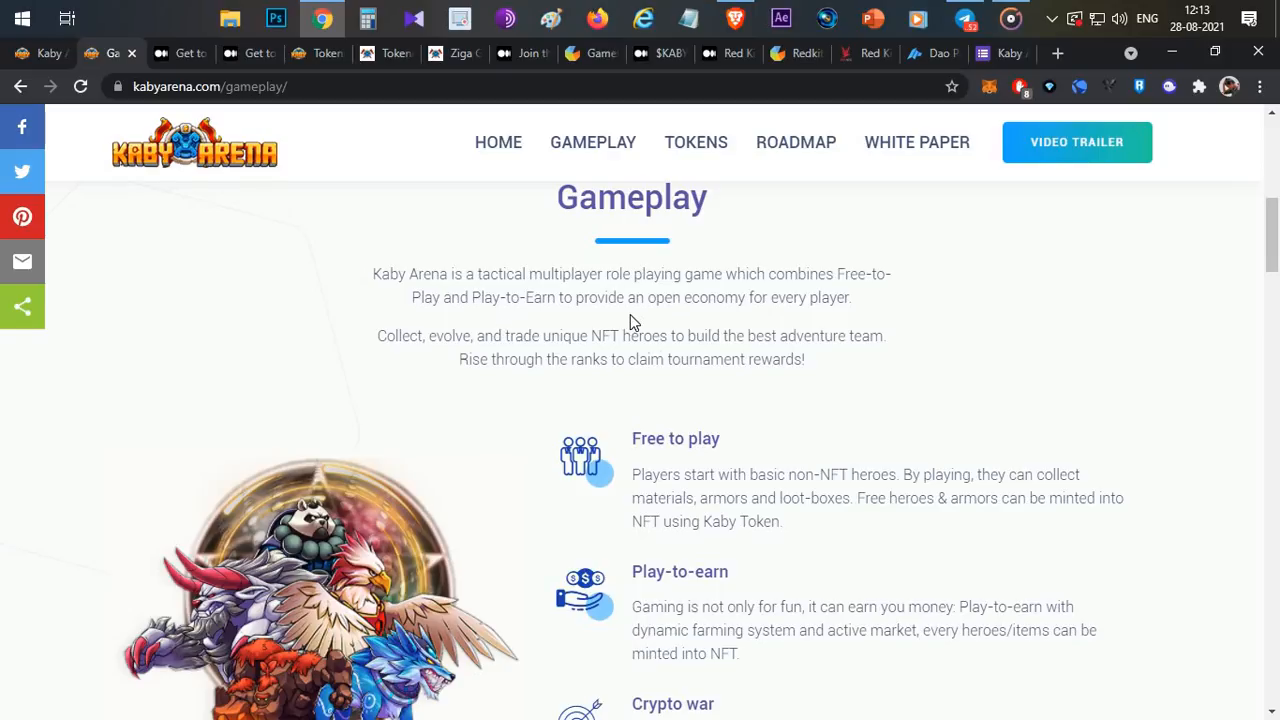
{"action": "mouse_move", "coordinate": [650, 360]}
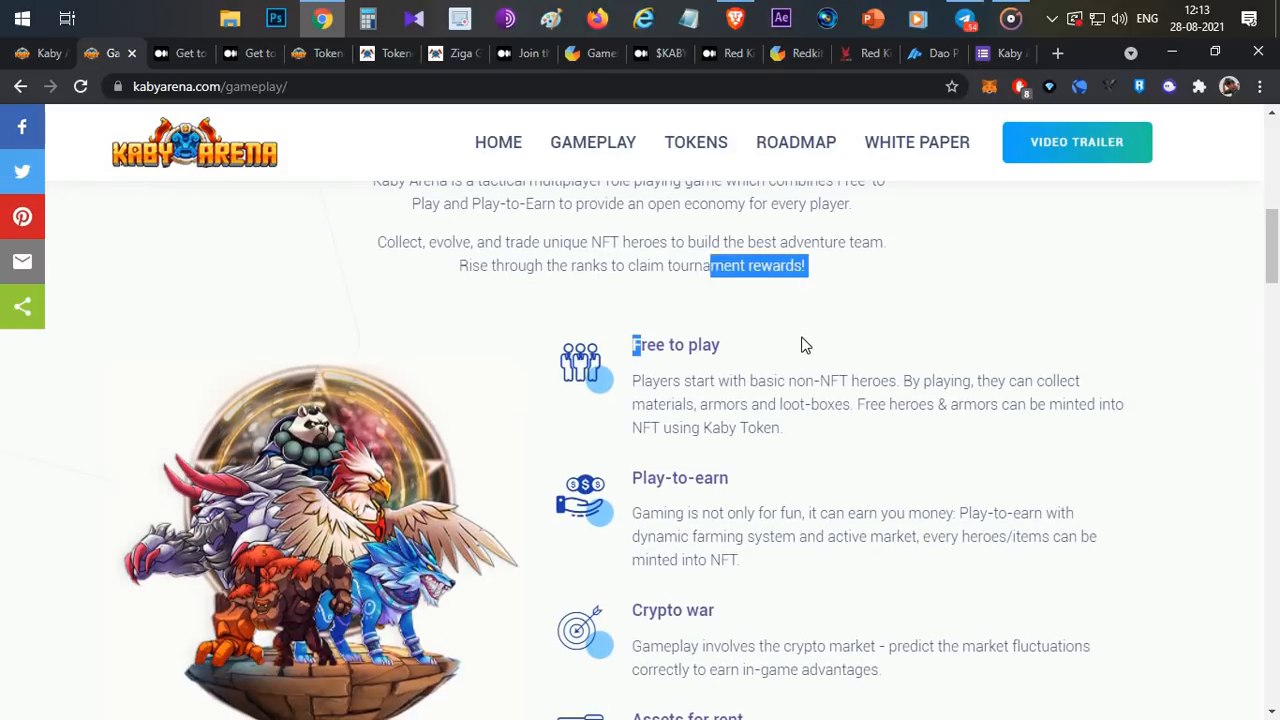
{"action": "scroll", "scroll_direction": "down", "scroll_amount": 3}
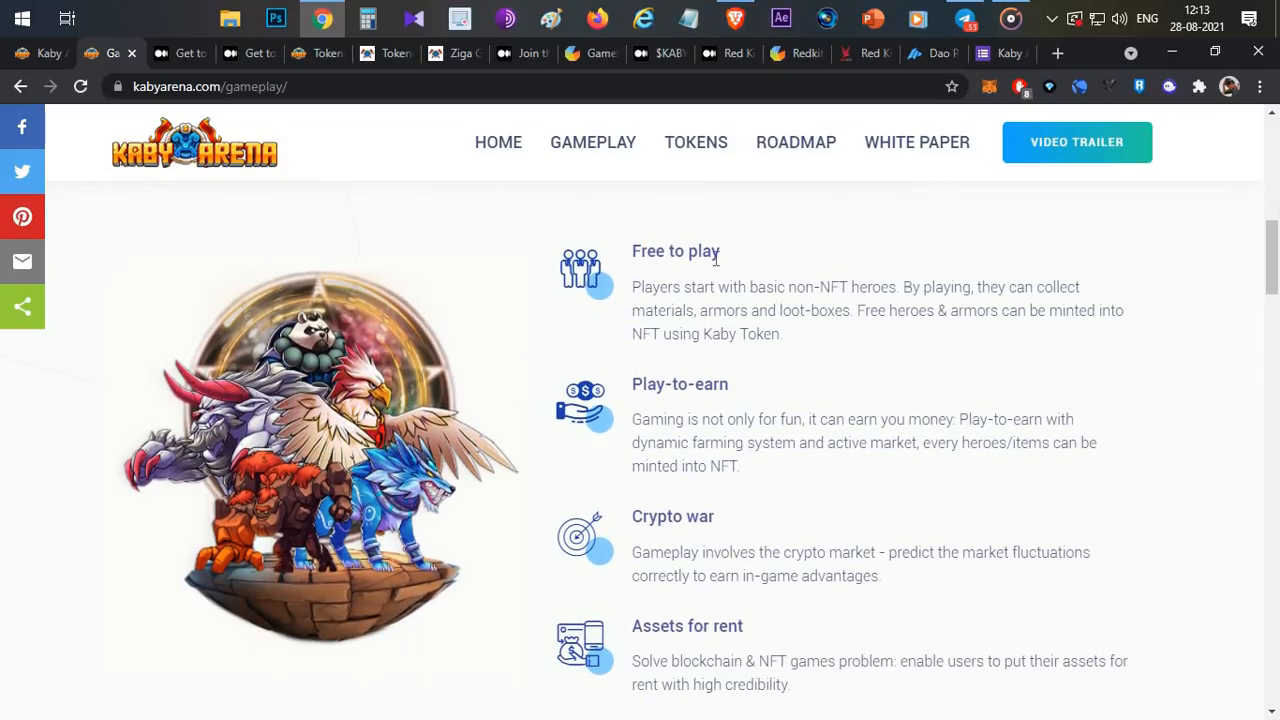
{"action": "mouse_move", "coordinate": [809, 344]}
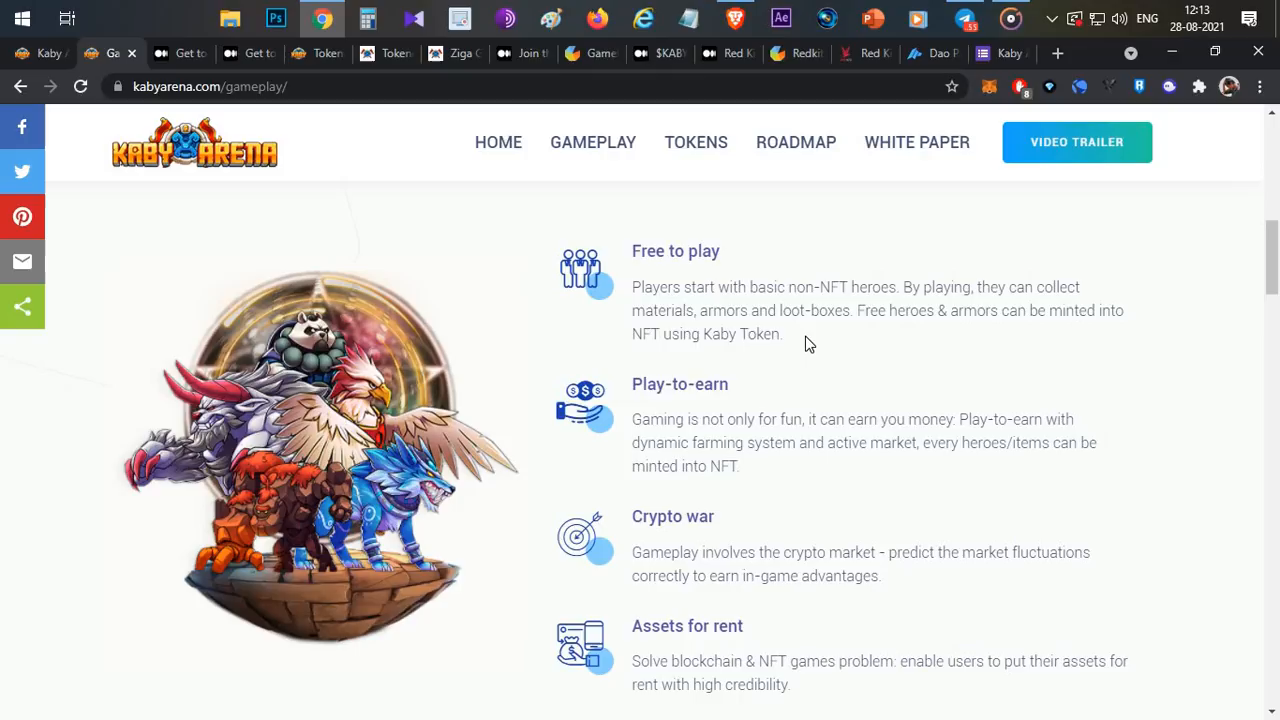
{"action": "mouse_move", "coordinate": [813, 351]}
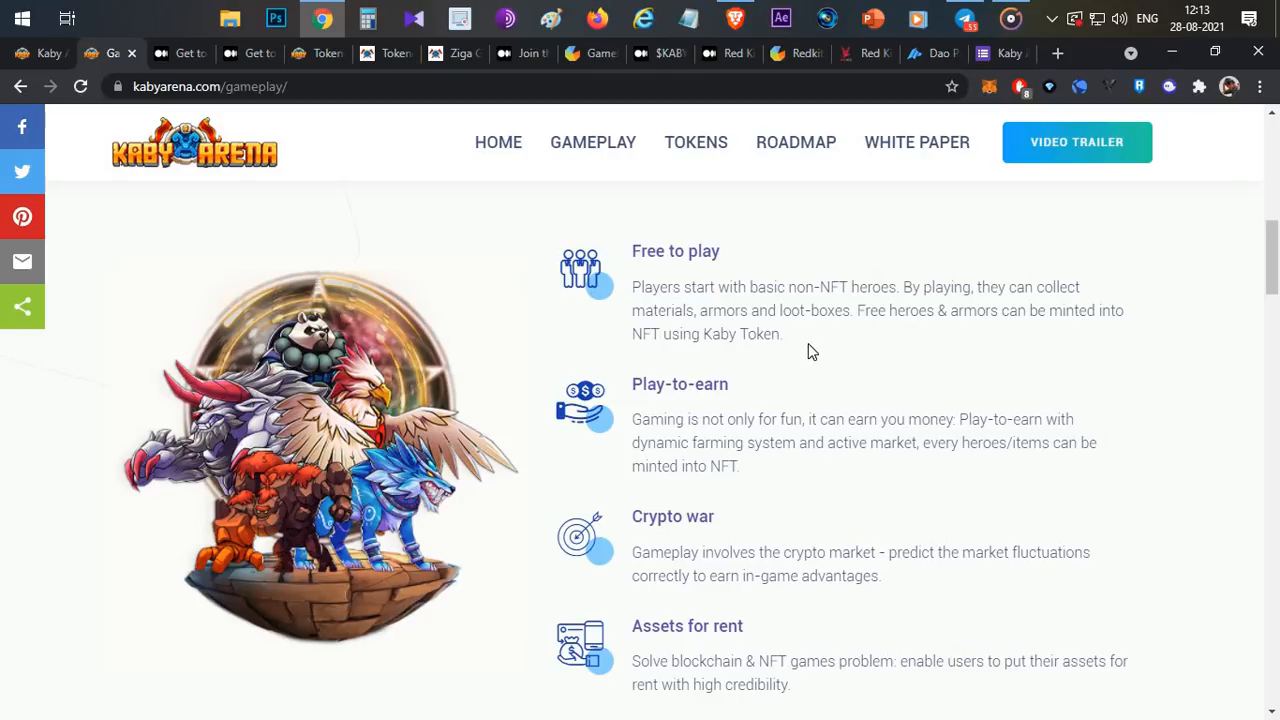
{"action": "mouse_move", "coordinate": [1015, 293]}
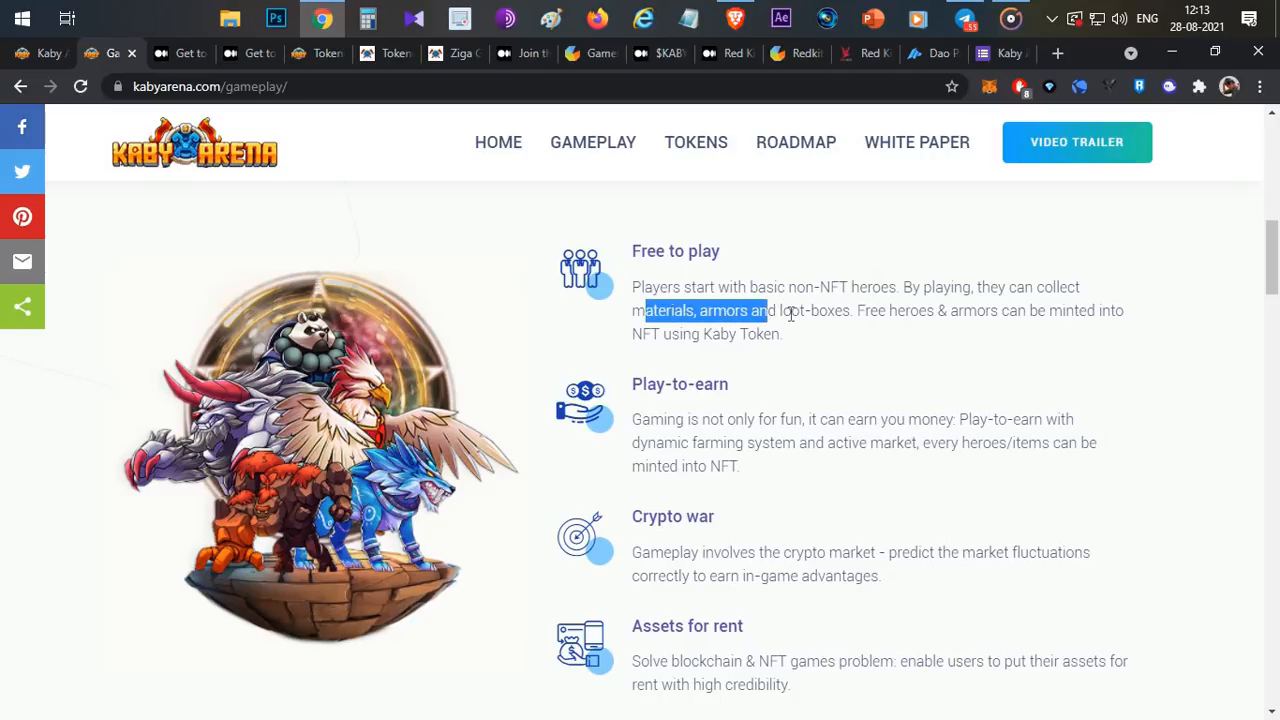
{"action": "left_click_drag", "start_coordinate": [770, 310], "coordinate": [850, 310]}
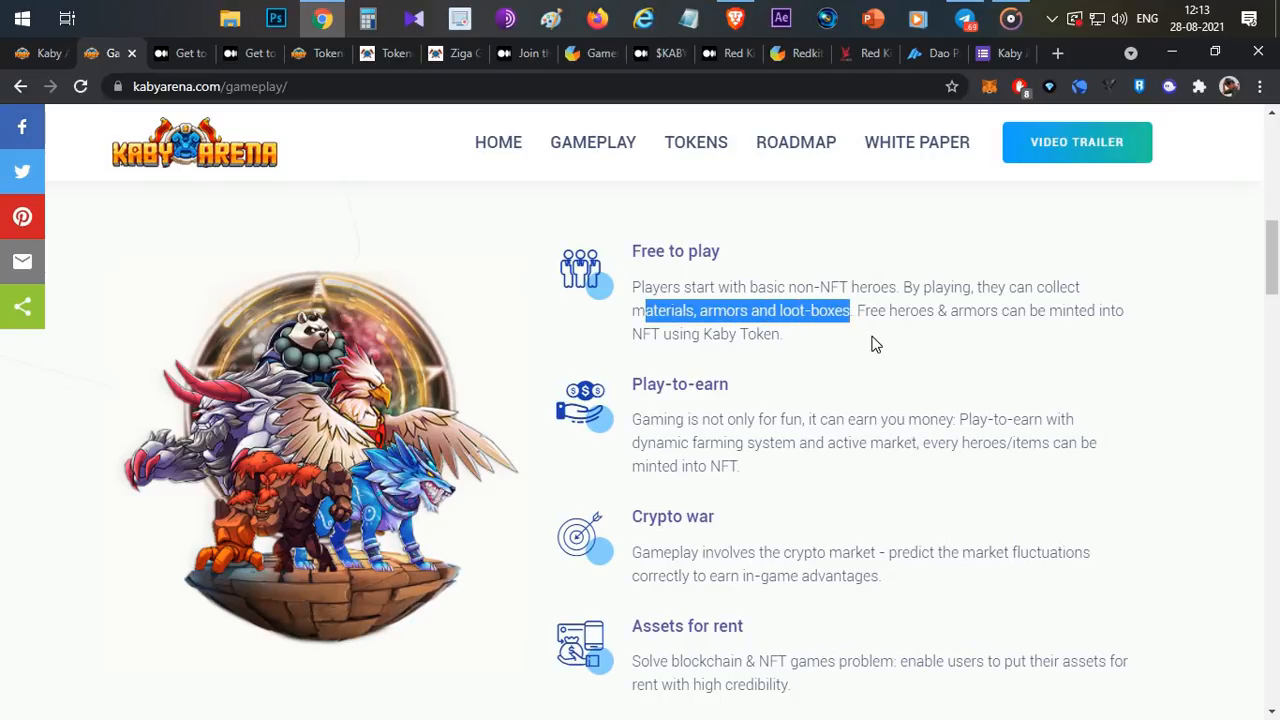
{"action": "left_click", "coordinate": [875, 345]}
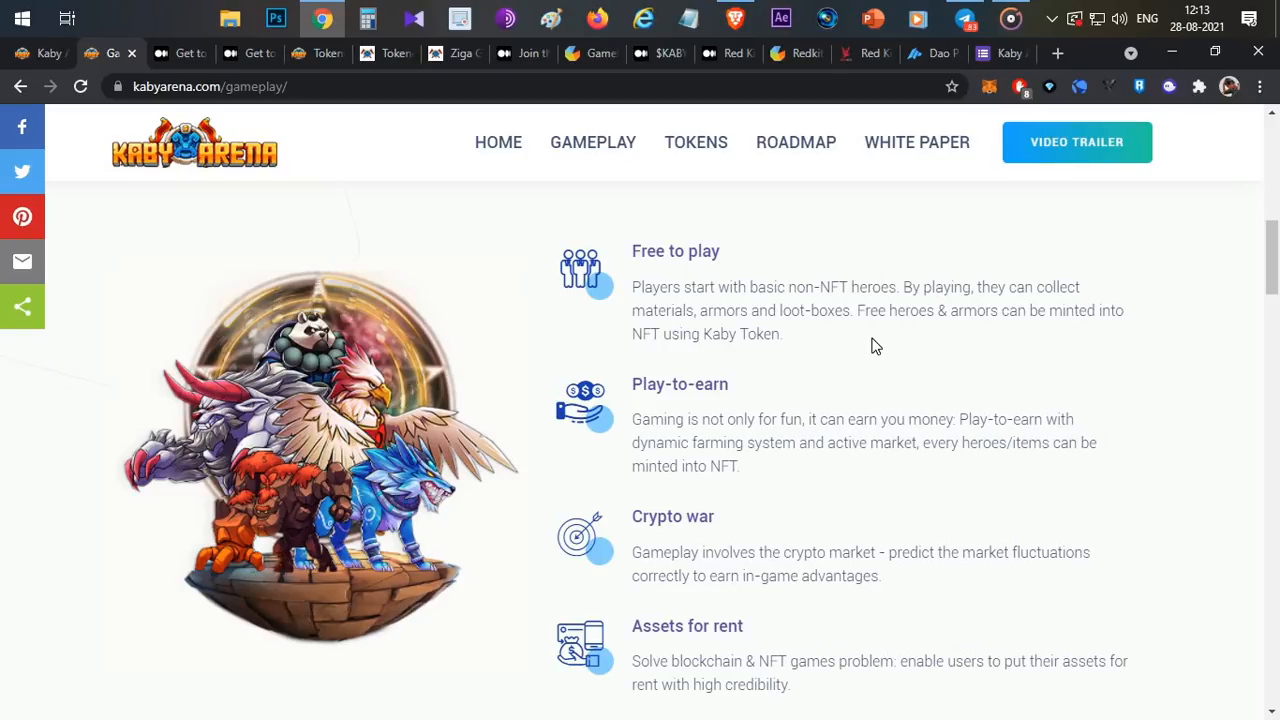
{"action": "mouse_move", "coordinate": [980, 333]}
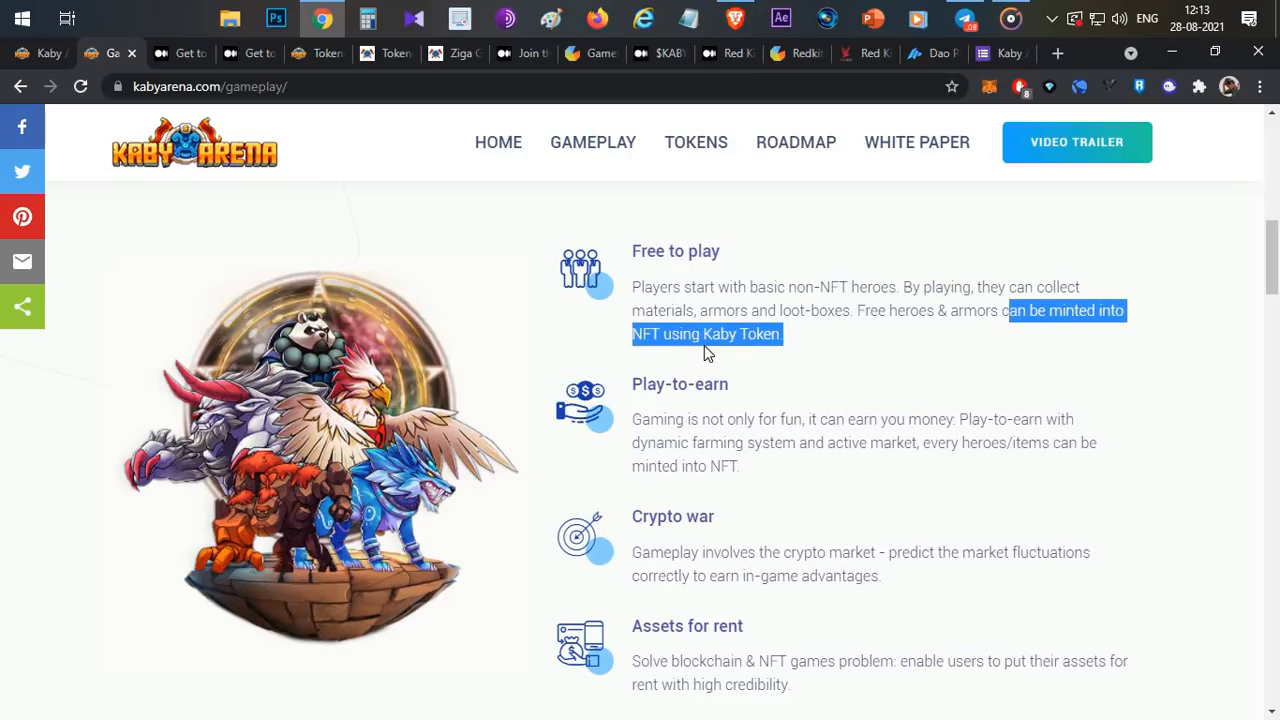
{"action": "left_click", "coordinate": [847, 318]}
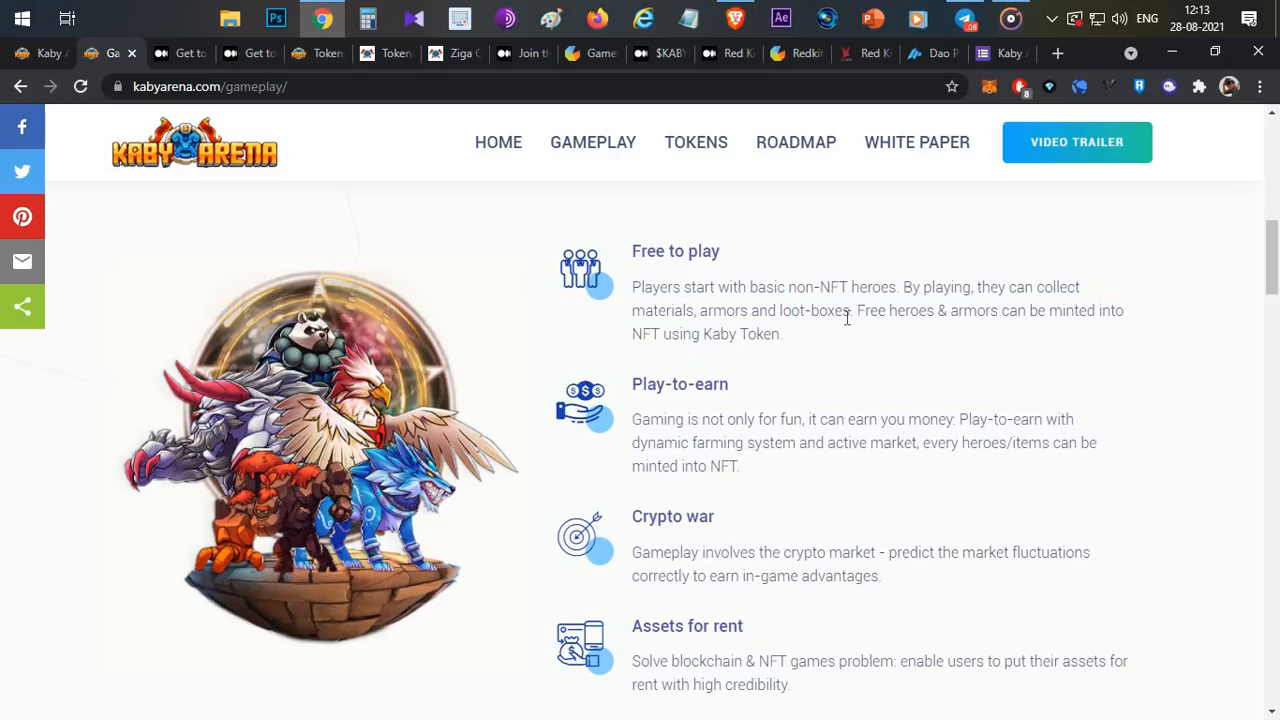
{"action": "mouse_move", "coordinate": [841, 340]}
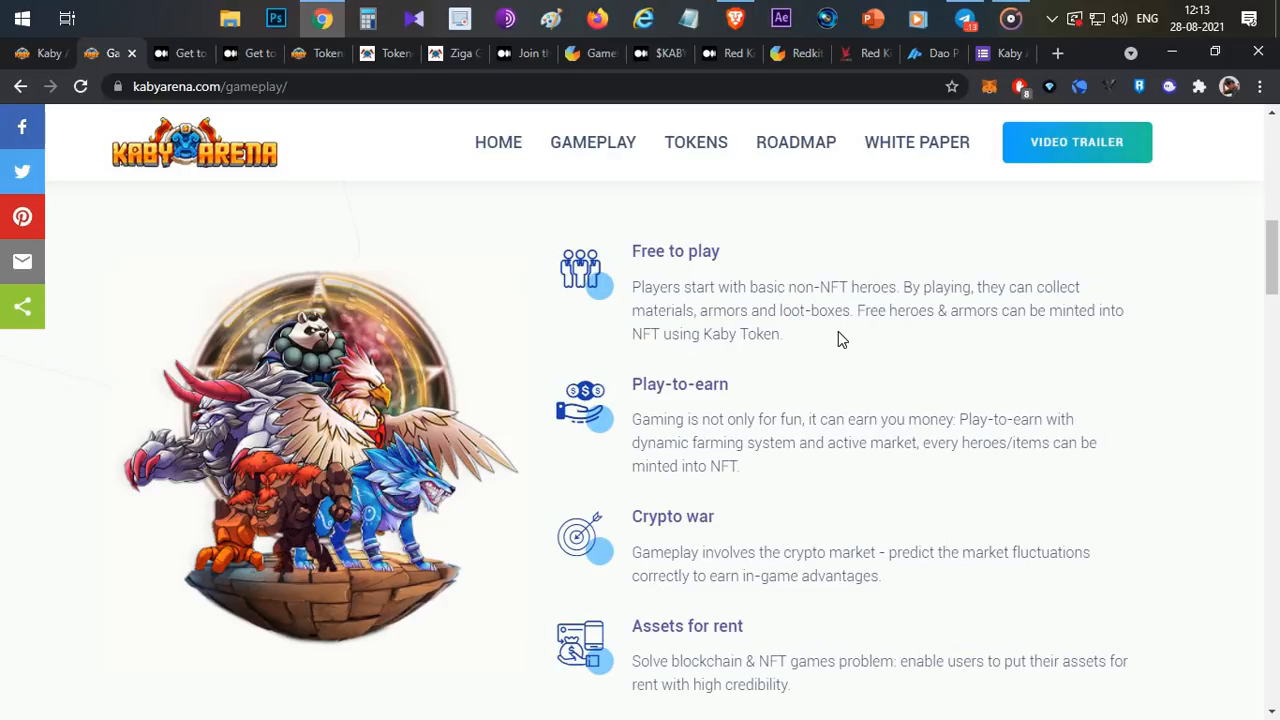
{"action": "mouse_move", "coordinate": [830, 343]}
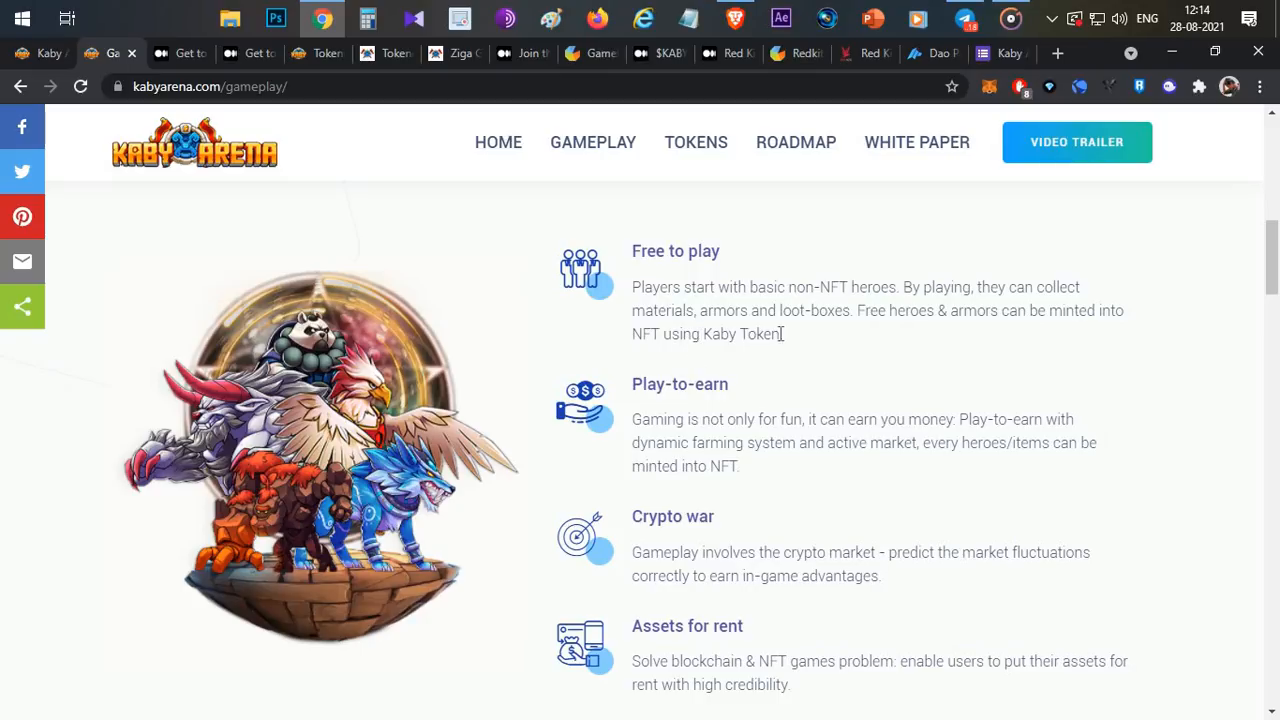
{"action": "mouse_move", "coordinate": [839, 346]}
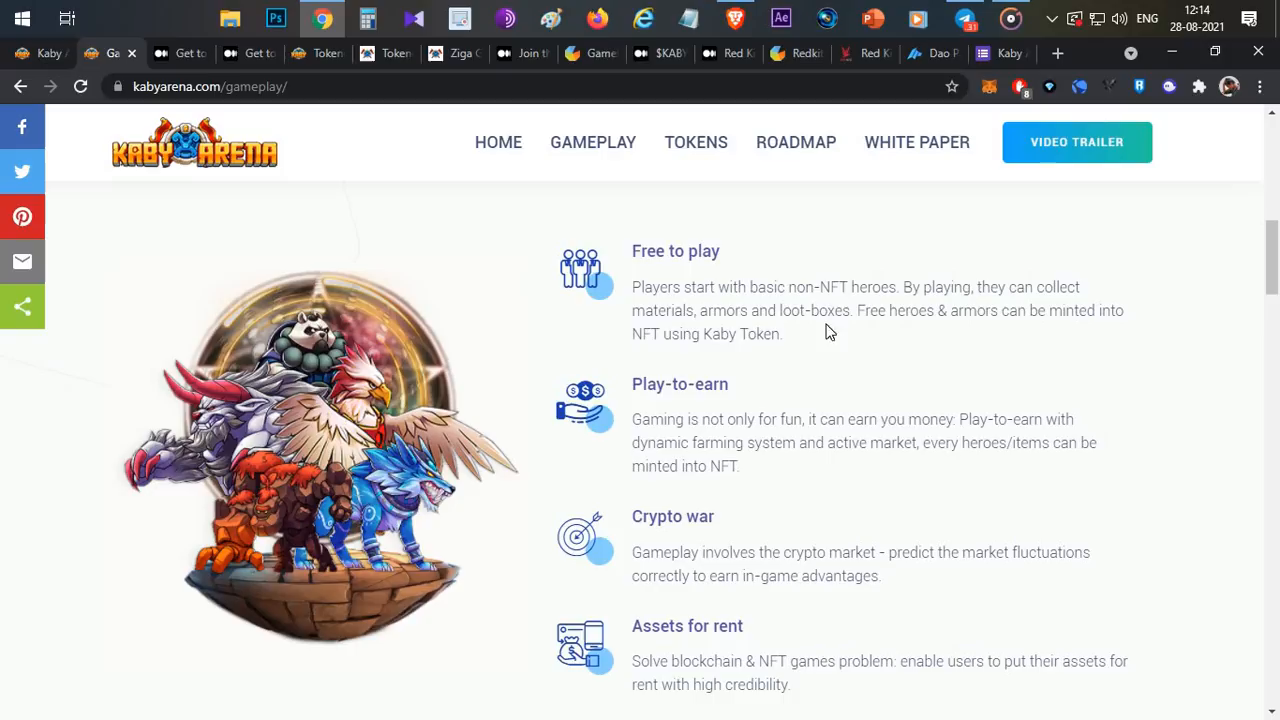
Step: Highlight the battle arena description and hero facts, then scroll on toward PvP mode
{"action": "double_click", "coordinate": [648, 384]}
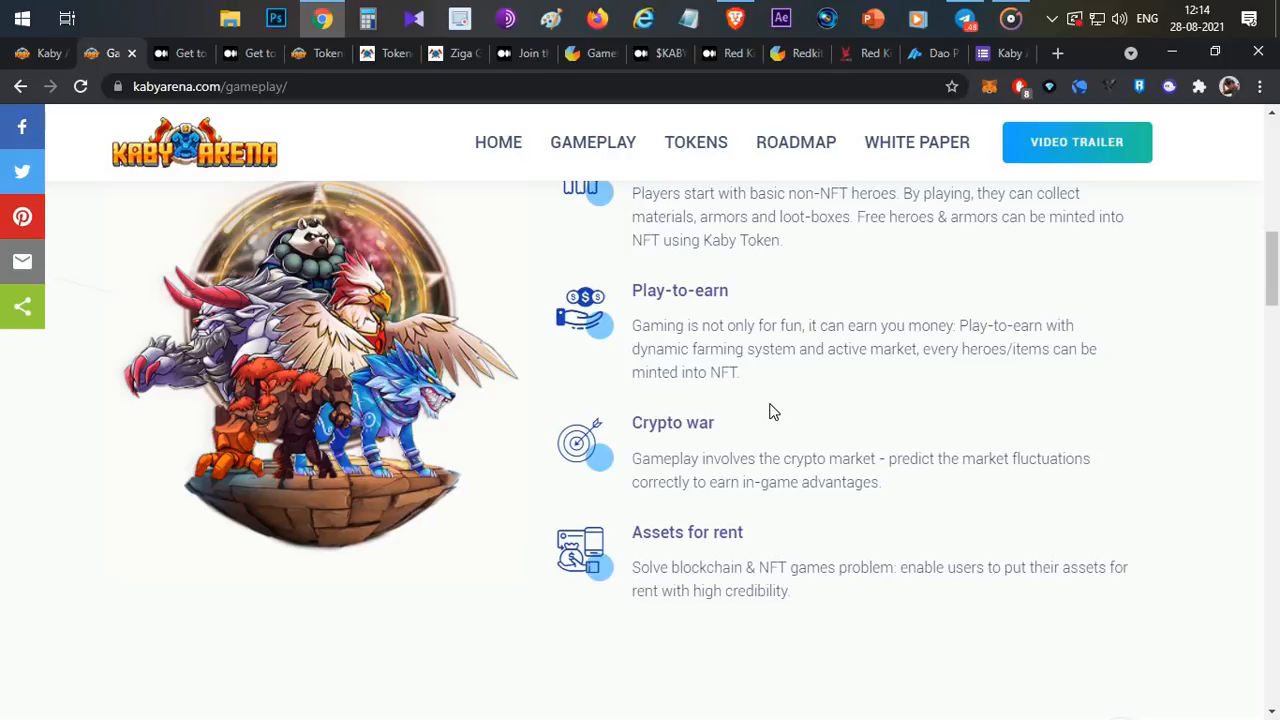
{"action": "mouse_move", "coordinate": [779, 520]}
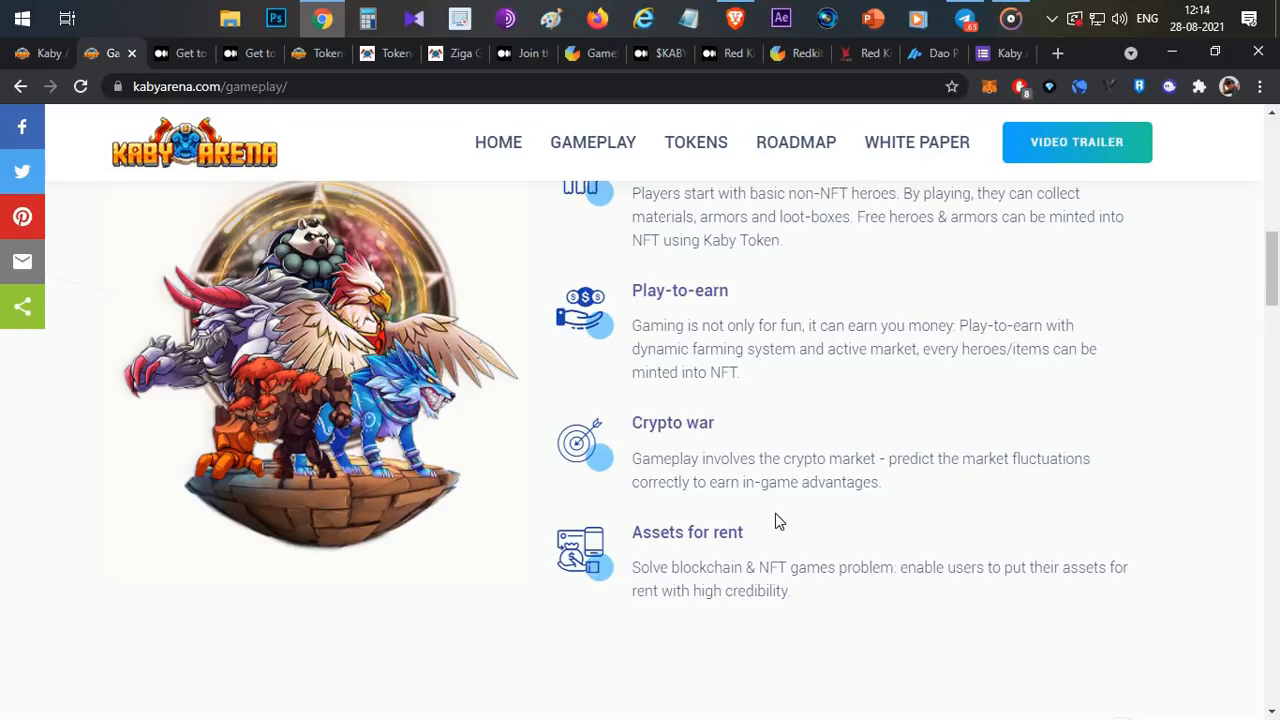
{"action": "mouse_move", "coordinate": [870, 547]}
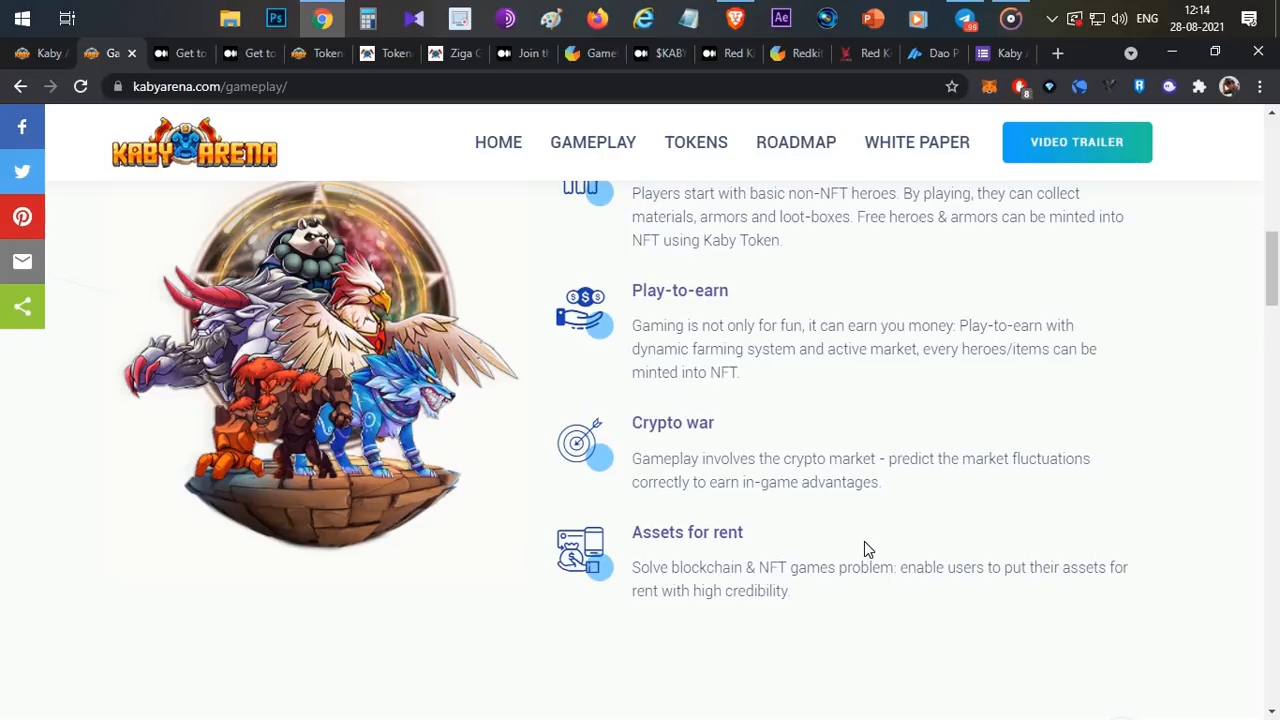
{"action": "mouse_move", "coordinate": [850, 520]}
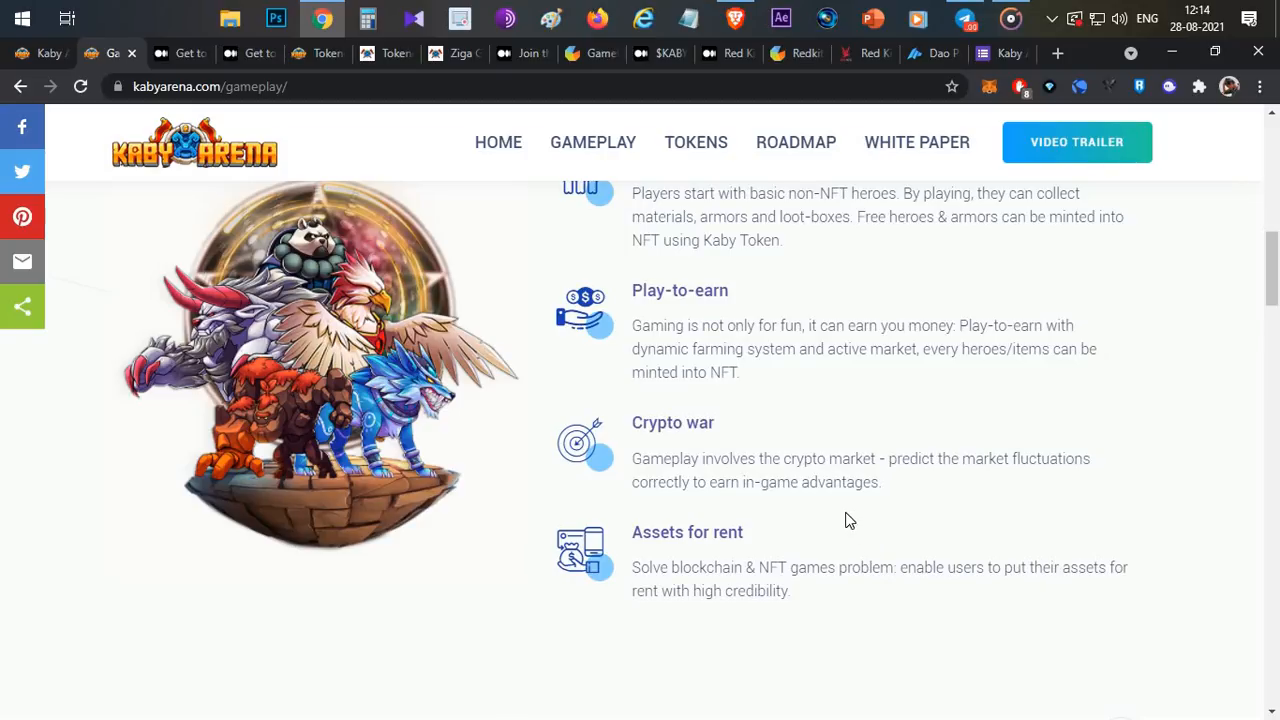
{"action": "mouse_move", "coordinate": [854, 533]}
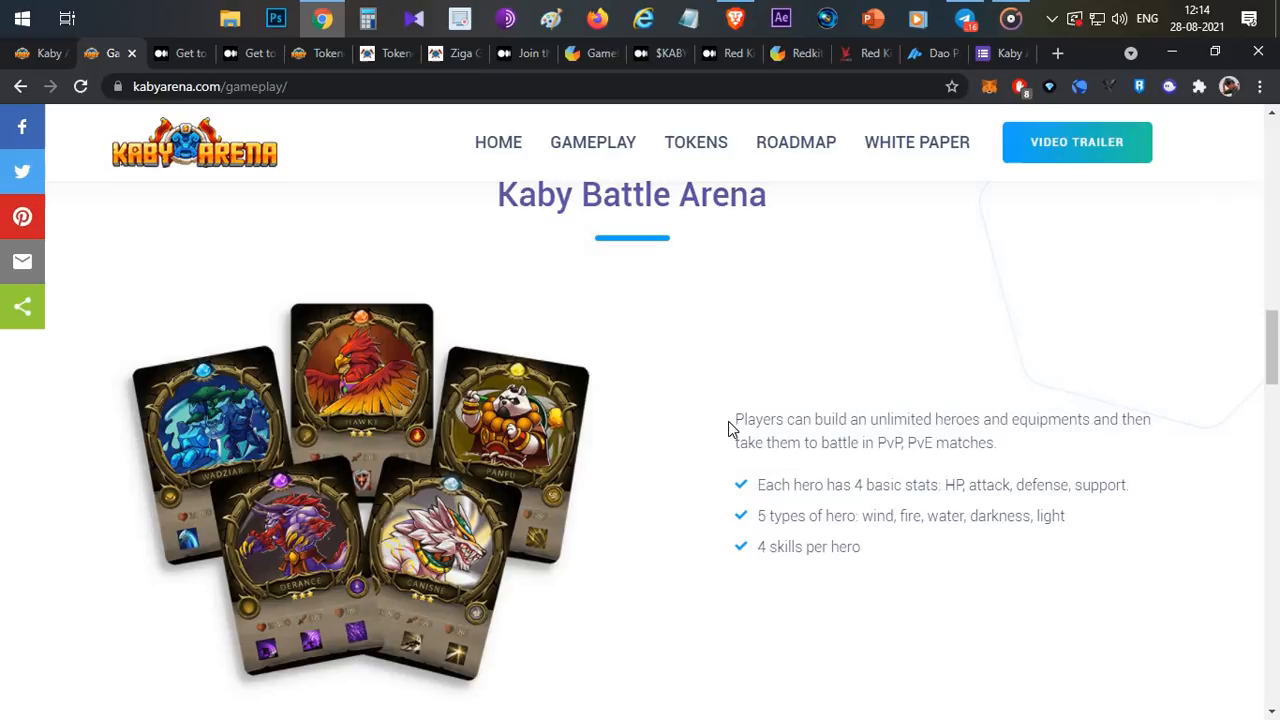
{"action": "left_click_drag", "start_coordinate": [735, 419], "coordinate": [861, 547]}
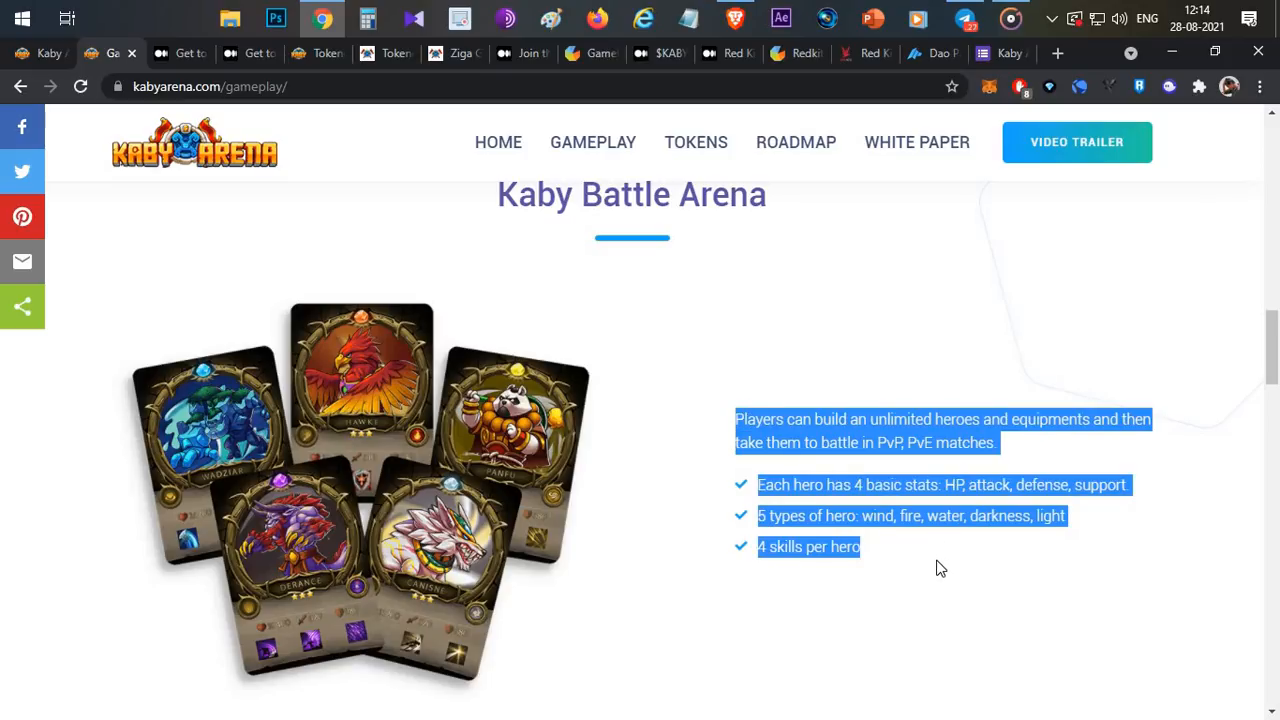
{"action": "left_click", "coordinate": [876, 442]}
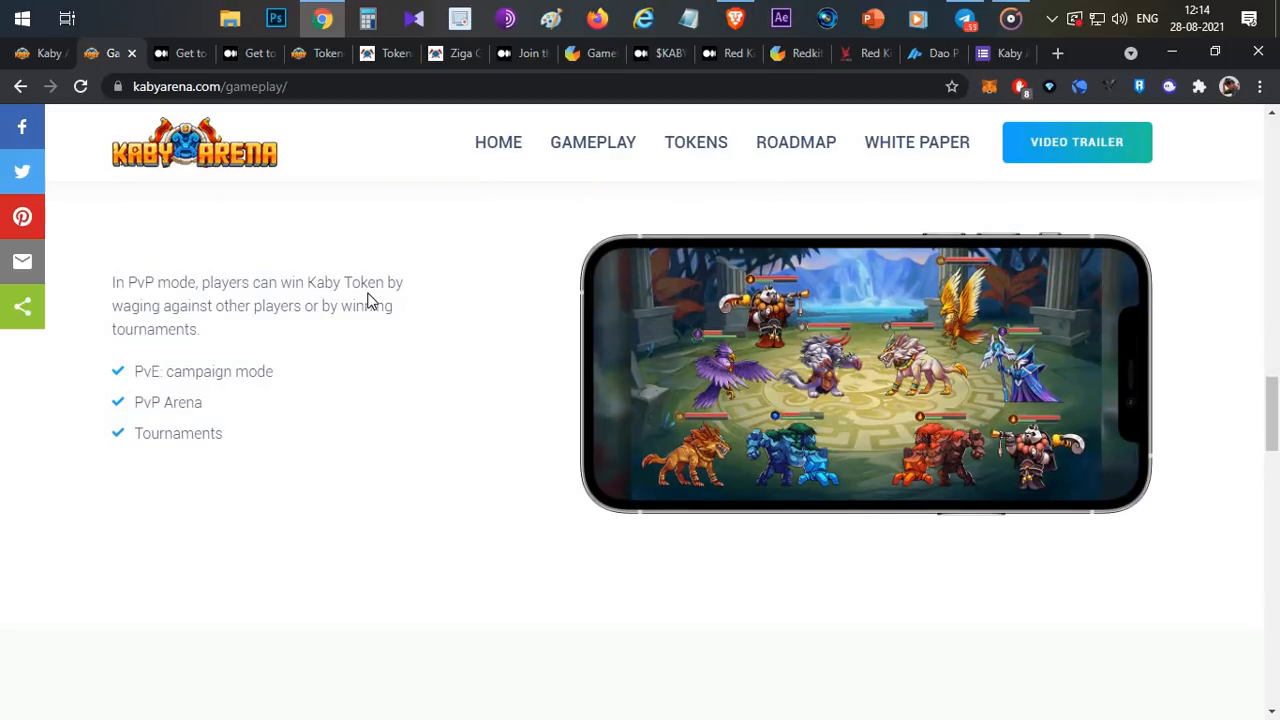
{"action": "scroll", "scroll_direction": "down", "scroll_amount": 3}
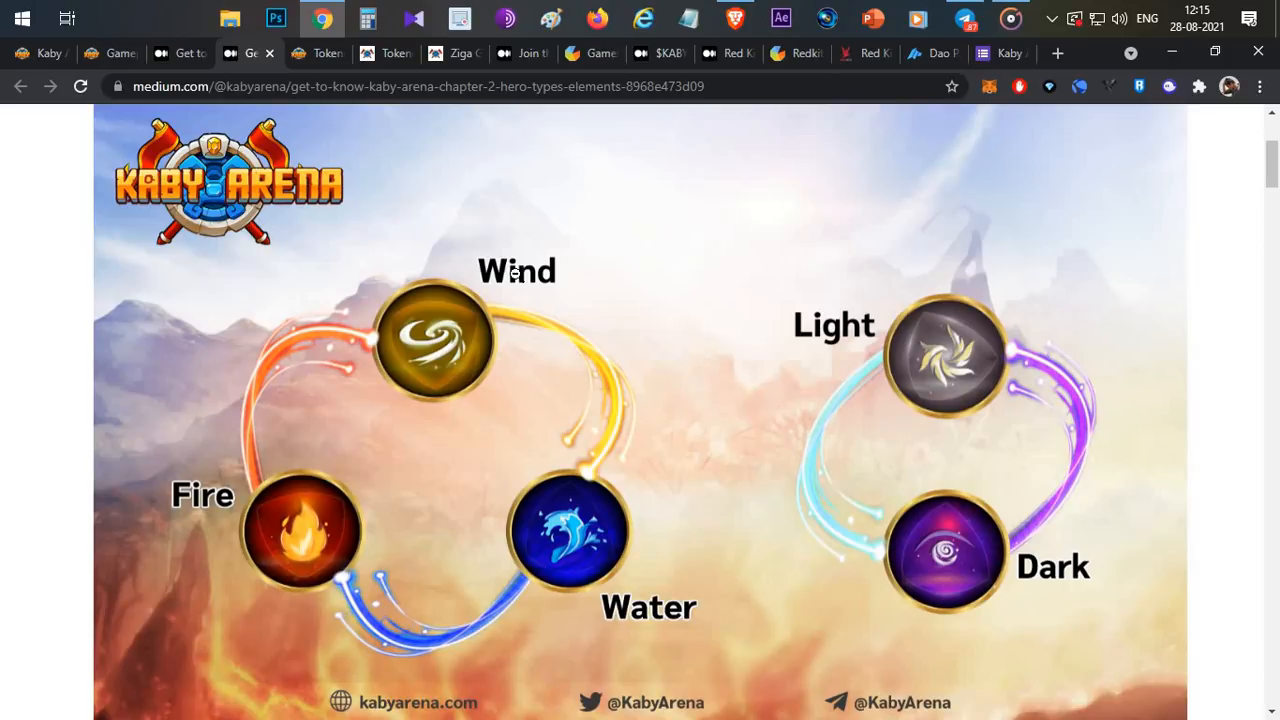
{"action": "mouse_move", "coordinate": [950, 570]}
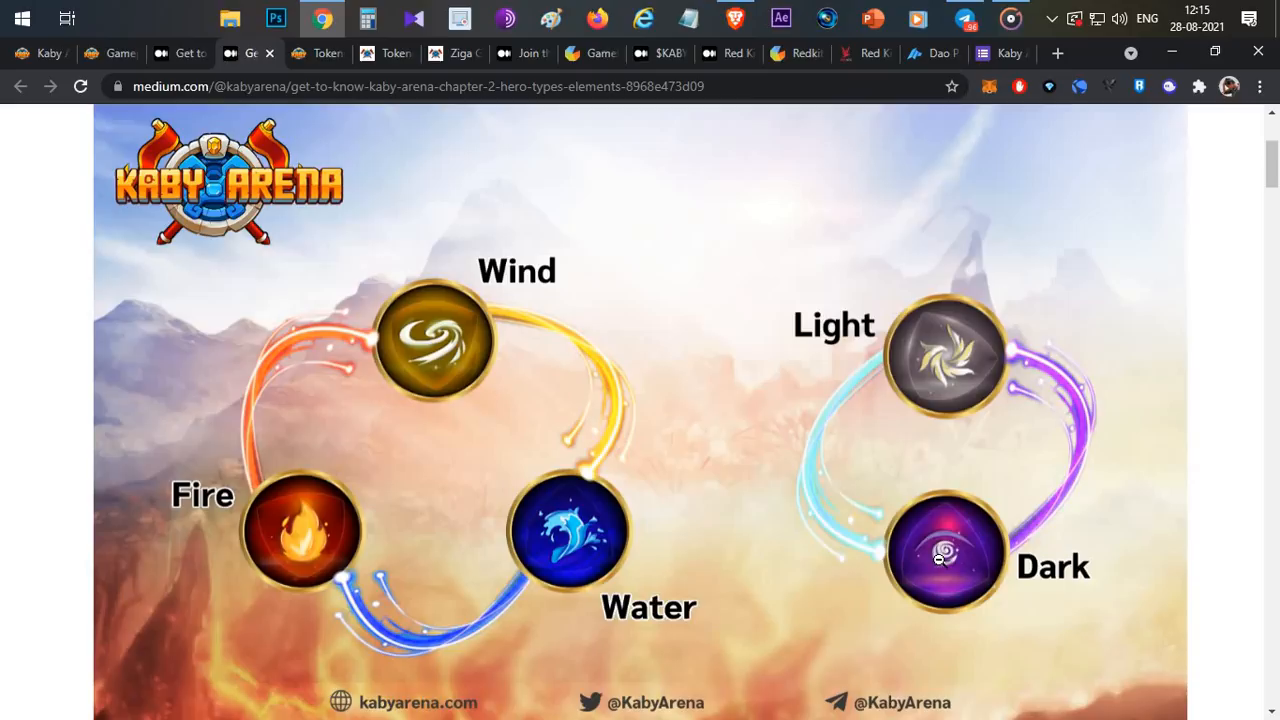
{"action": "mouse_move", "coordinate": [407, 484]}
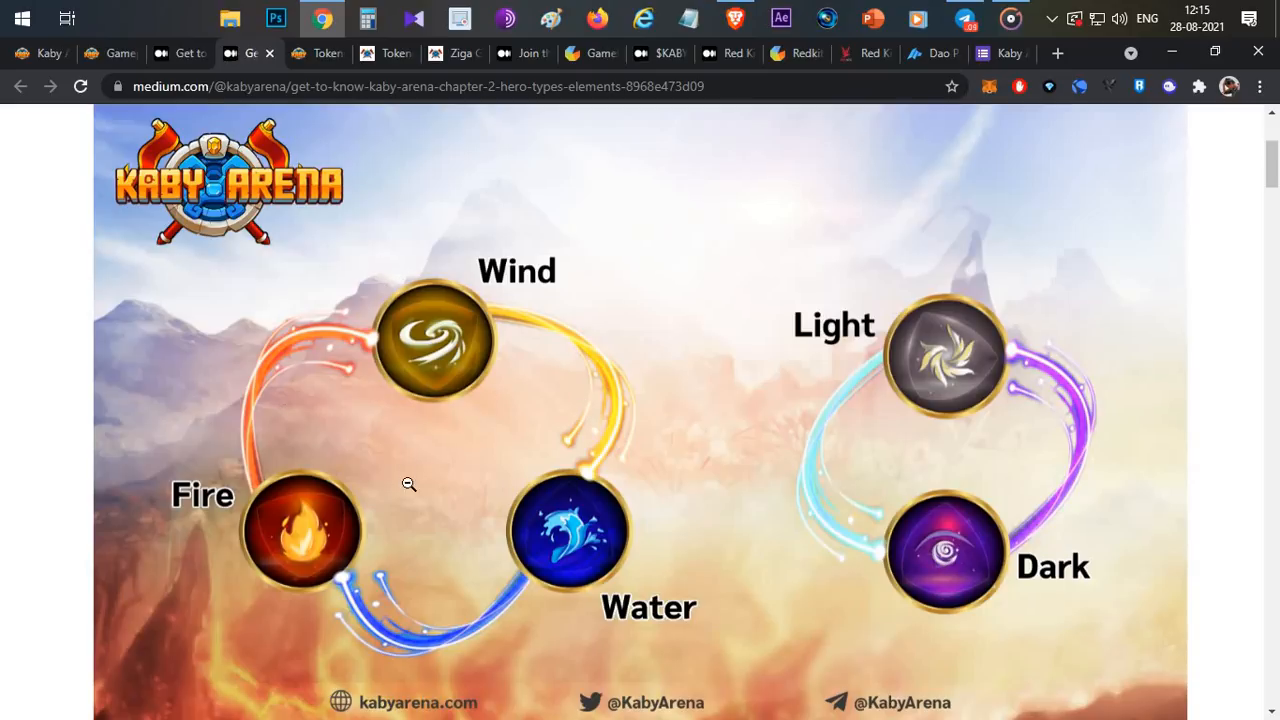
{"action": "mouse_move", "coordinate": [485, 460]}
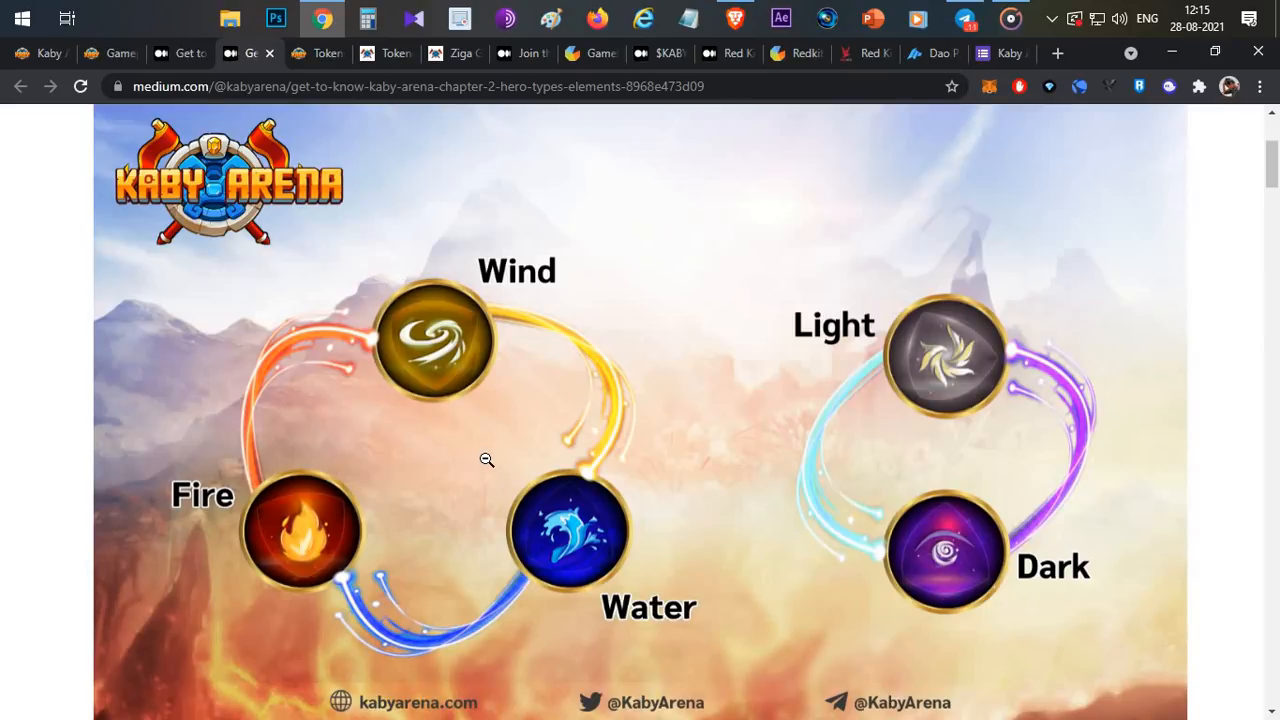
{"action": "mouse_move", "coordinate": [551, 348]}
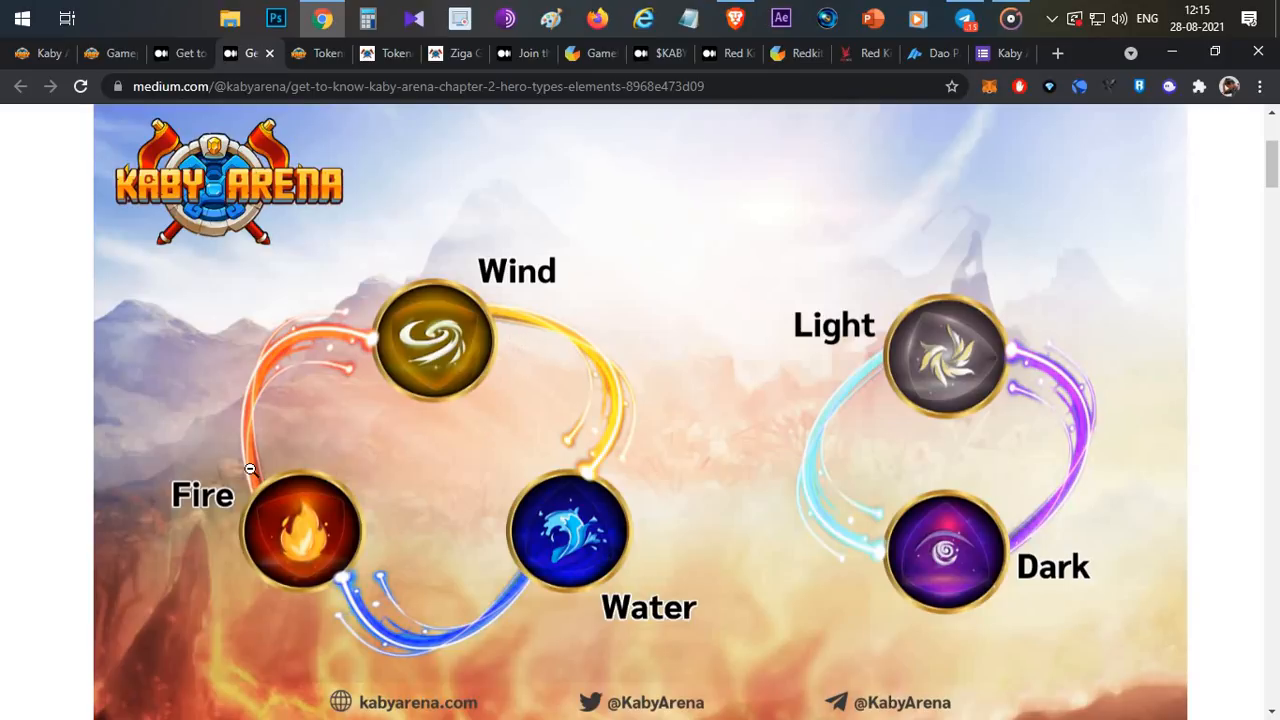
{"action": "mouse_move", "coordinate": [295, 585]}
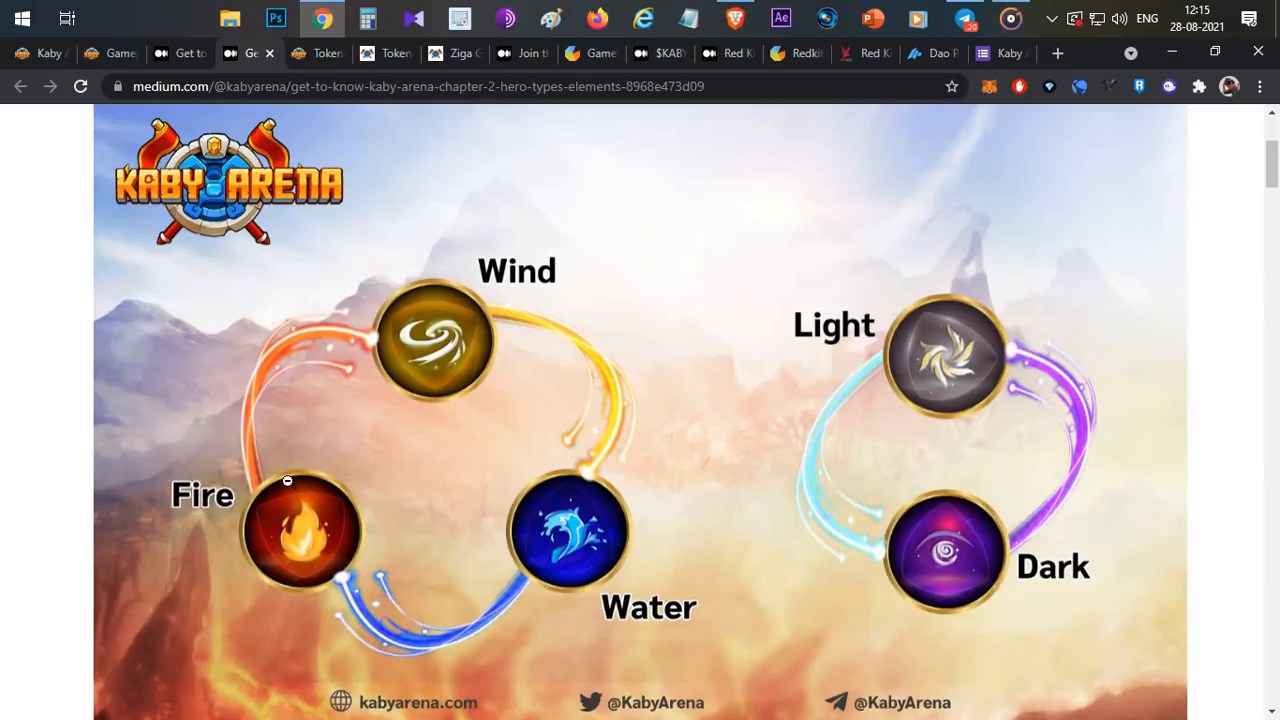
{"action": "mouse_move", "coordinate": [162, 47]}
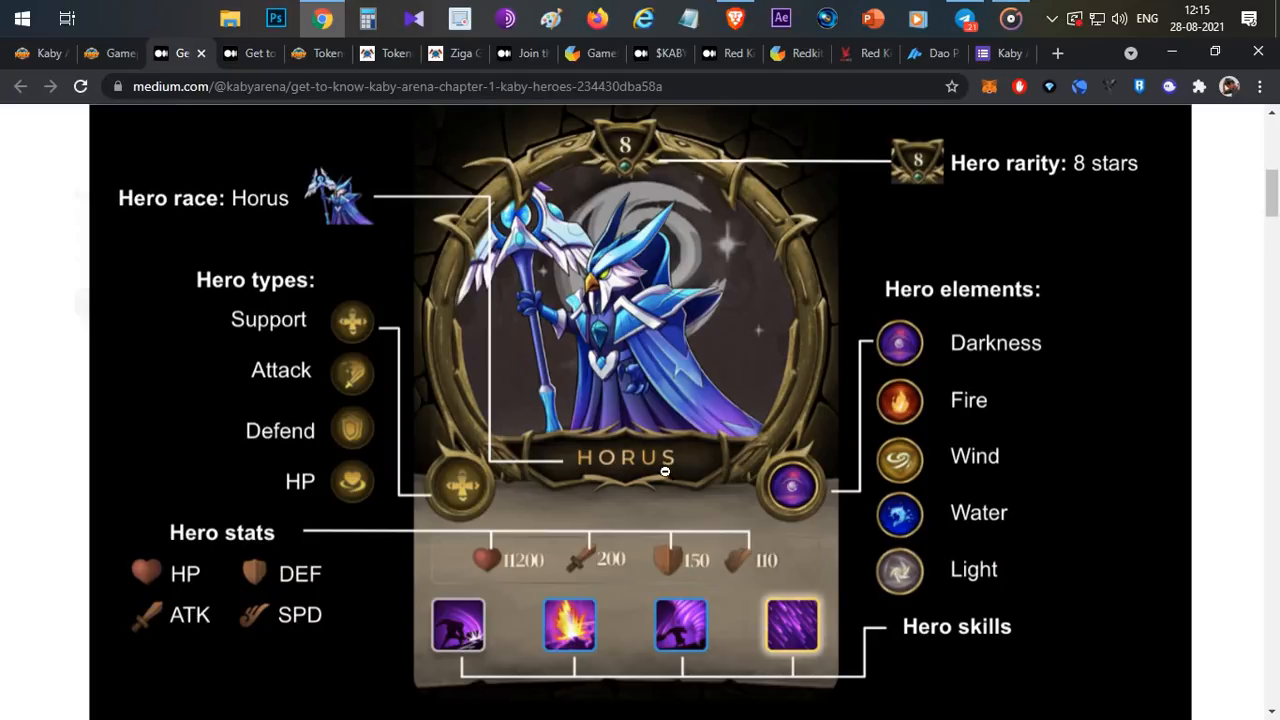
{"action": "mouse_move", "coordinate": [718, 345]}
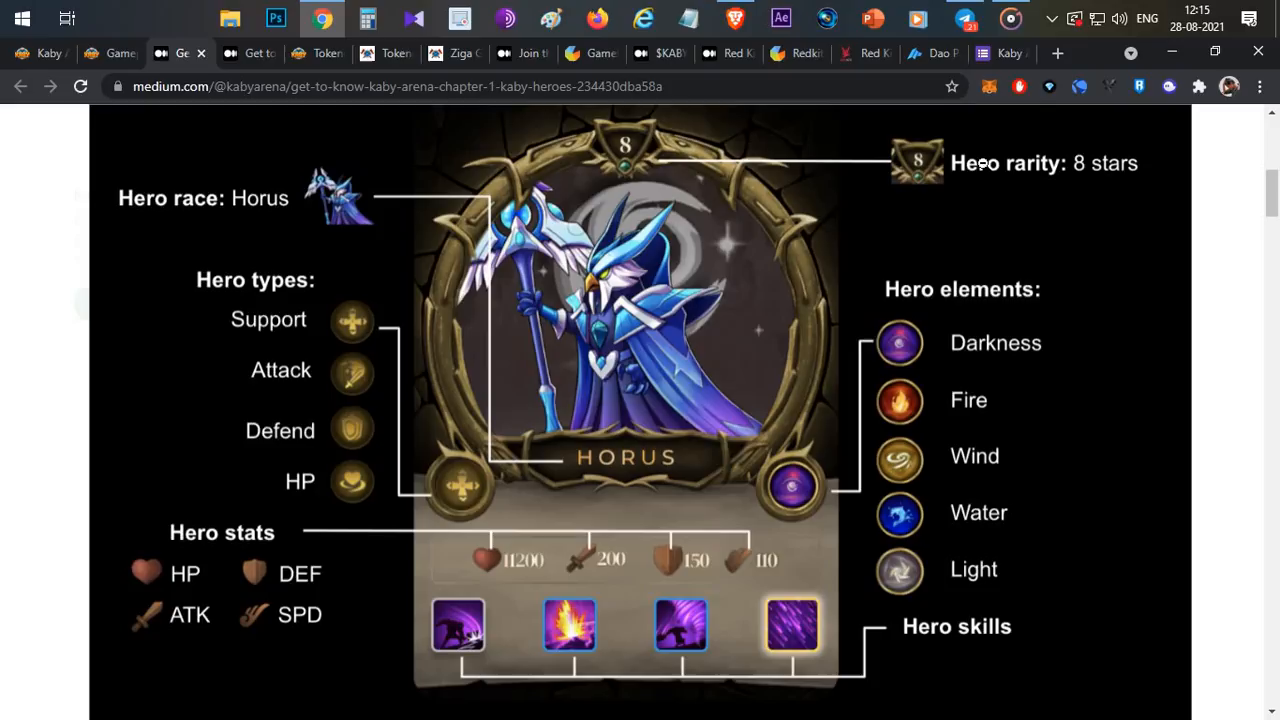
{"action": "mouse_move", "coordinate": [775, 521]}
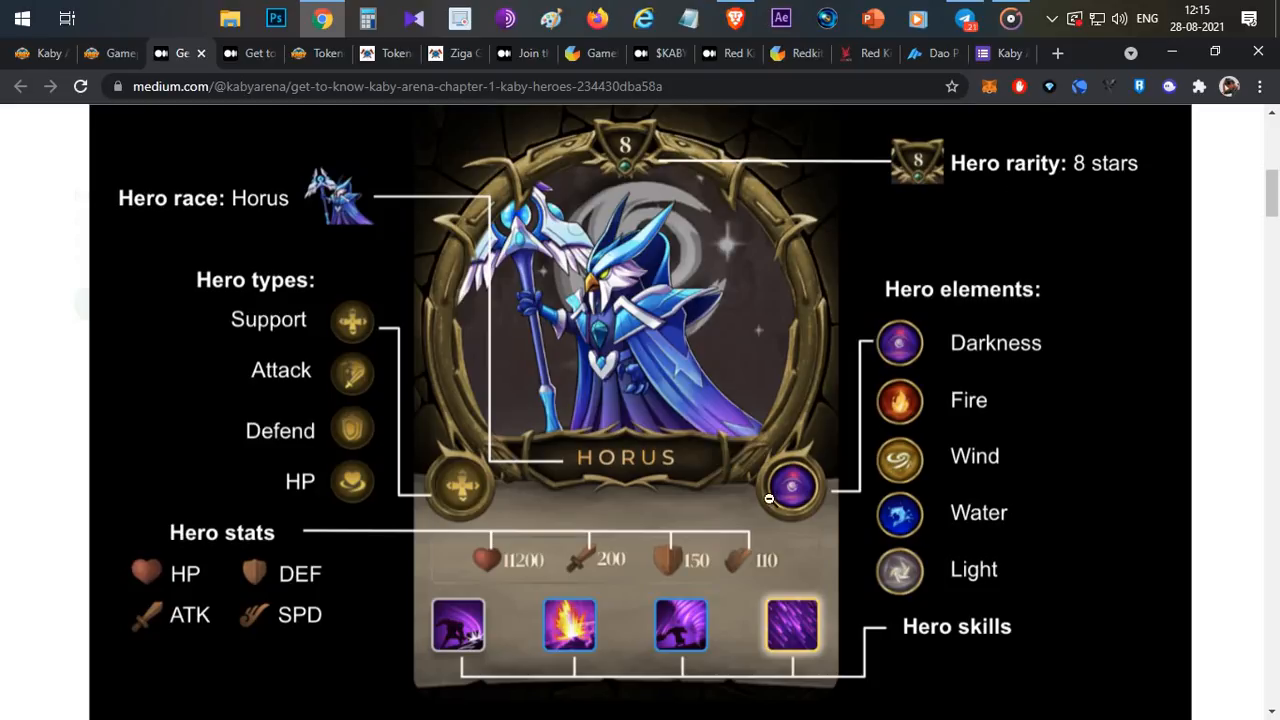
{"action": "mouse_move", "coordinate": [922, 646]}
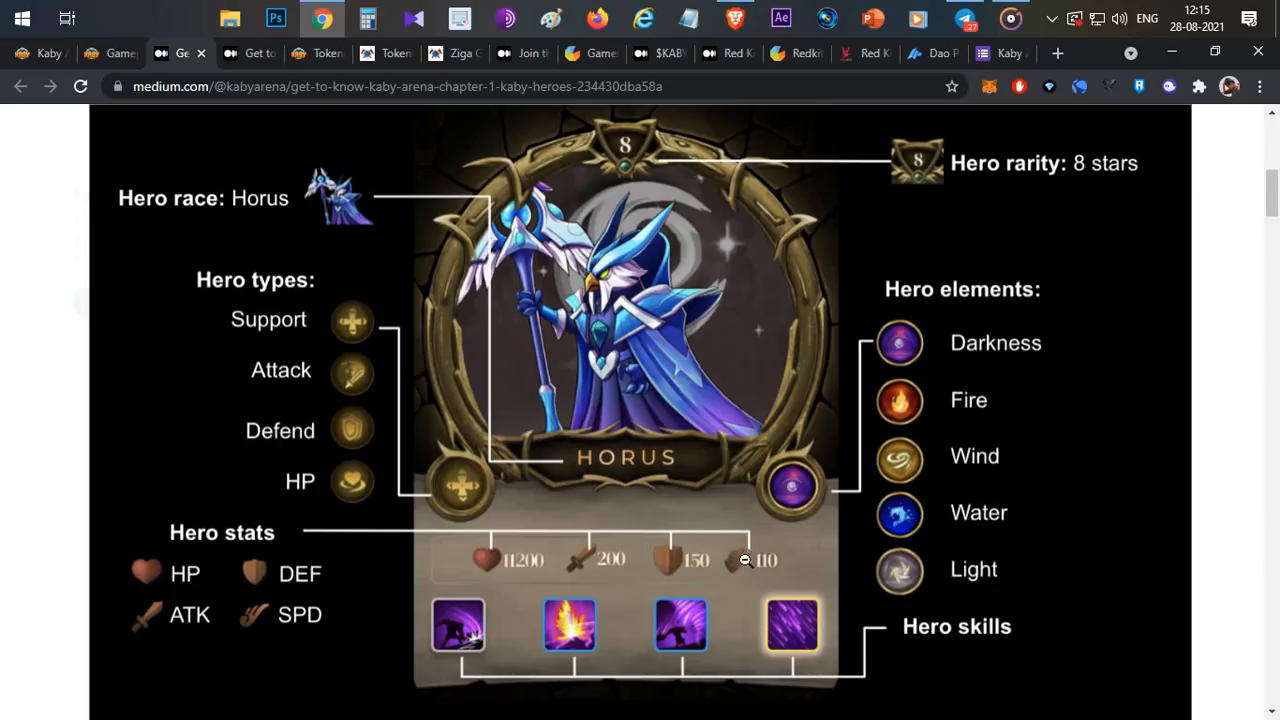
{"action": "mouse_move", "coordinate": [440, 492]}
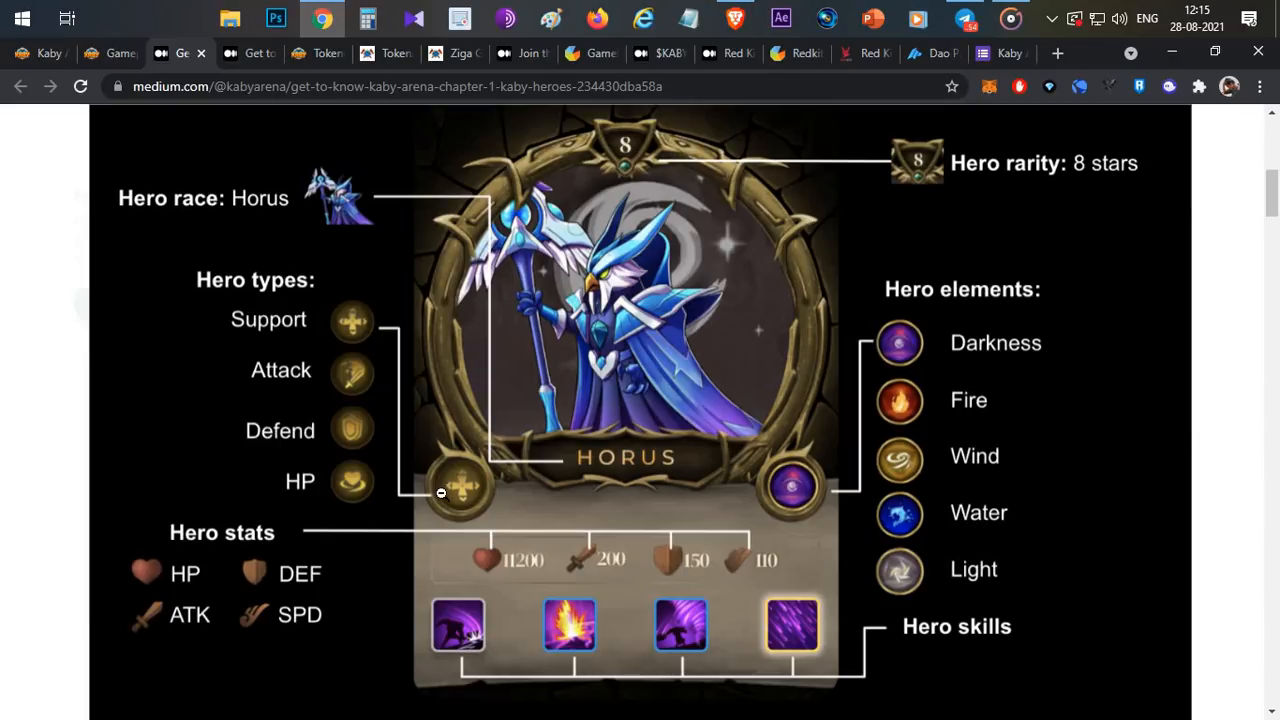
{"action": "mouse_move", "coordinate": [468, 496]}
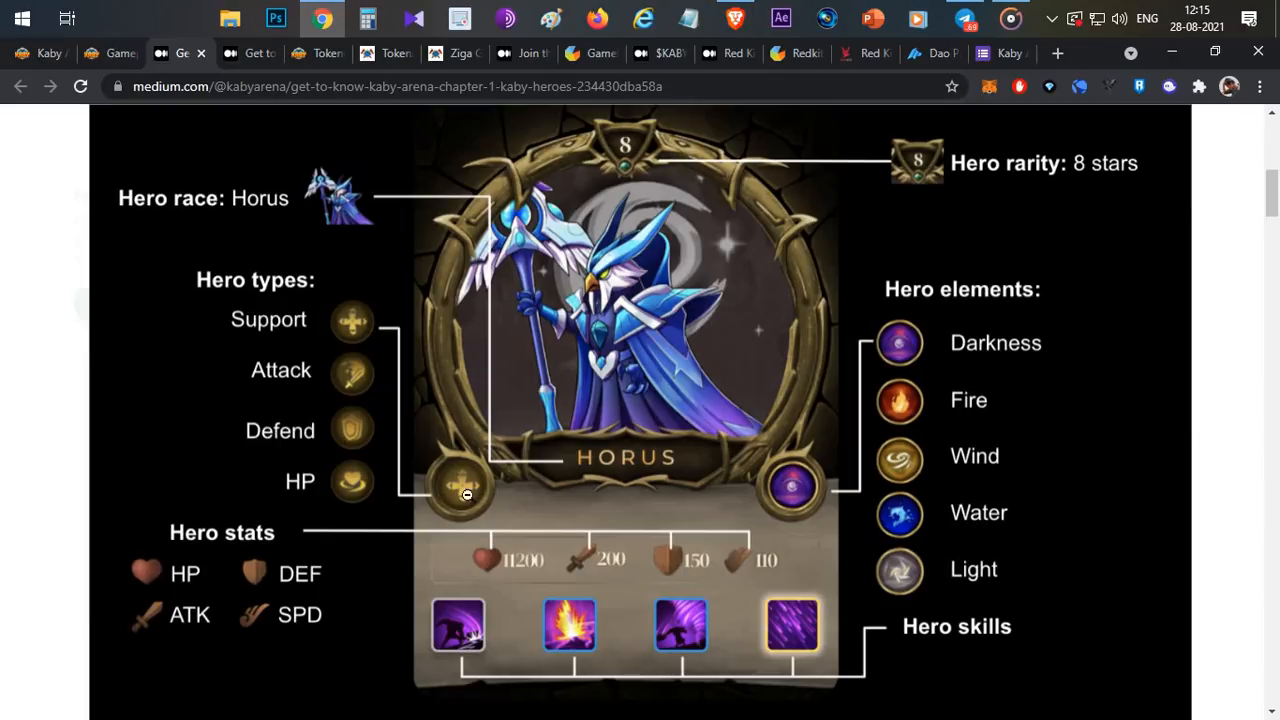
{"action": "mouse_move", "coordinate": [209, 221]}
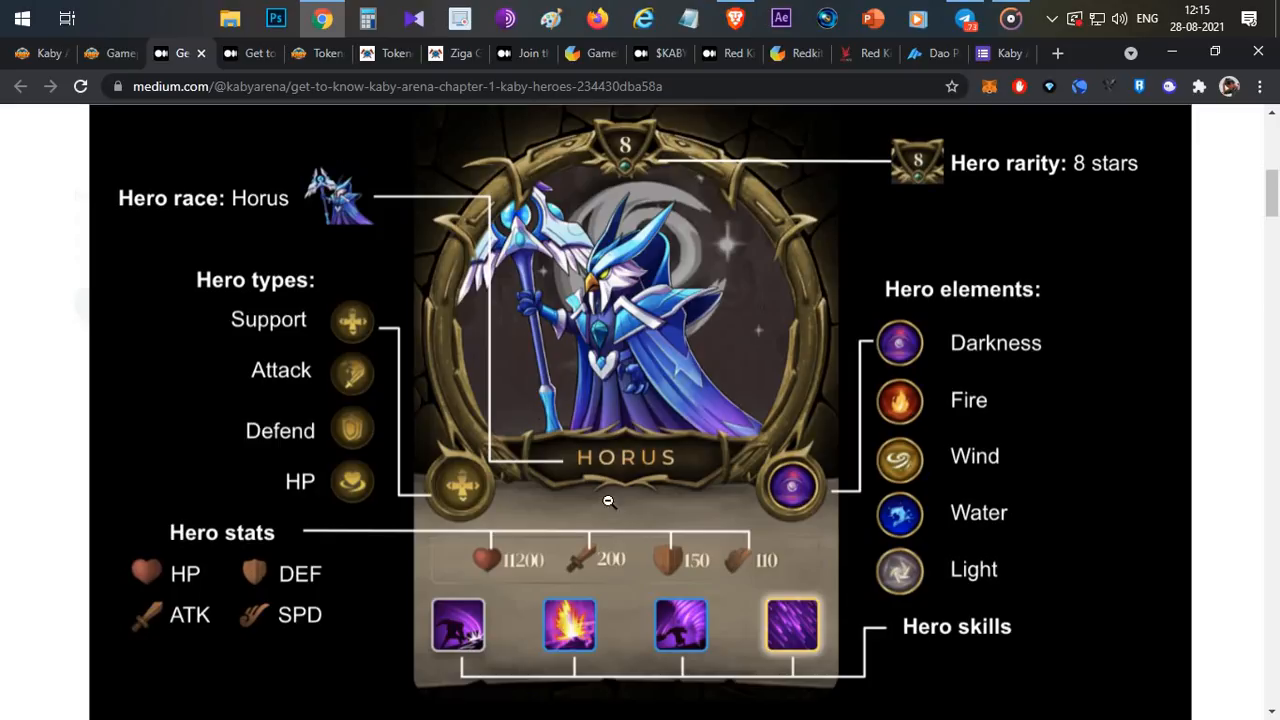
{"action": "mouse_move", "coordinate": [732, 333]}
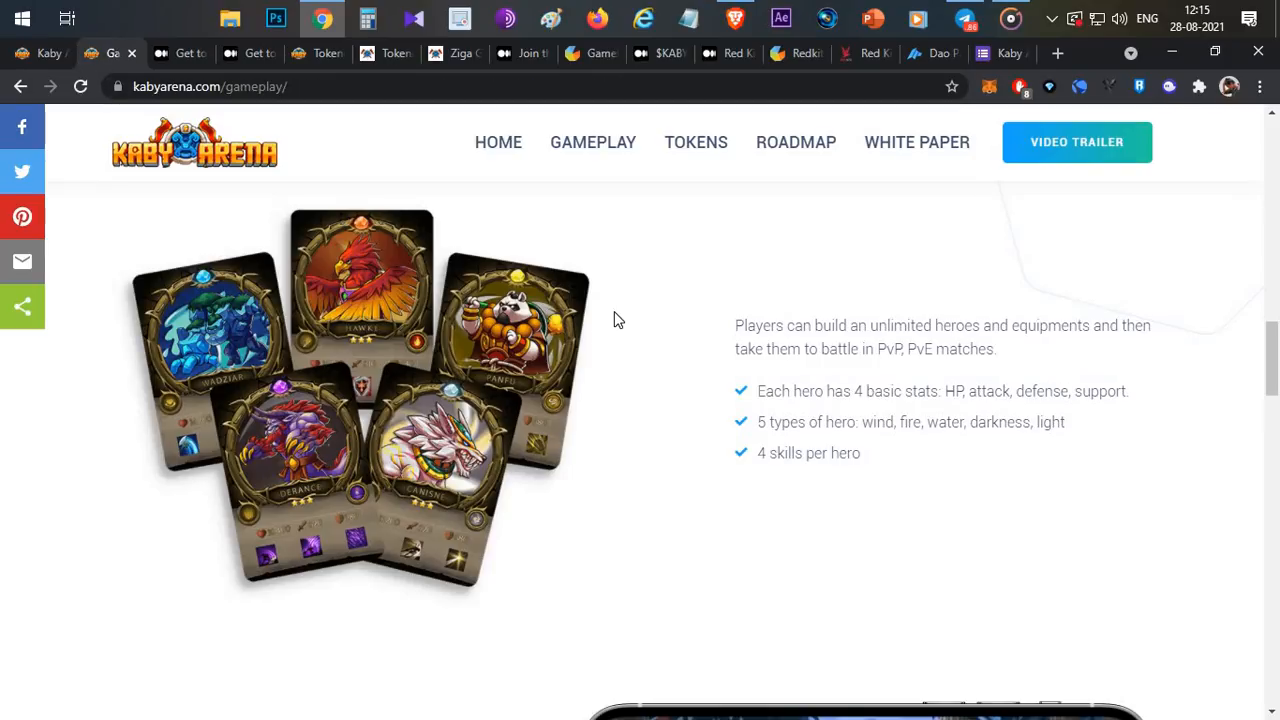
{"action": "mouse_move", "coordinate": [770, 422]}
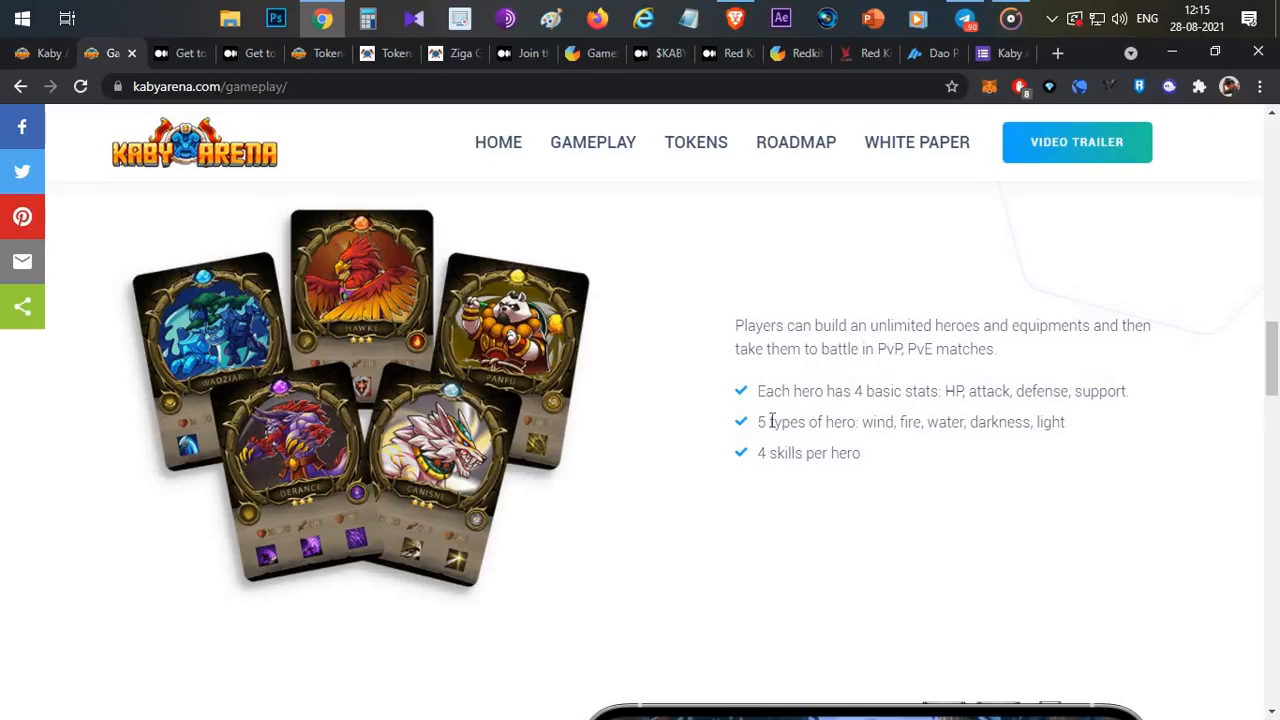
Step: Switch to the kabyarena.com/tokens tab showing the Kaby Tokenomics banner
{"action": "scroll", "scroll_direction": "down", "scroll_amount": 3}
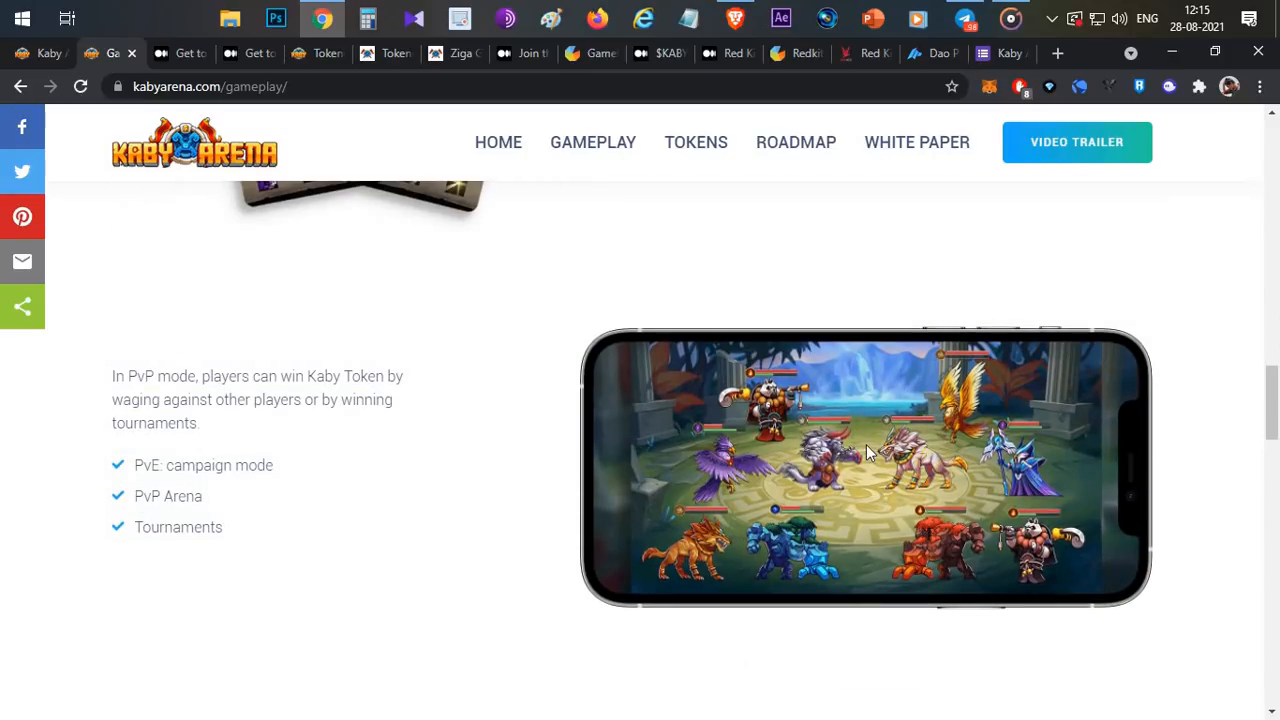
{"action": "mouse_move", "coordinate": [518, 454]}
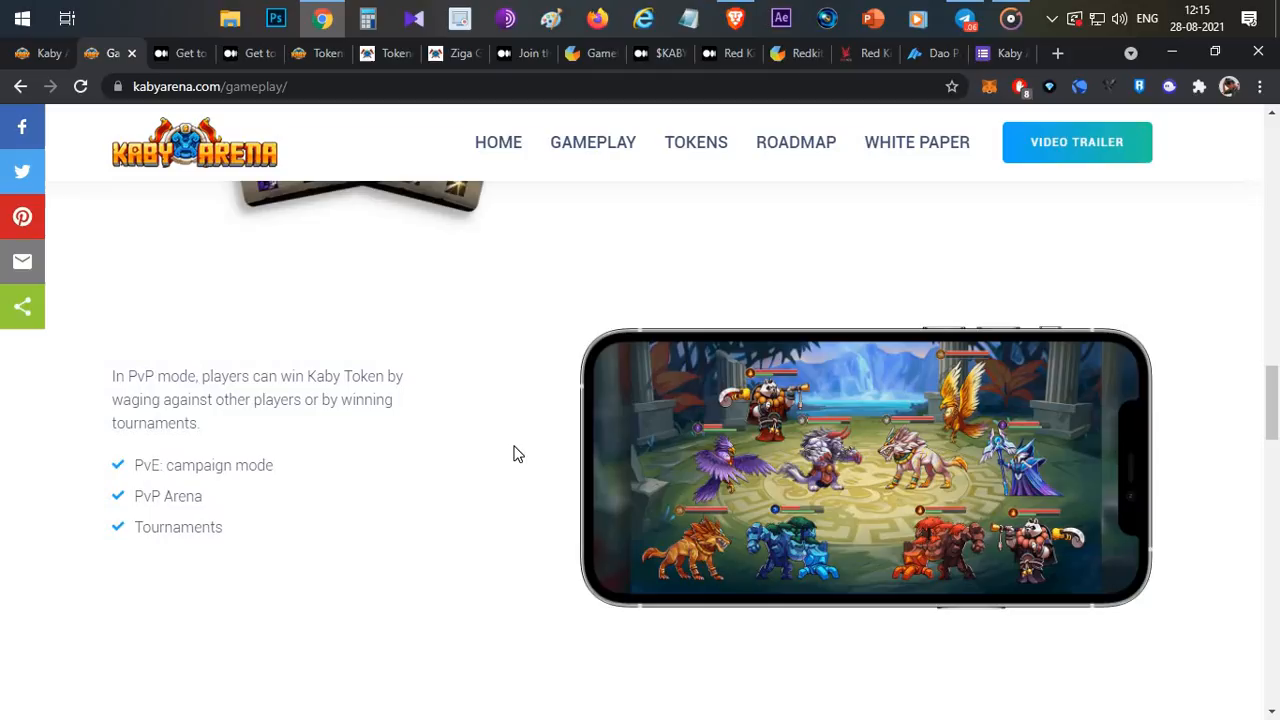
{"action": "mouse_move", "coordinate": [250, 63]}
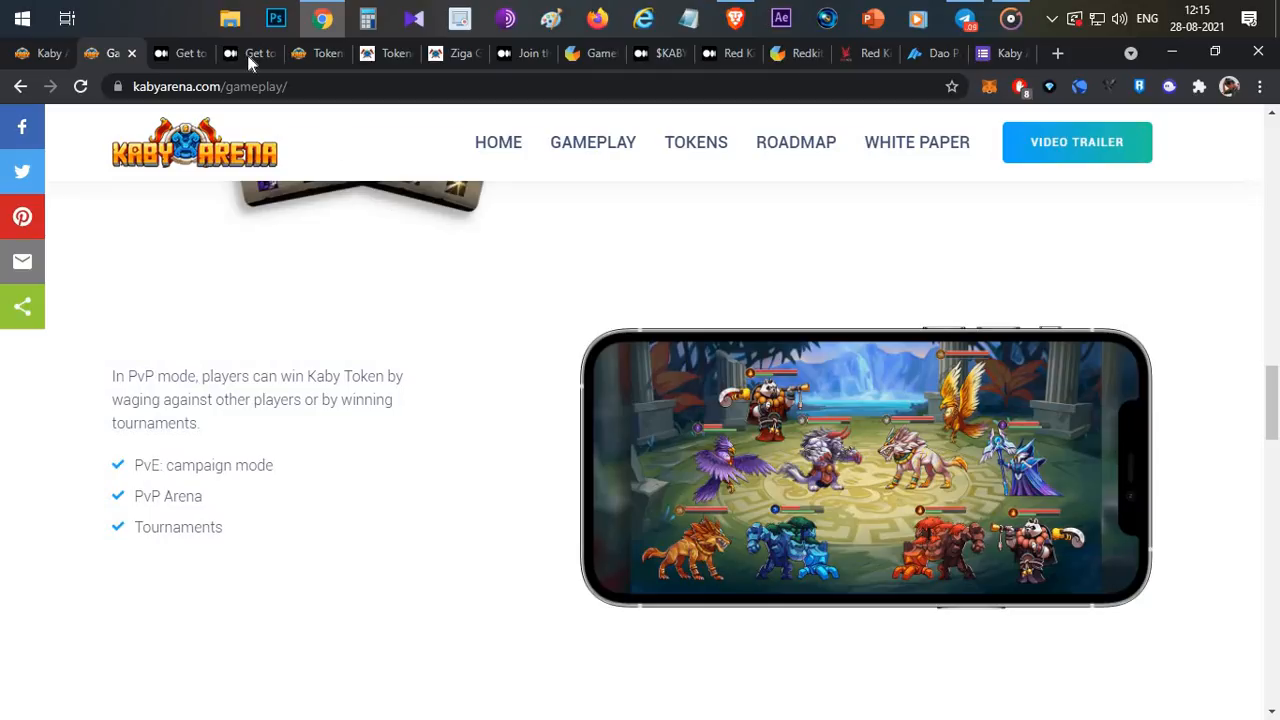
{"action": "left_click", "coordinate": [255, 53]}
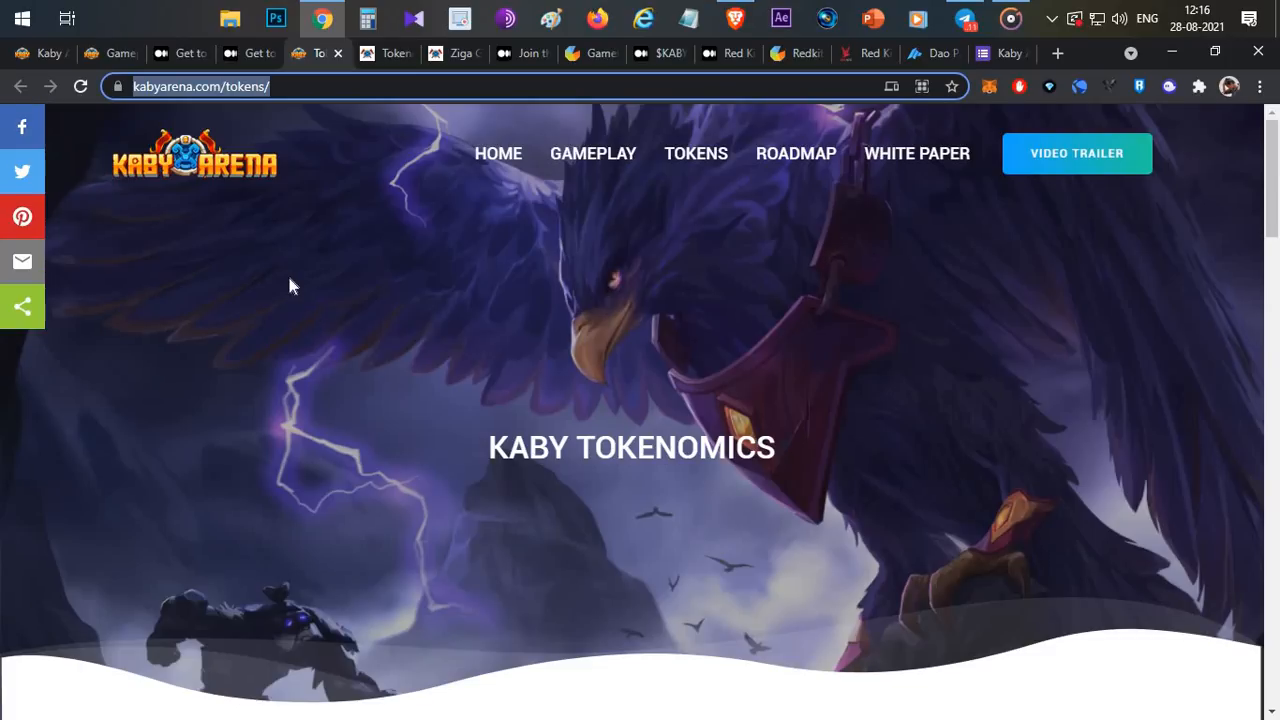
{"action": "scroll", "scroll_direction": "down", "scroll_amount": 3}
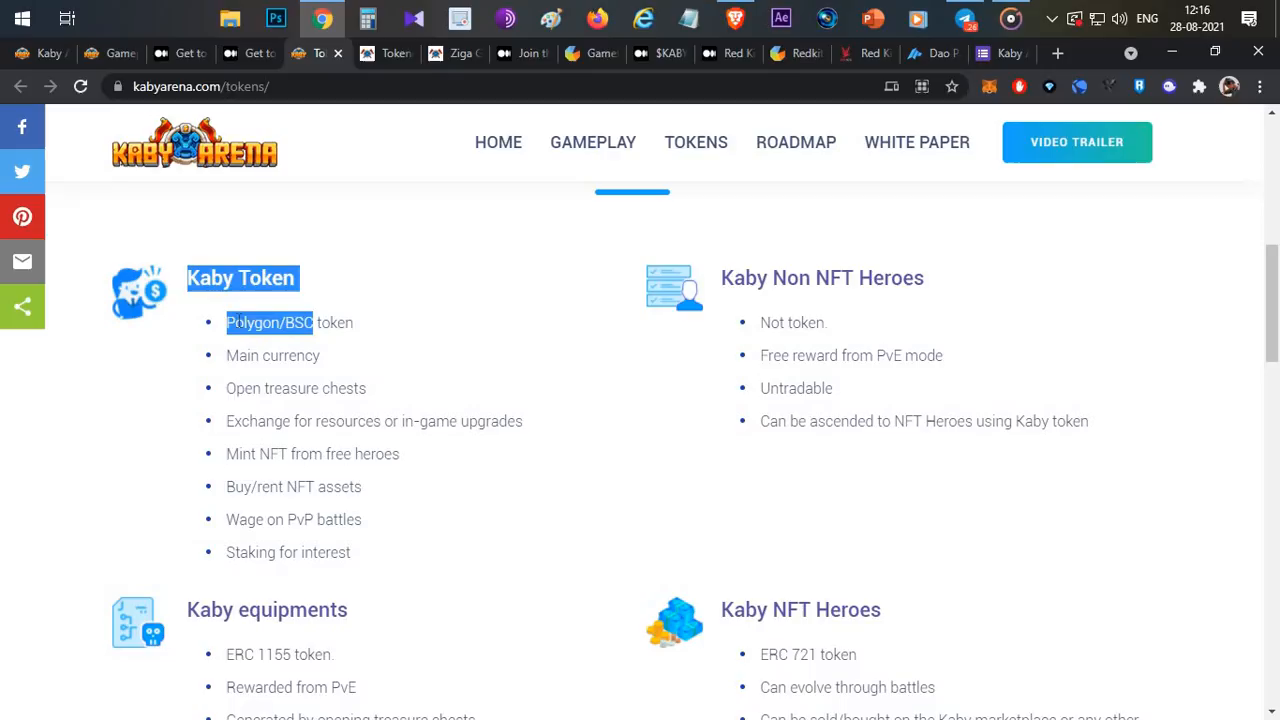
{"action": "left_click", "coordinate": [302, 422]}
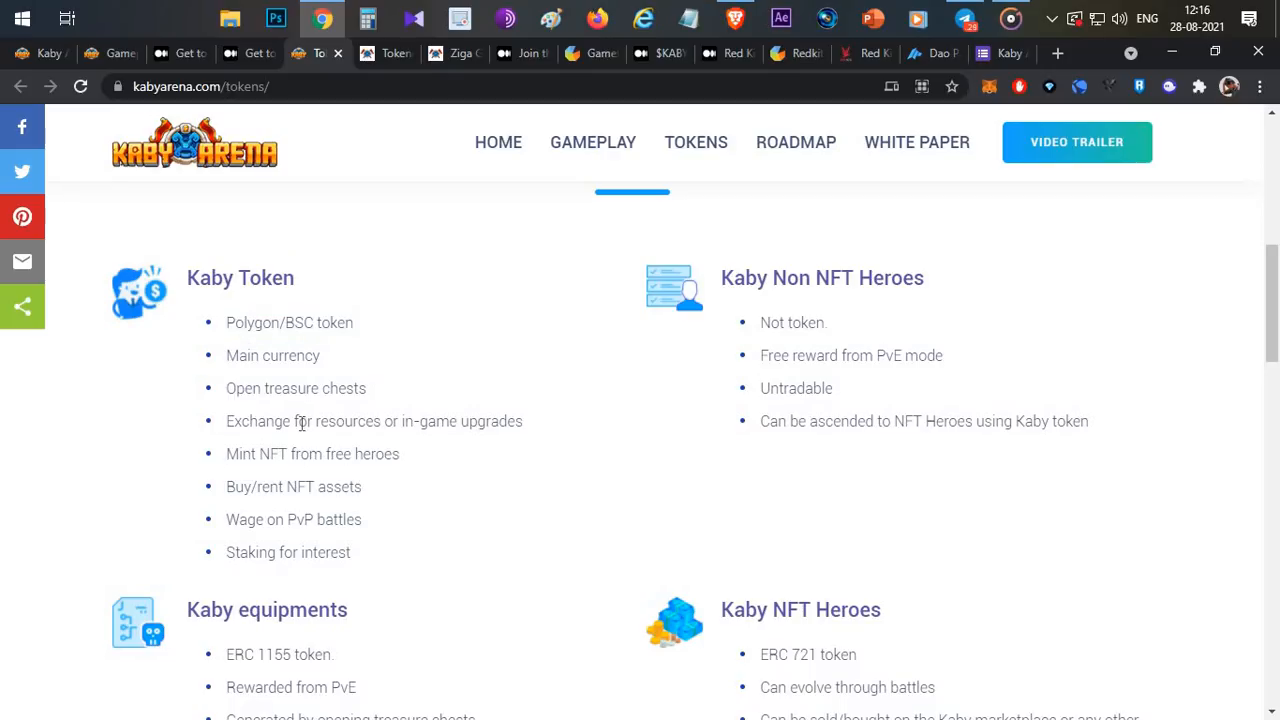
{"action": "mouse_move", "coordinate": [246, 453]}
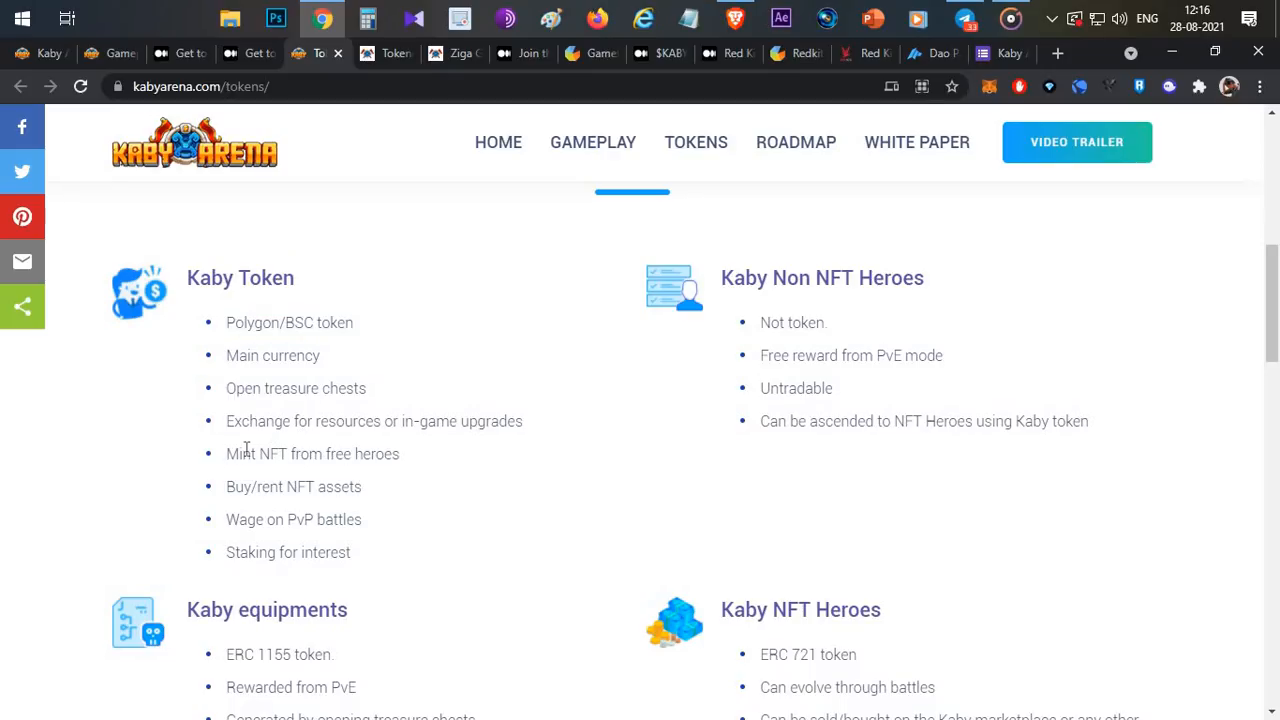
{"action": "double_click", "coordinate": [234, 487]}
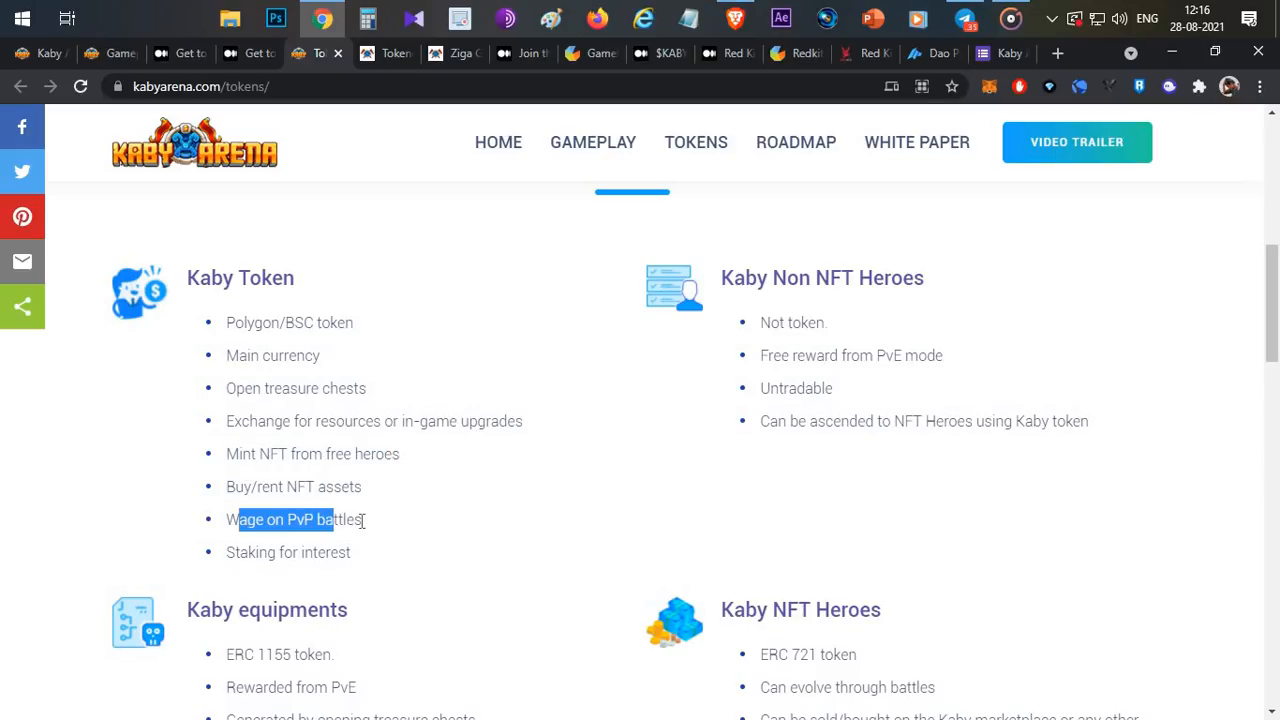
{"action": "left_click", "coordinate": [285, 525]}
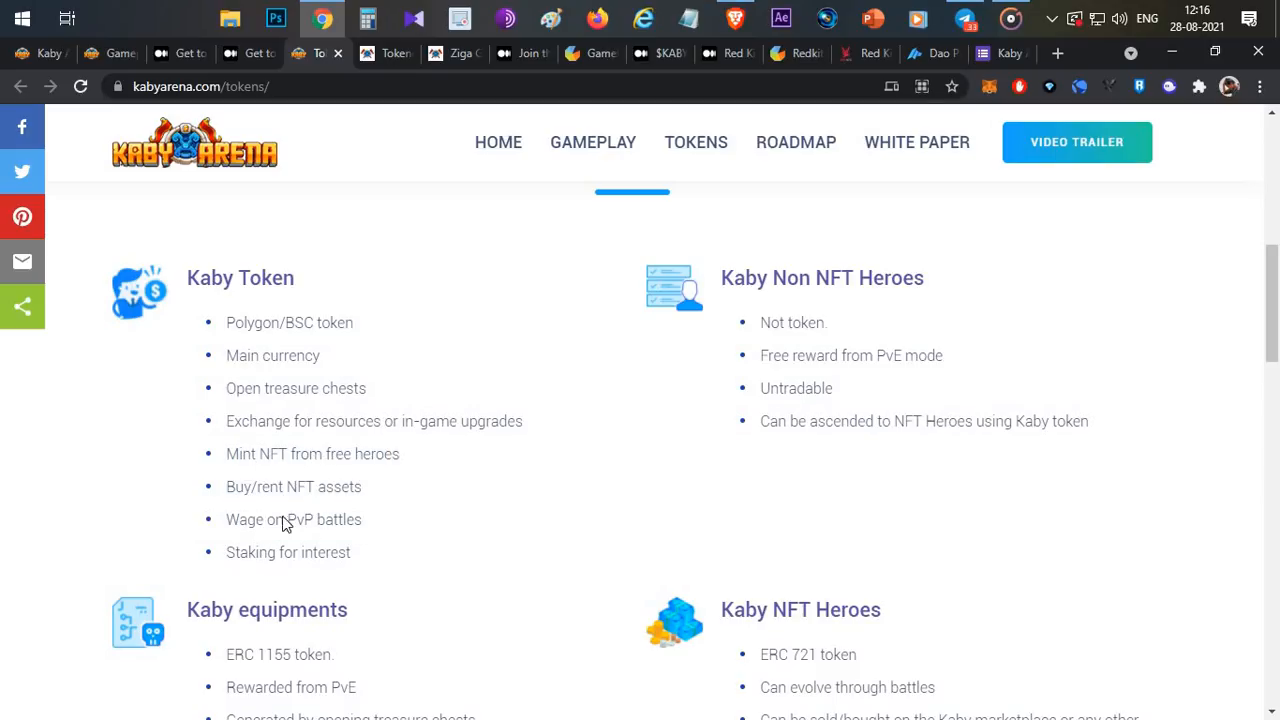
{"action": "mouse_move", "coordinate": [315, 277]}
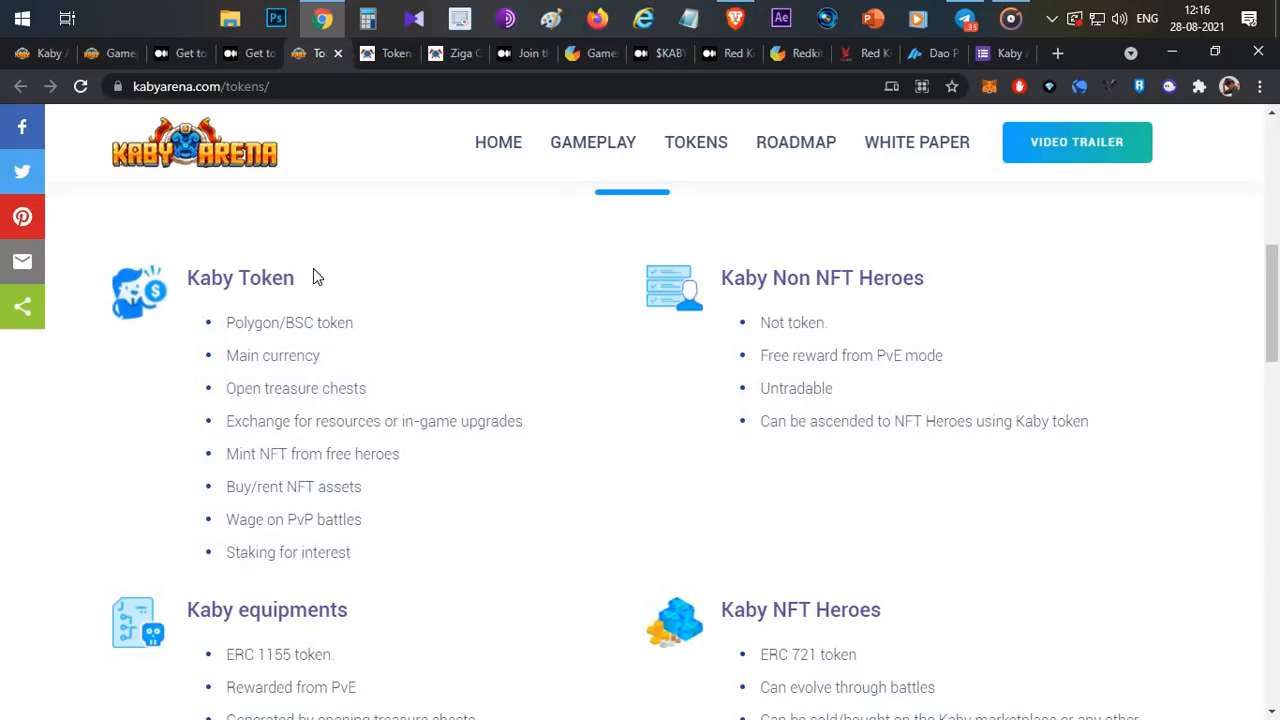
{"action": "mouse_move", "coordinate": [873, 273]}
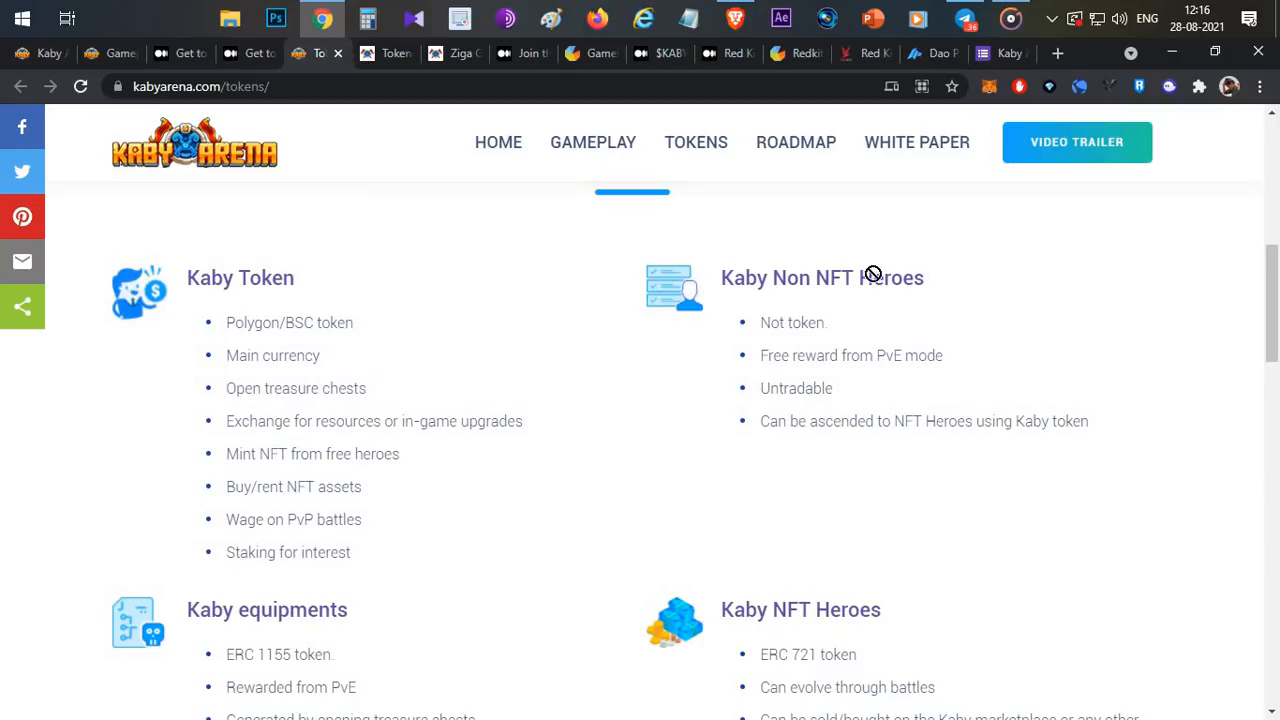
{"action": "mouse_move", "coordinate": [973, 279]}
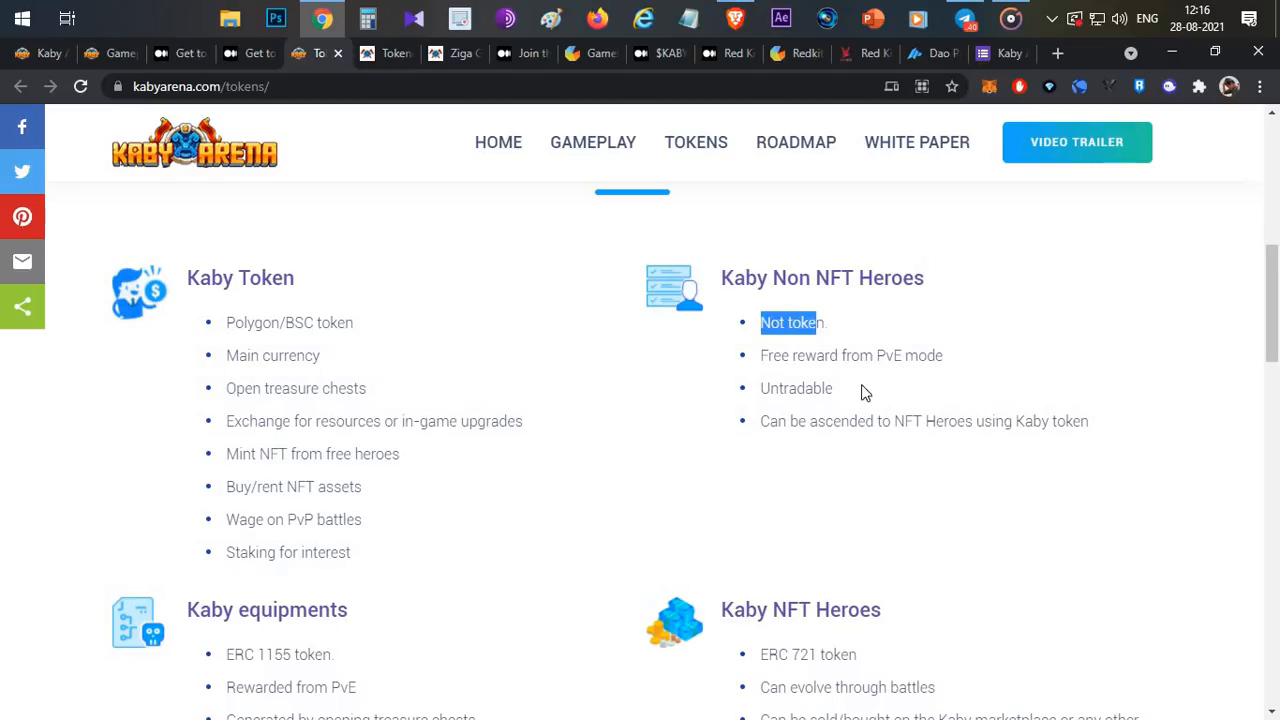
{"action": "left_click", "coordinate": [1075, 438]}
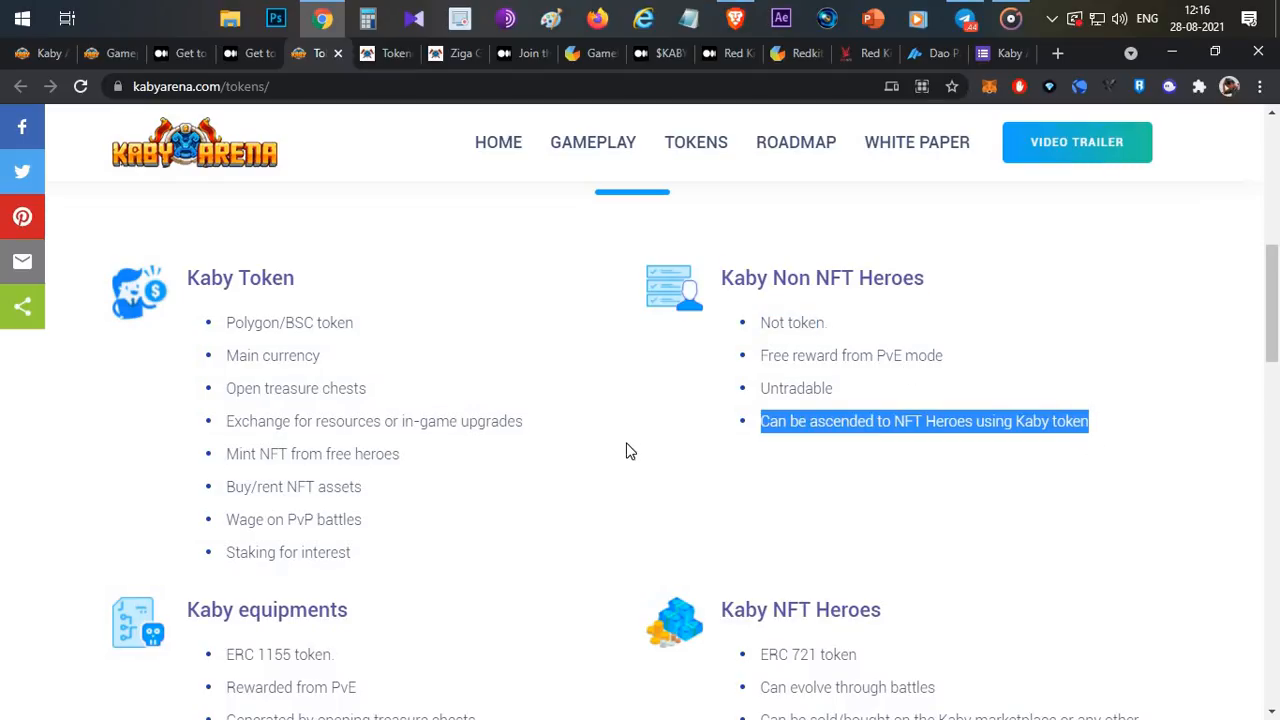
{"action": "scroll", "scroll_direction": "down", "scroll_amount": 3}
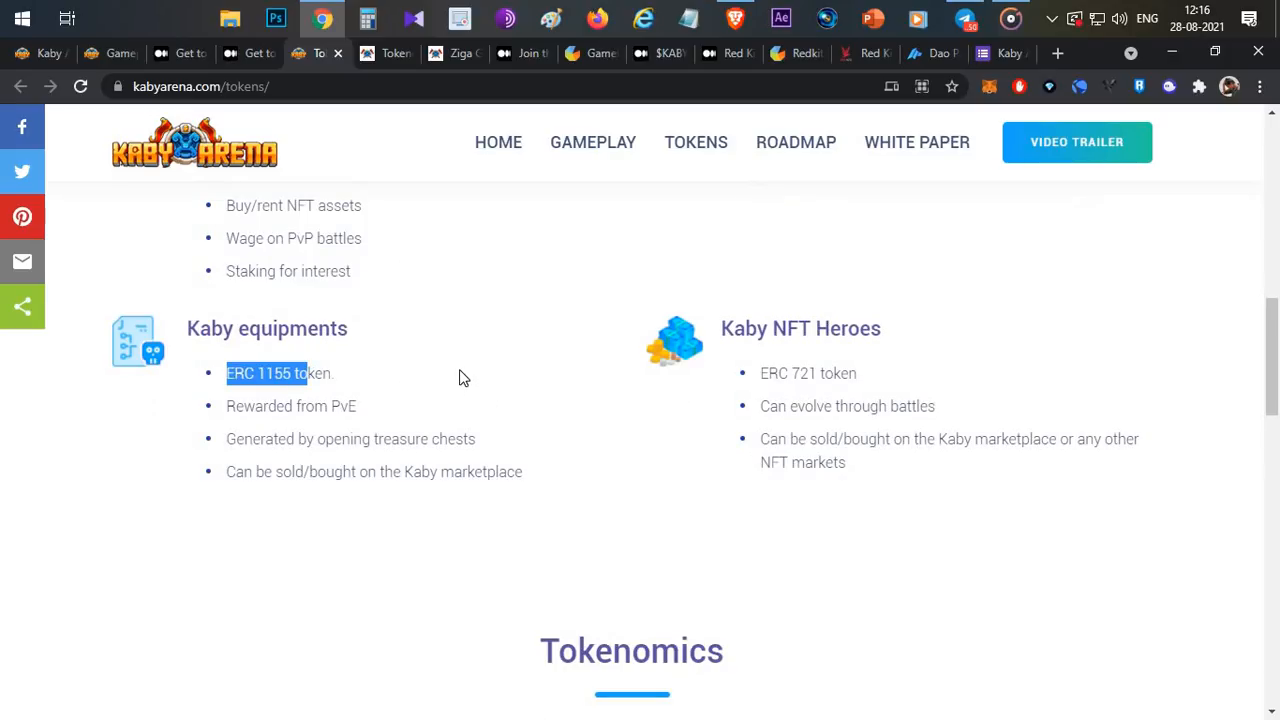
{"action": "mouse_move", "coordinate": [900, 347]}
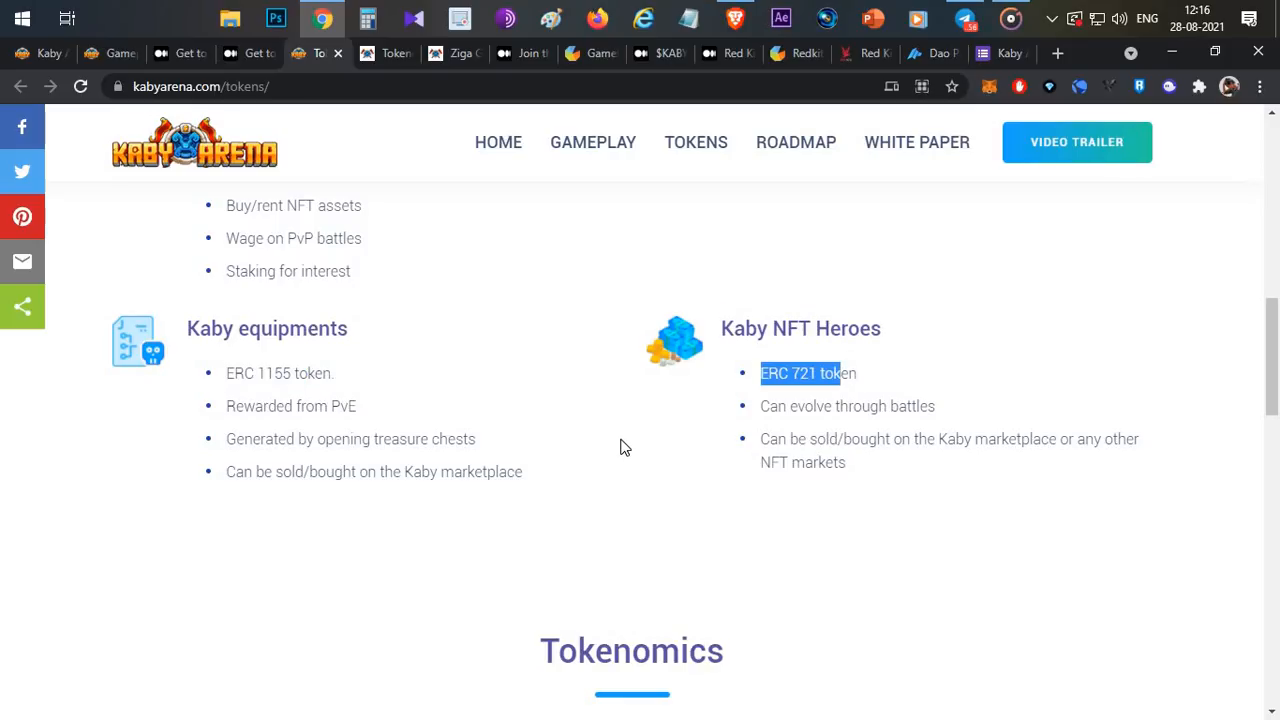
{"action": "scroll", "scroll_direction": "down", "scroll_amount": 3}
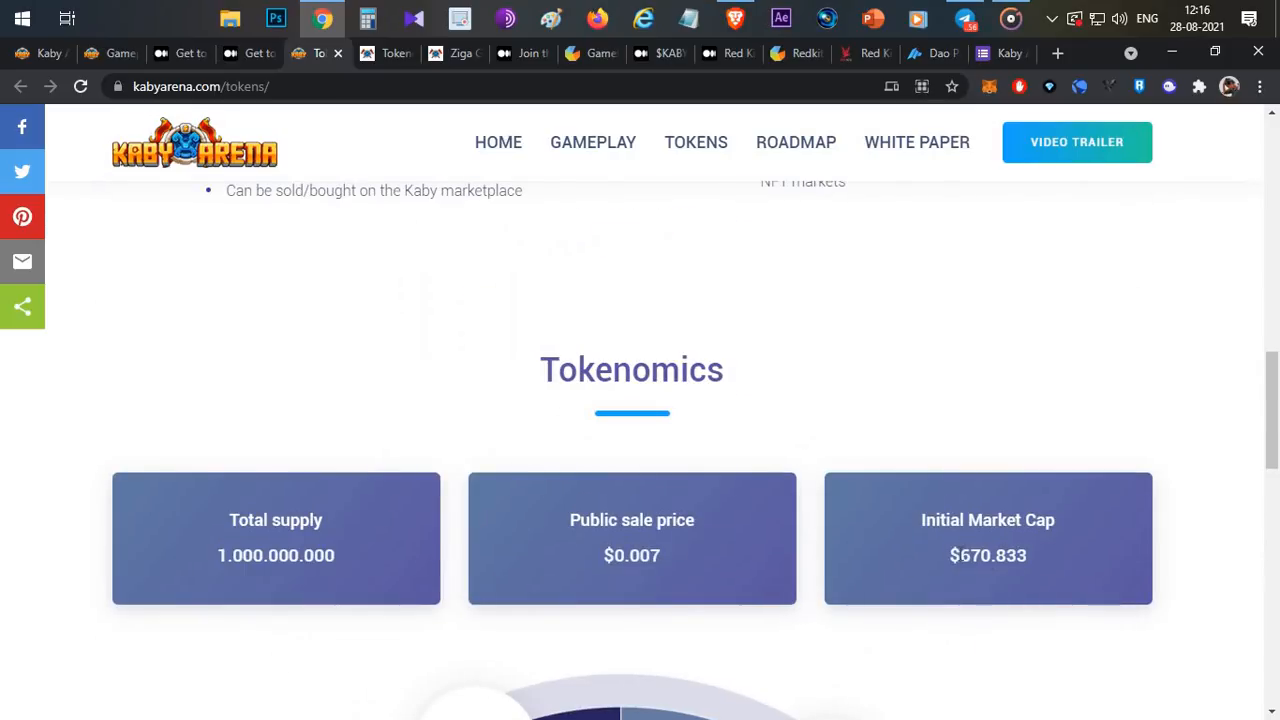
{"action": "double_click", "coordinate": [992, 555]}
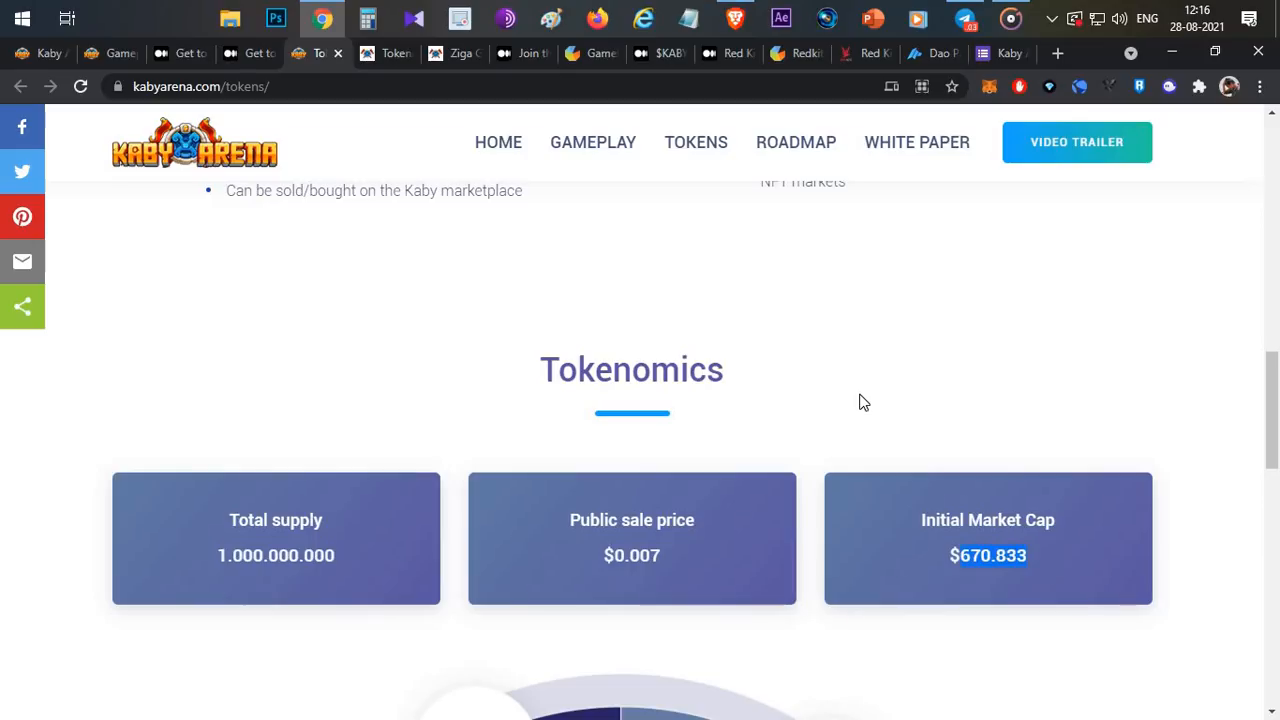
{"action": "double_click", "coordinate": [631, 555]}
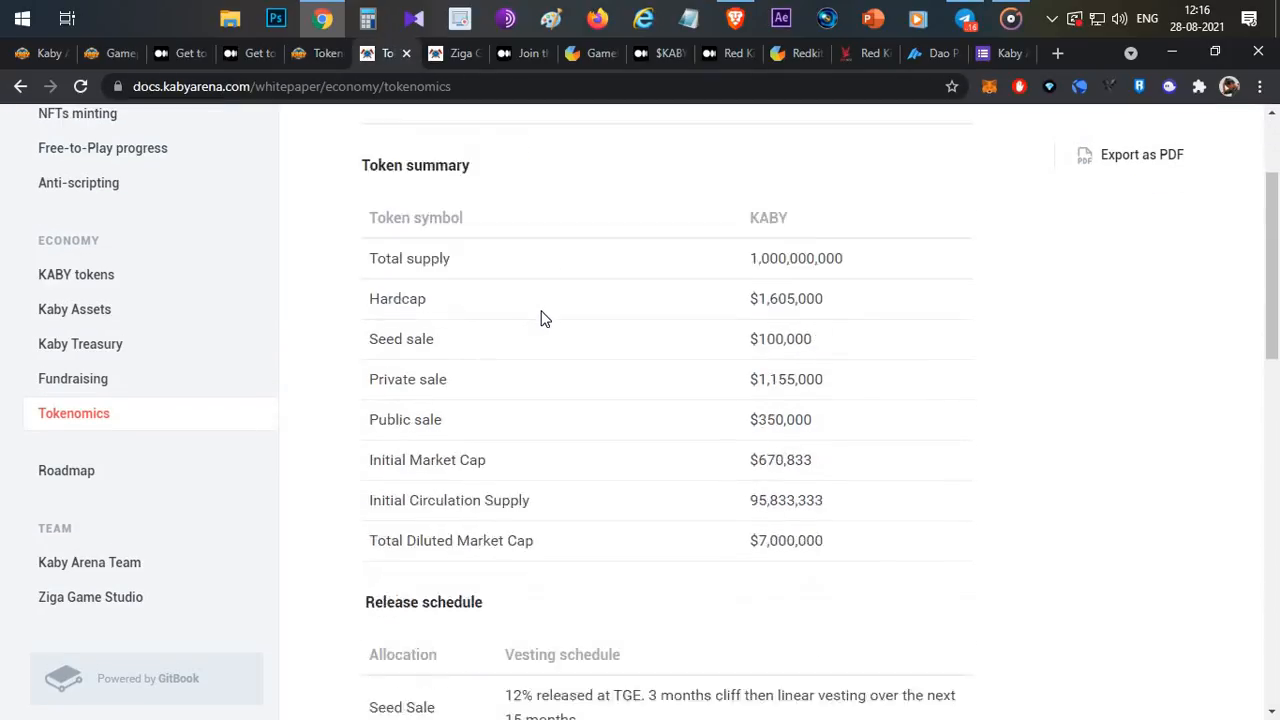
{"action": "scroll", "scroll_direction": "down", "scroll_amount": 3}
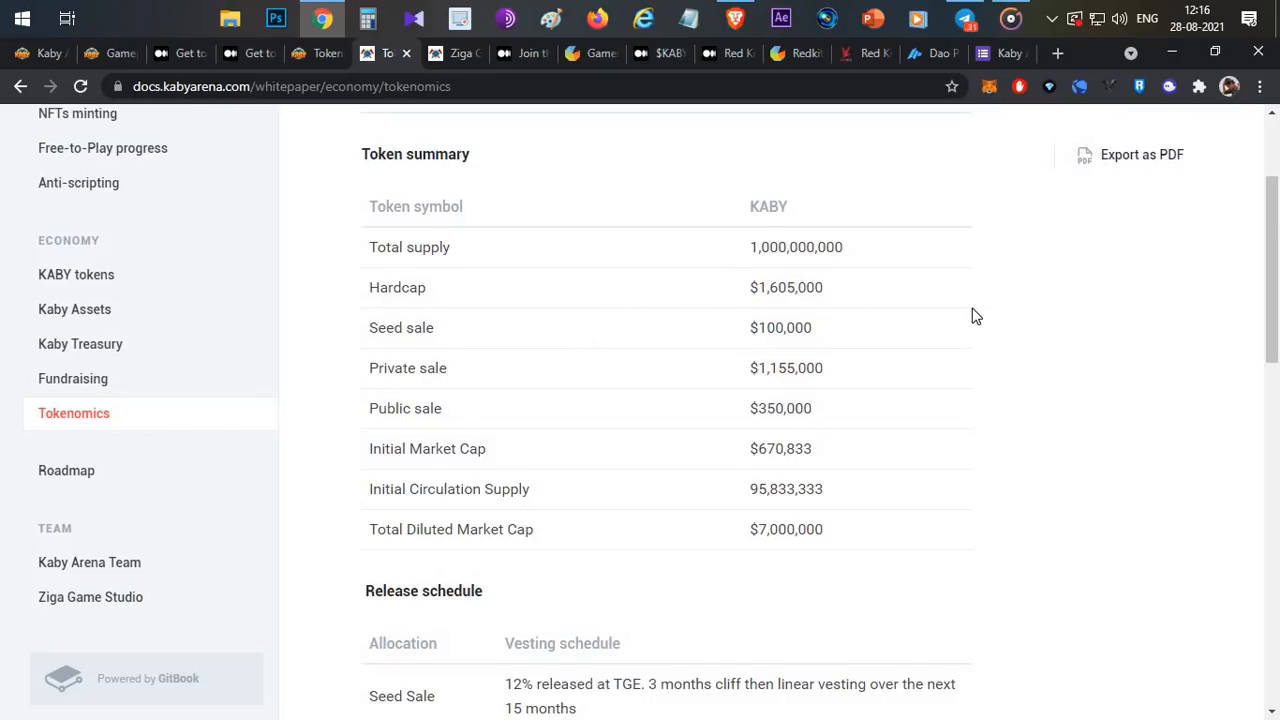
{"action": "scroll", "scroll_direction": "down", "scroll_amount": 3}
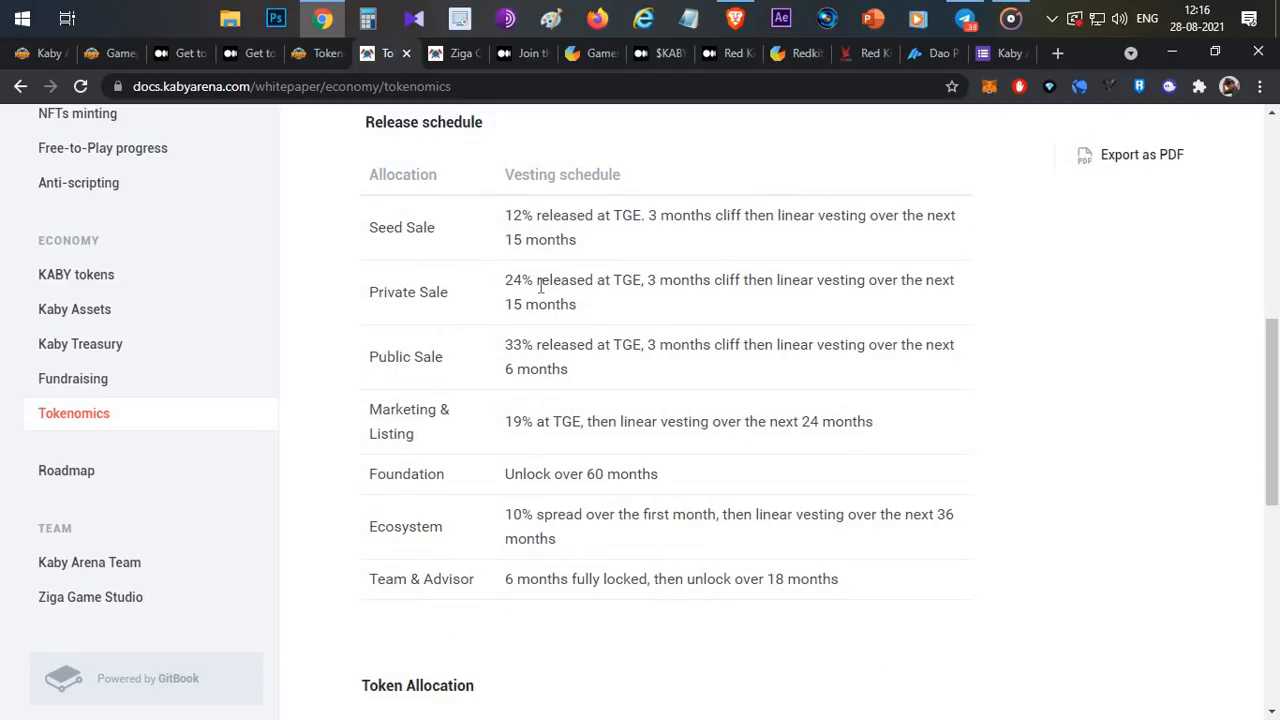
{"action": "double_click", "coordinate": [520, 214]}
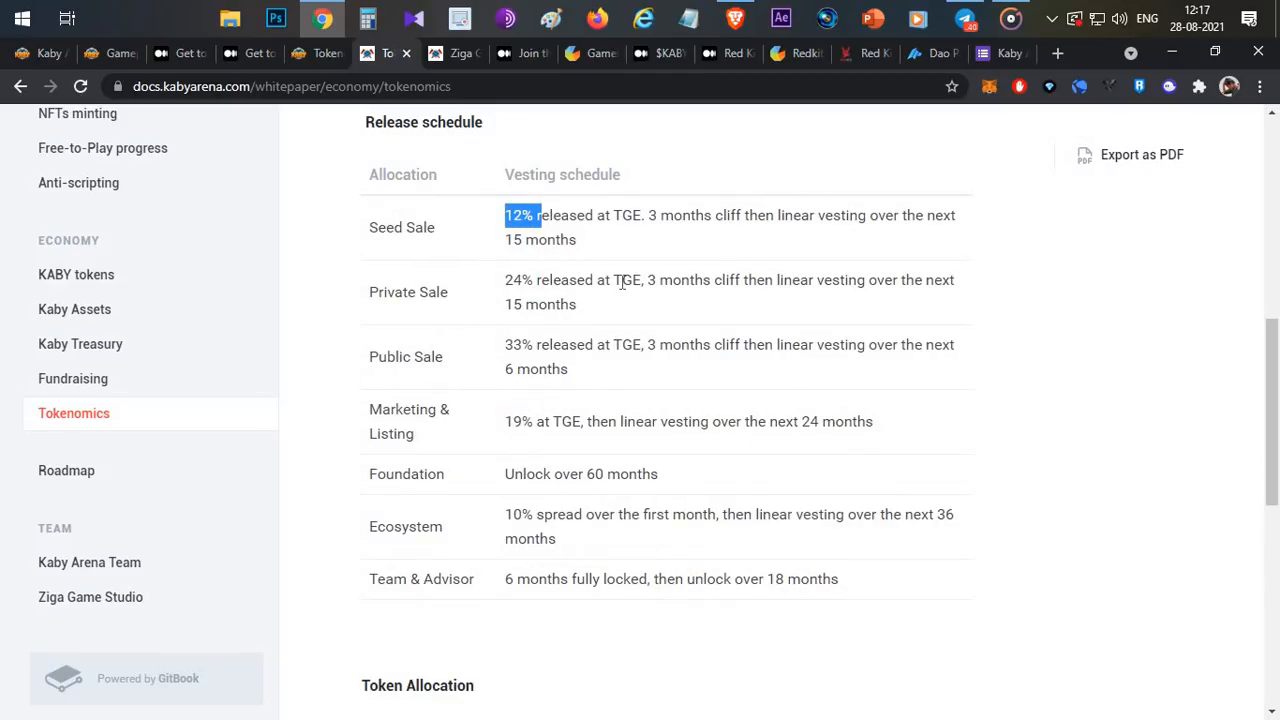
{"action": "left_click_drag", "start_coordinate": [650, 215], "coordinate": [770, 215]}
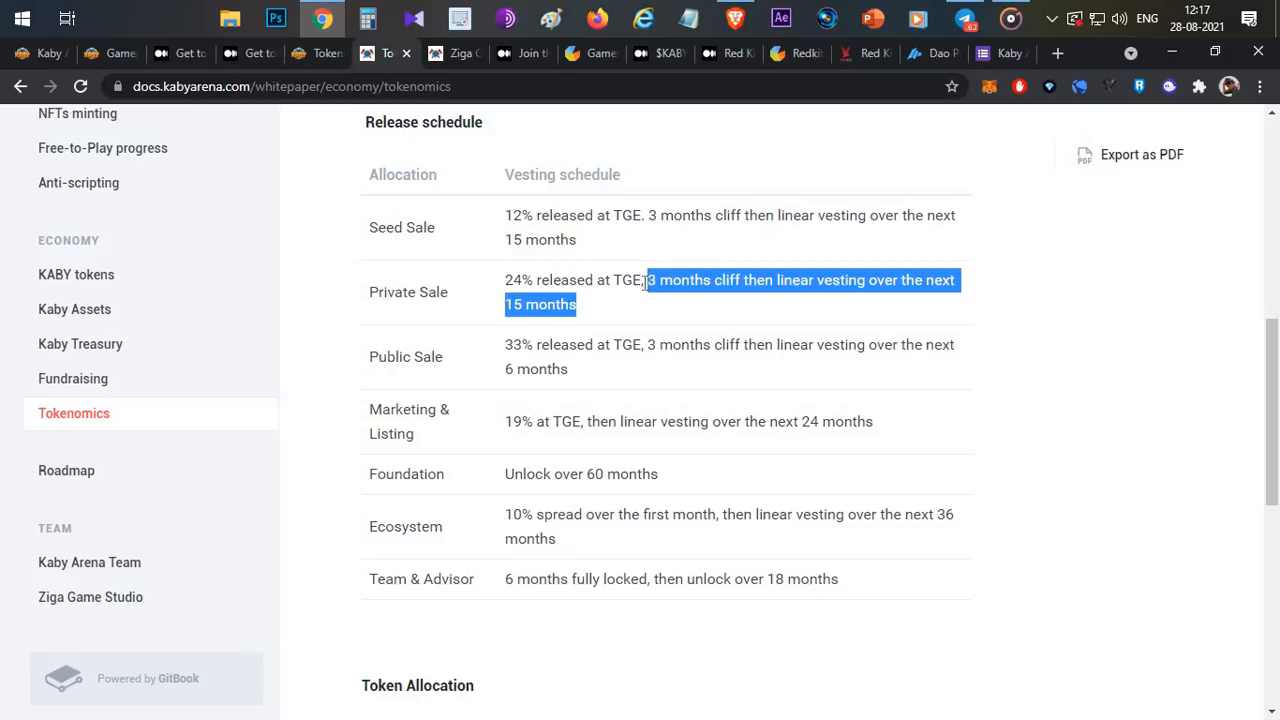
{"action": "left_click", "coordinate": [510, 280]}
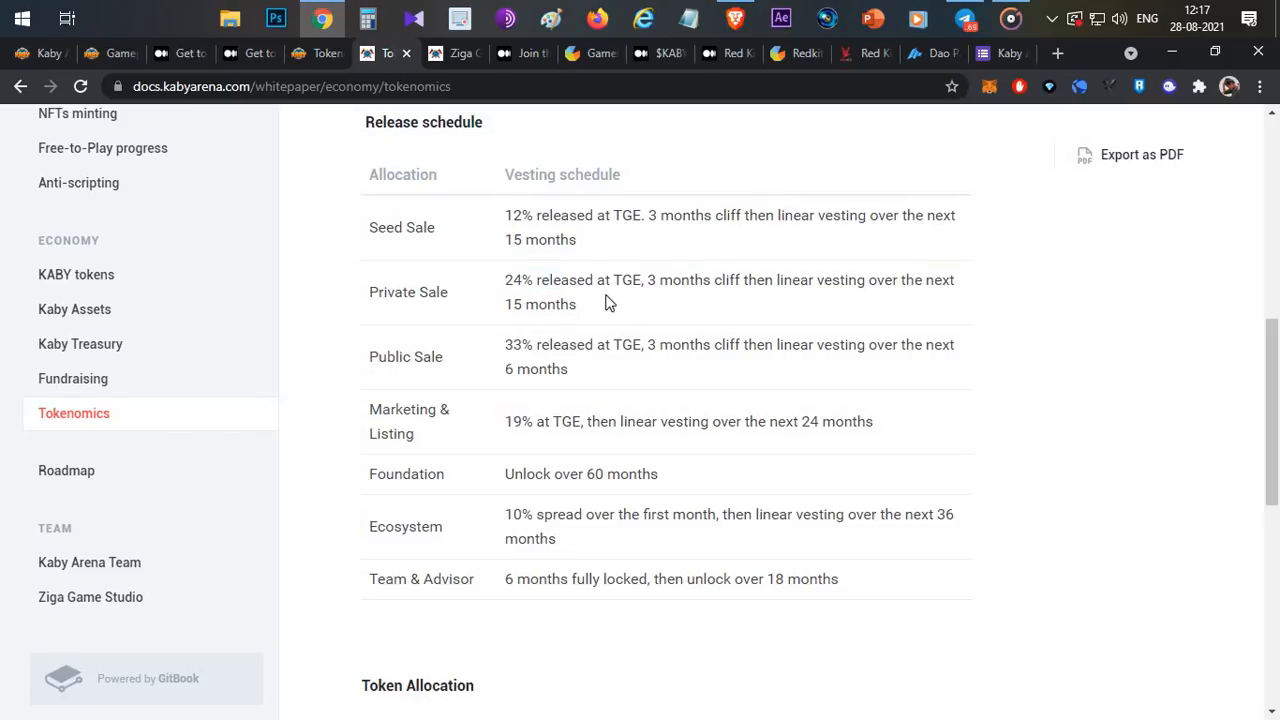
{"action": "mouse_move", "coordinate": [506, 344]}
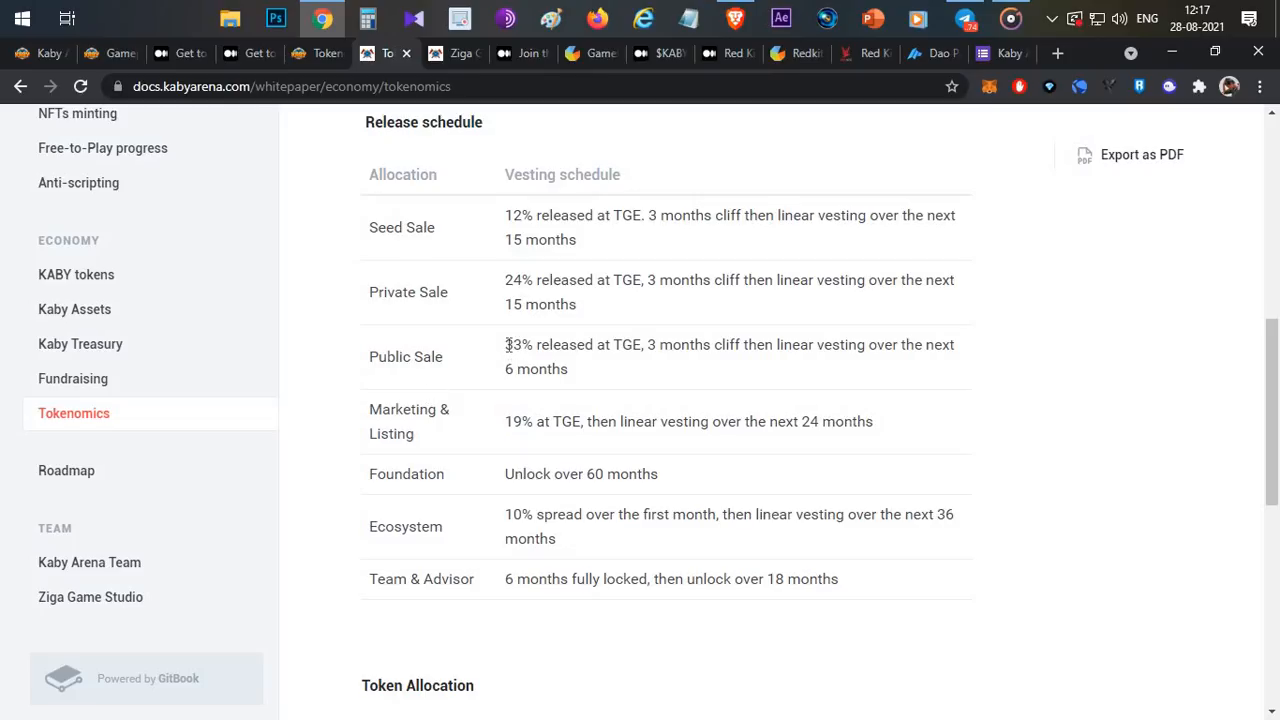
{"action": "left_click_drag", "start_coordinate": [505, 344], "coordinate": [608, 344]}
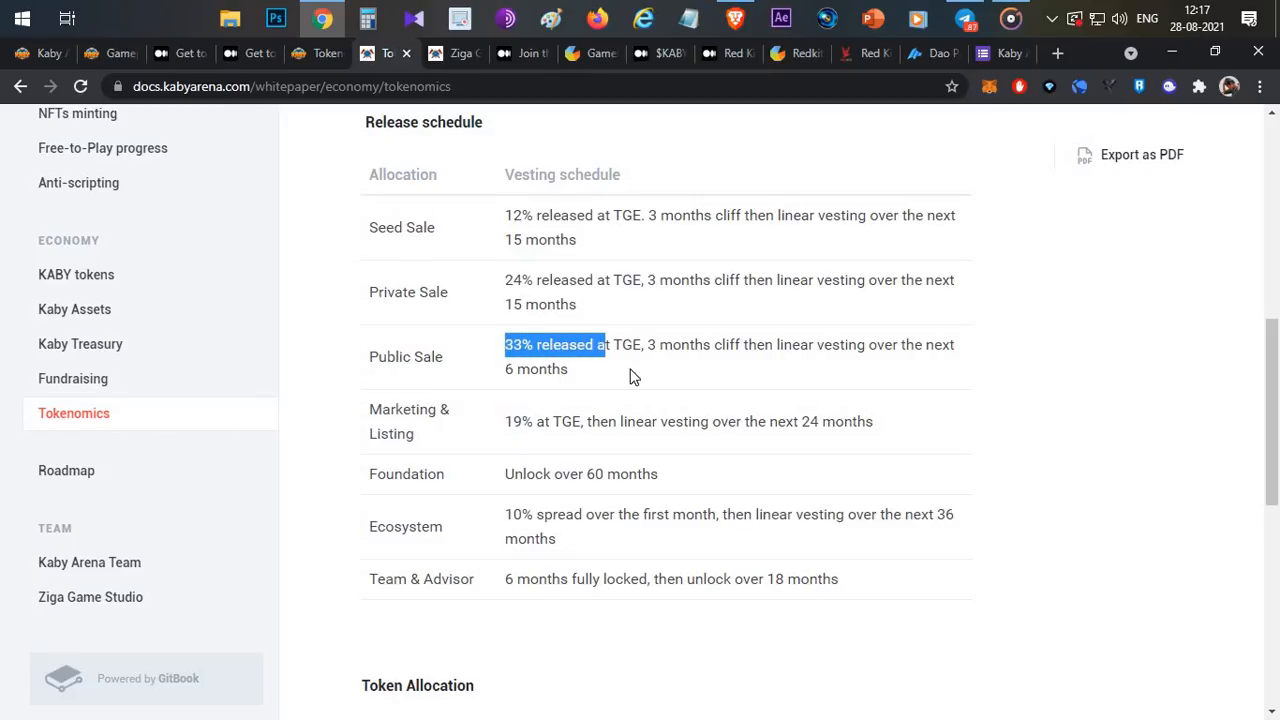
{"action": "mouse_move", "coordinate": [692, 382]}
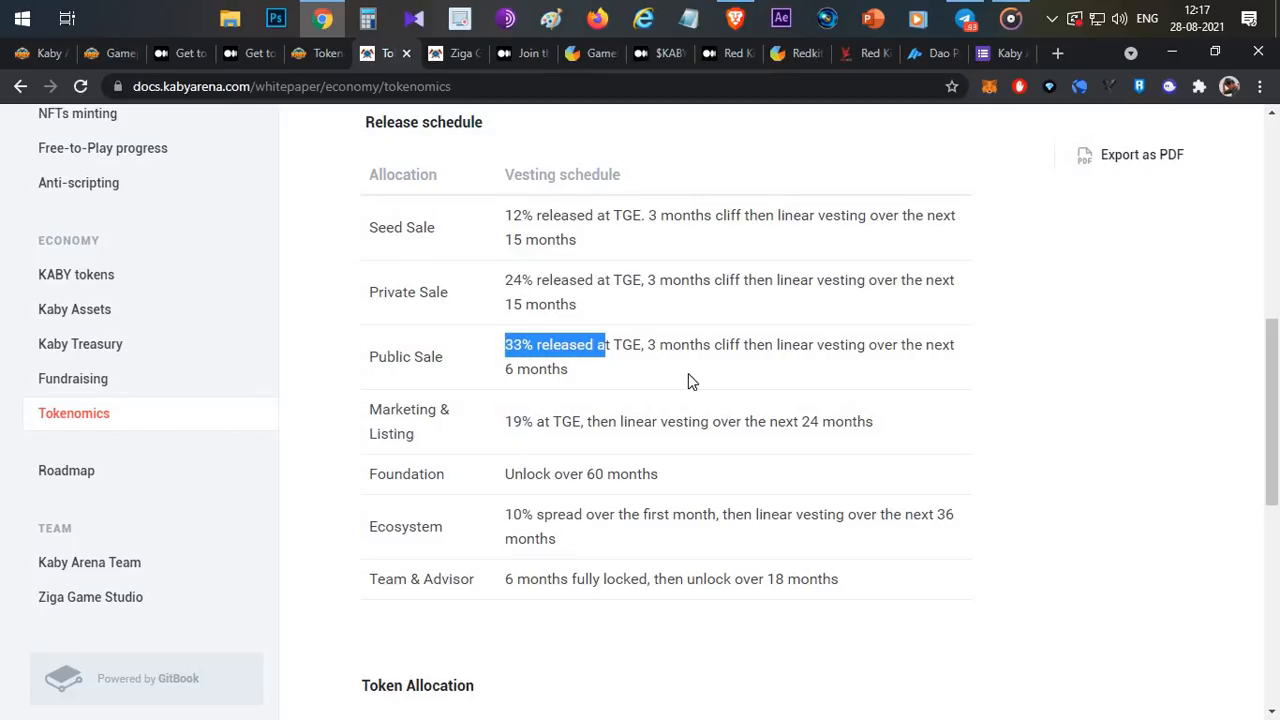
{"action": "mouse_move", "coordinate": [1055, 380]}
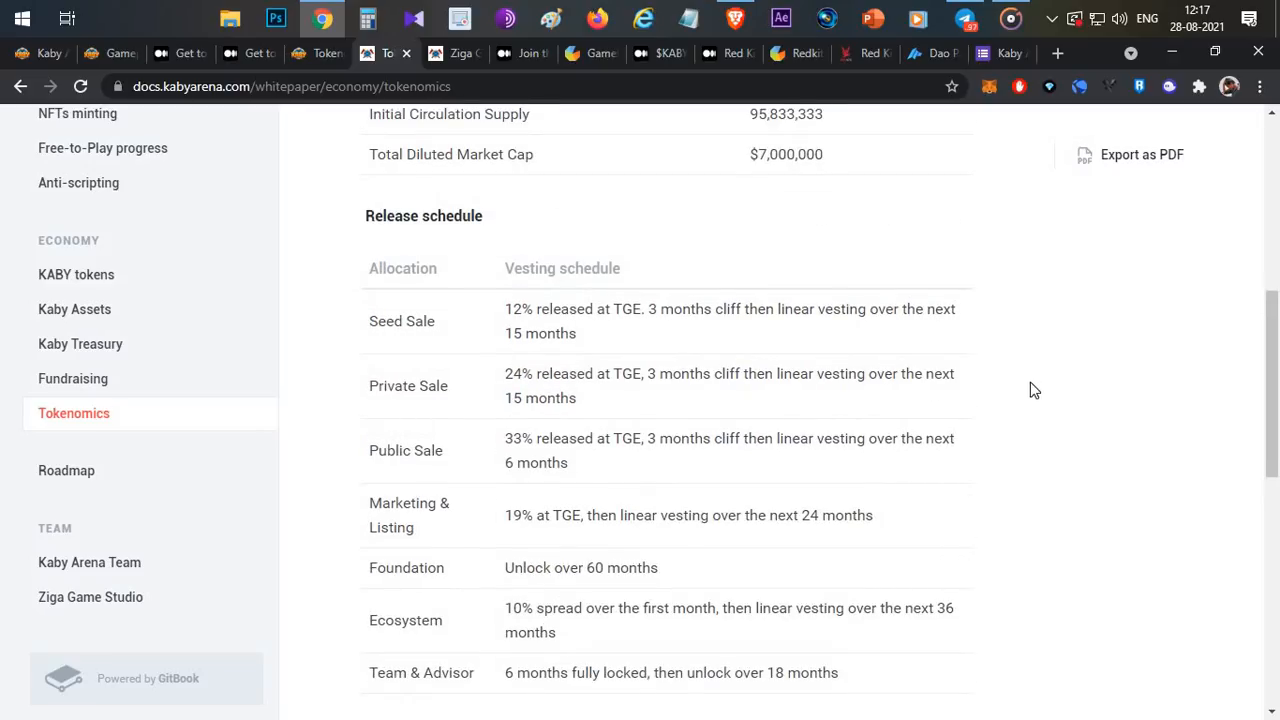
{"action": "mouse_move", "coordinate": [999, 351]}
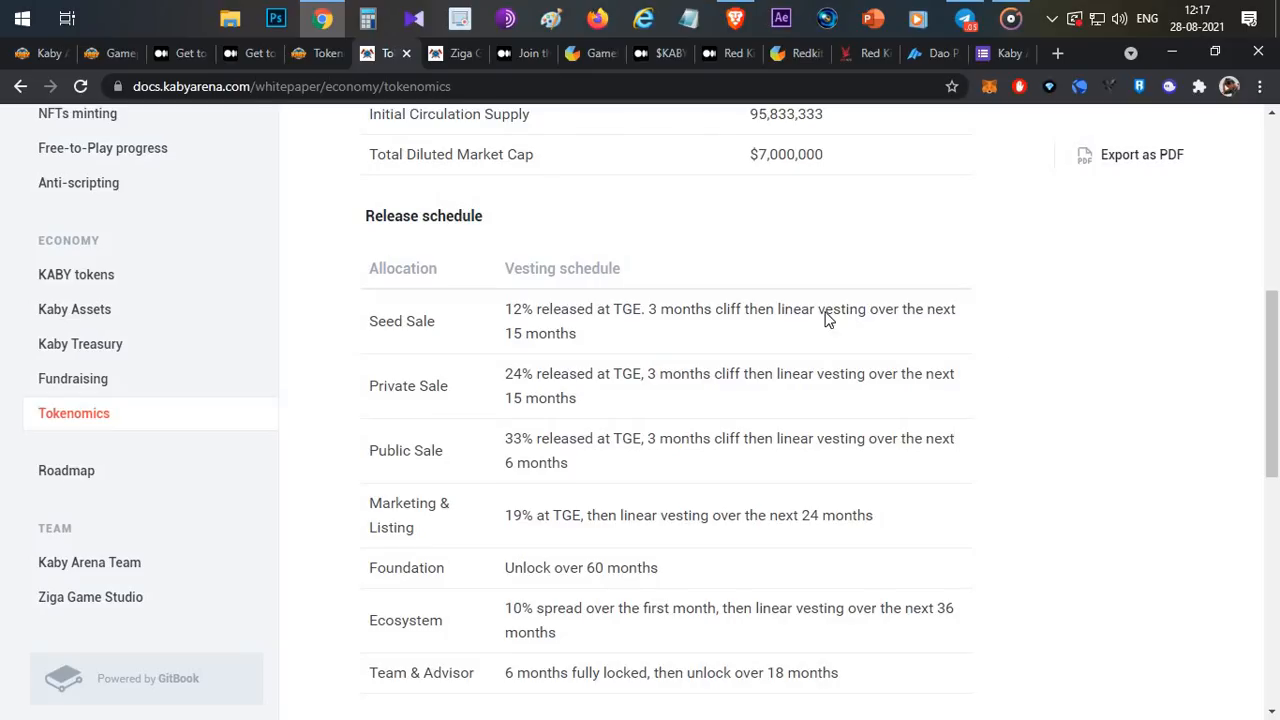
{"action": "mouse_move", "coordinate": [573, 114]}
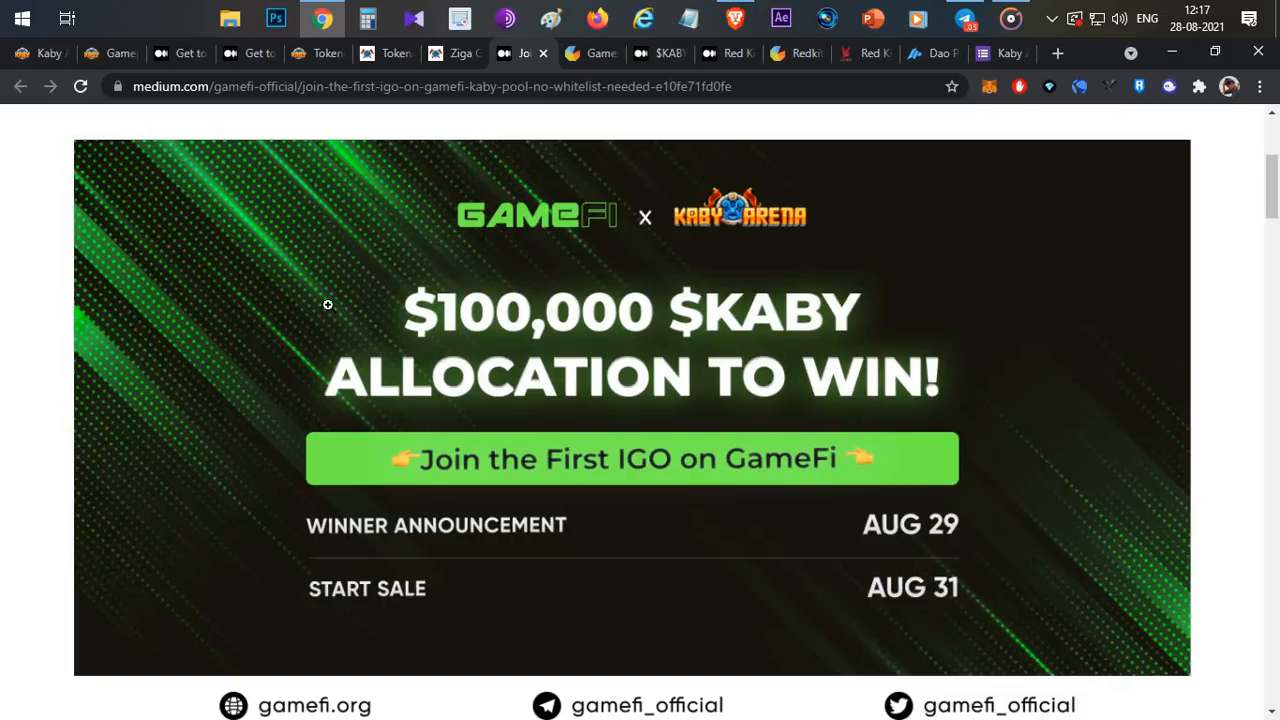
{"action": "mouse_move", "coordinate": [313, 314]}
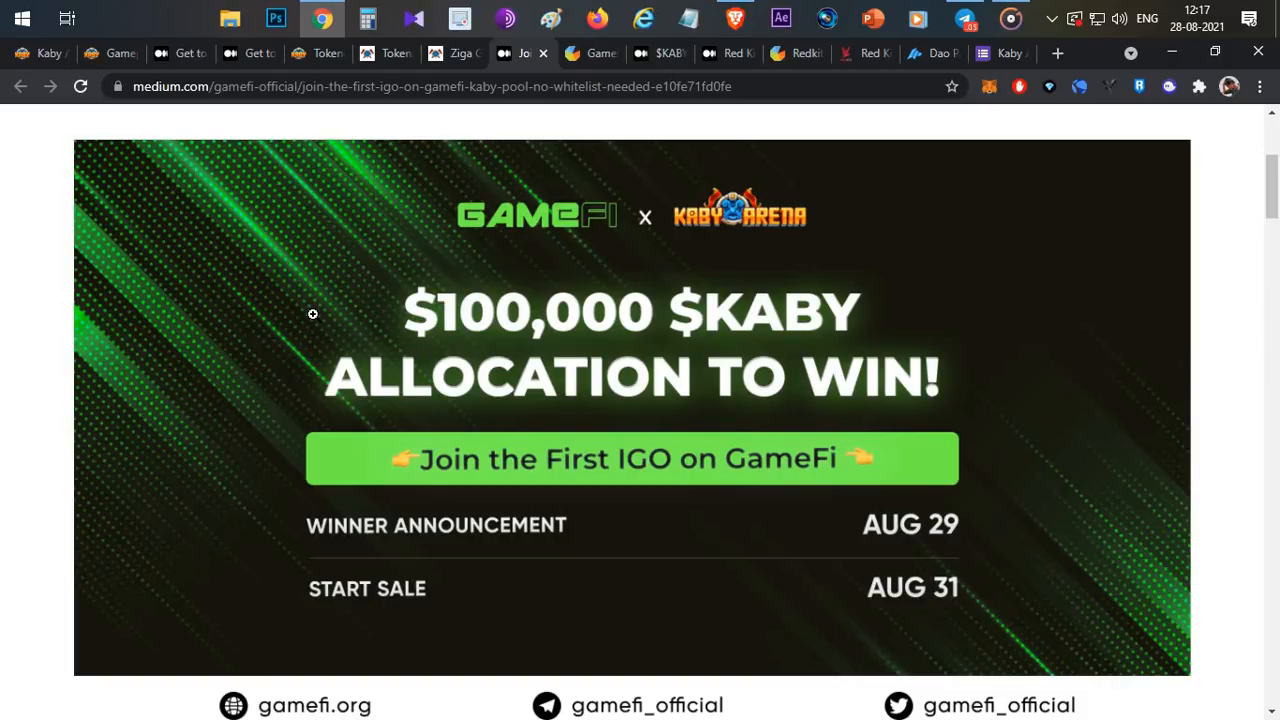
{"action": "mouse_move", "coordinate": [579, 390]}
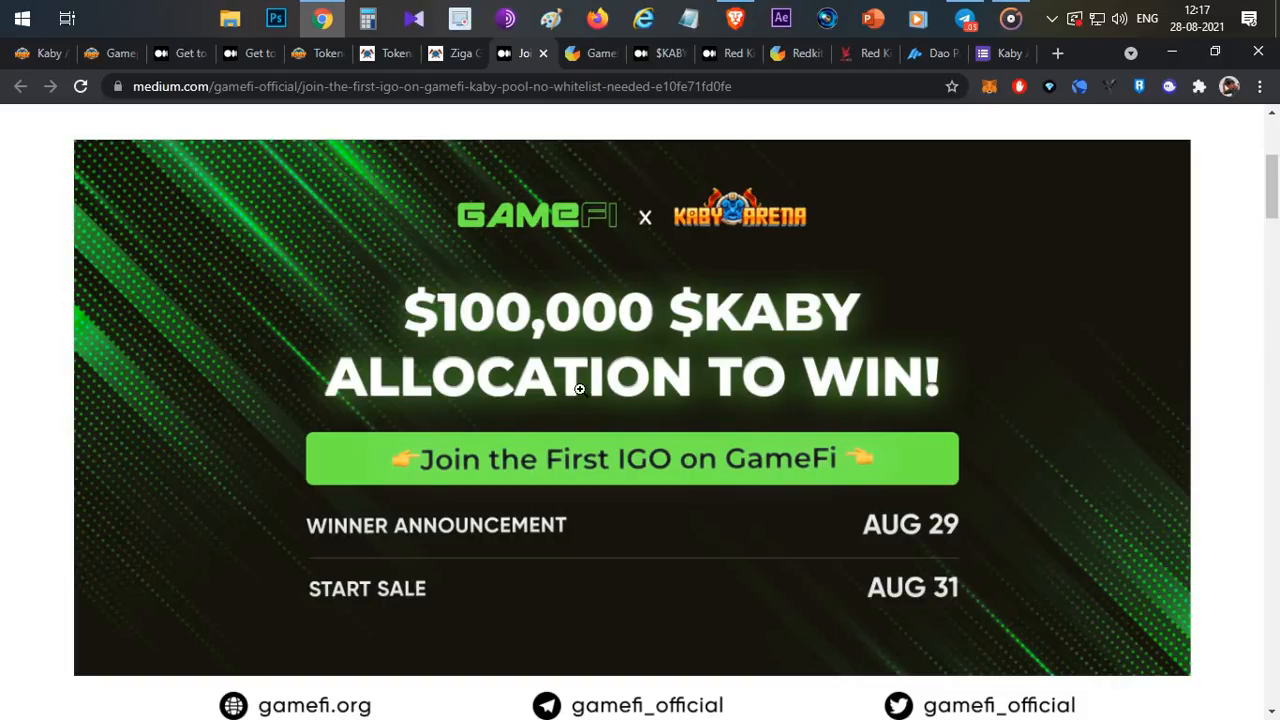
Step: Scroll the Medium GameFi article on the $100,000 $KABY allocation and first IGO
{"action": "scroll", "scroll_direction": "down", "scroll_amount": 3}
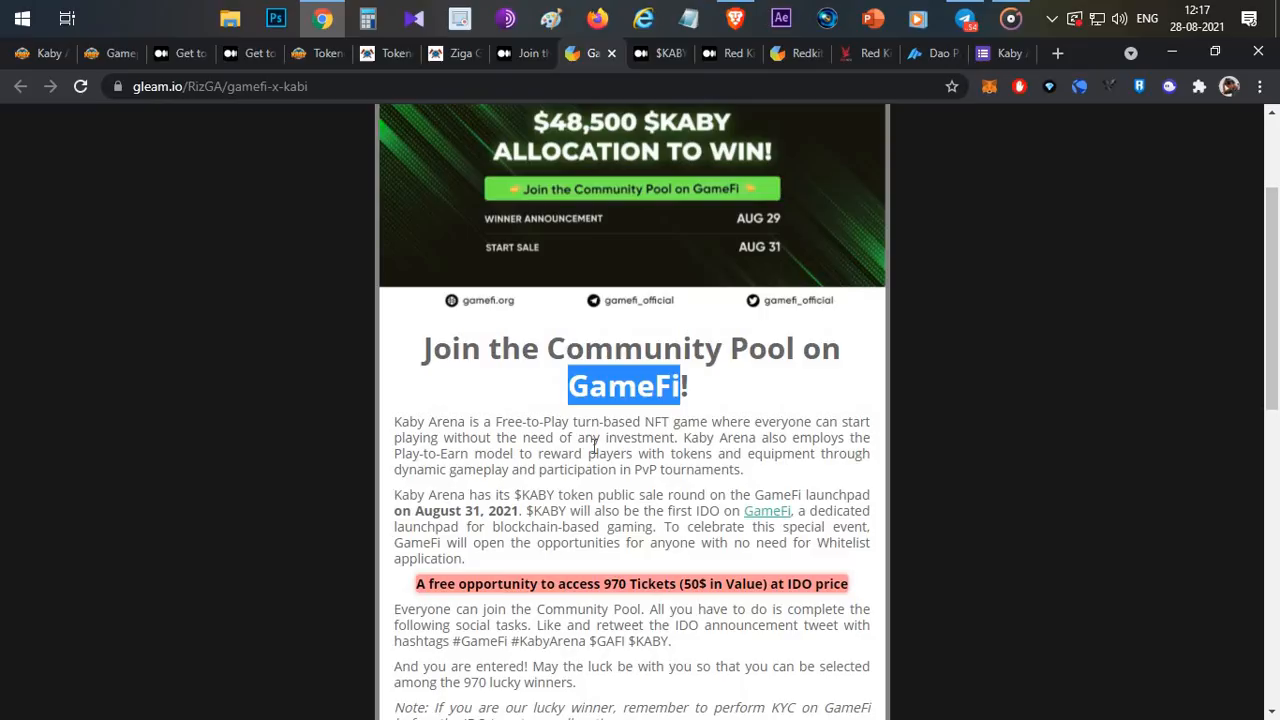
{"action": "mouse_move", "coordinate": [679, 246]}
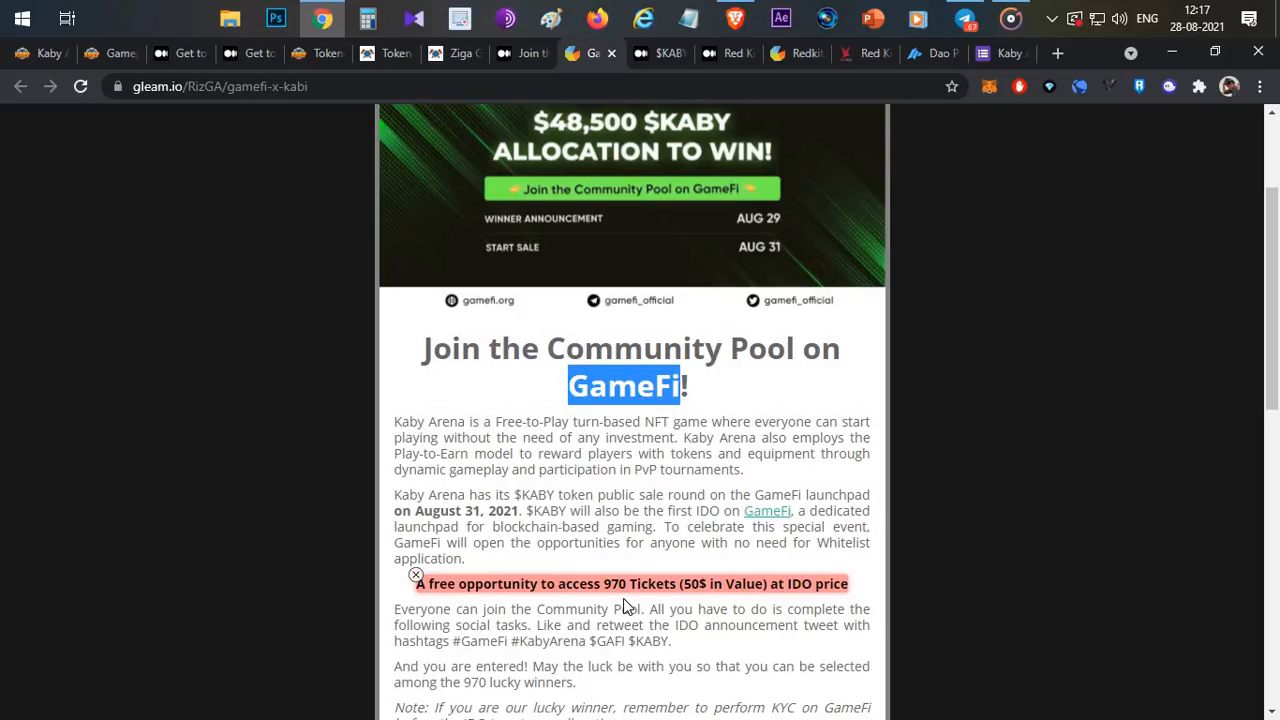
{"action": "mouse_move", "coordinate": [739, 595]}
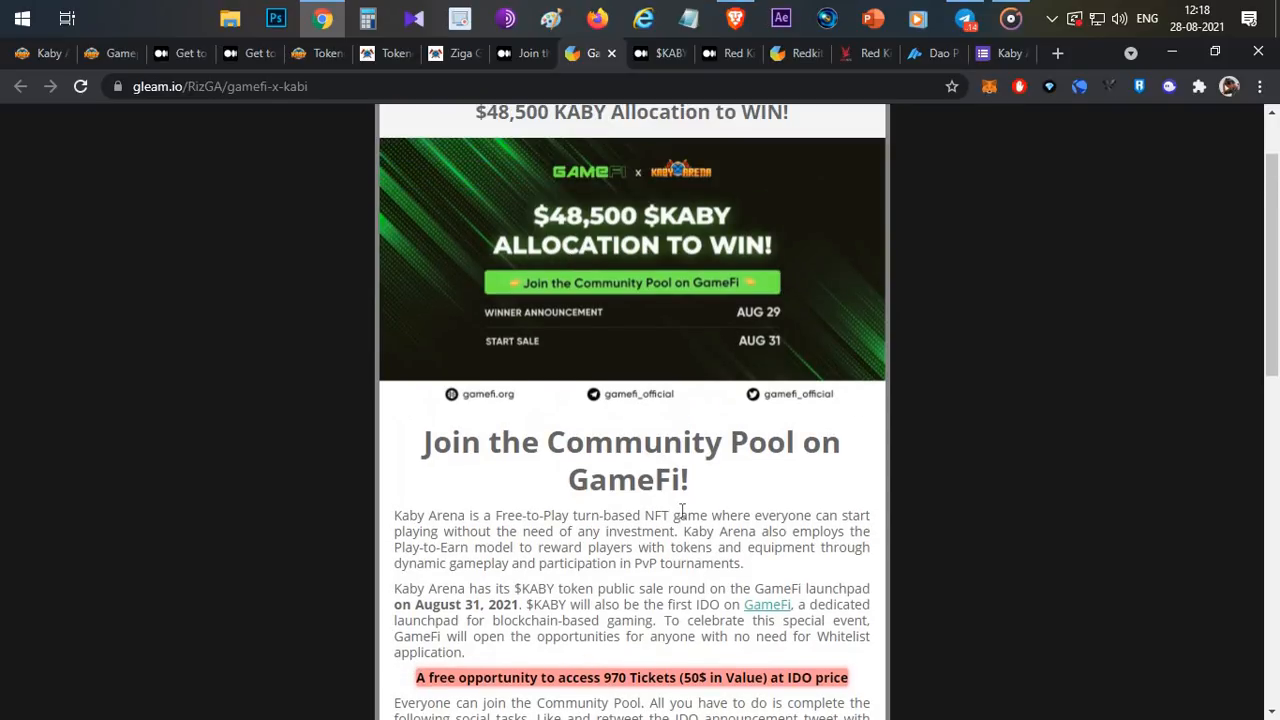
Step: Read Gleam's GameFi Community Pool description offering 970 free tickets at IDO price
{"action": "scroll", "scroll_direction": "down", "scroll_amount": 3}
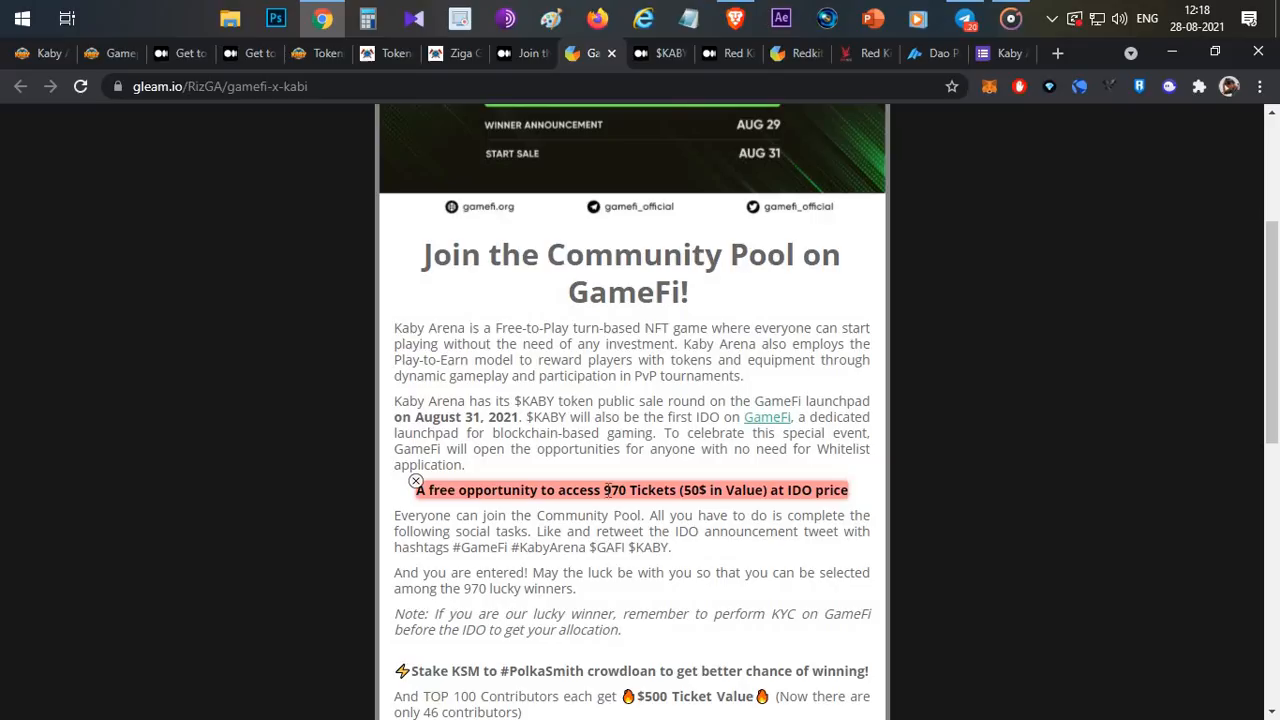
{"action": "left_click", "coordinate": [416, 480]}
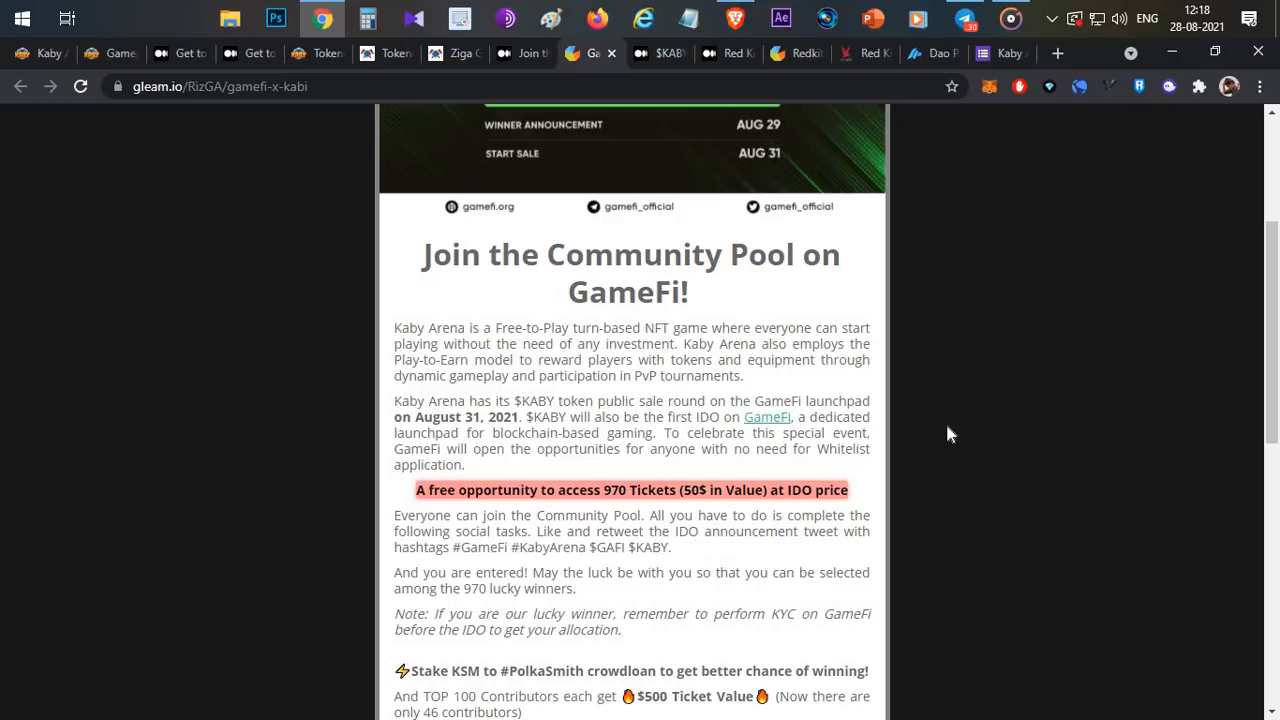
{"action": "mouse_move", "coordinate": [675, 435]}
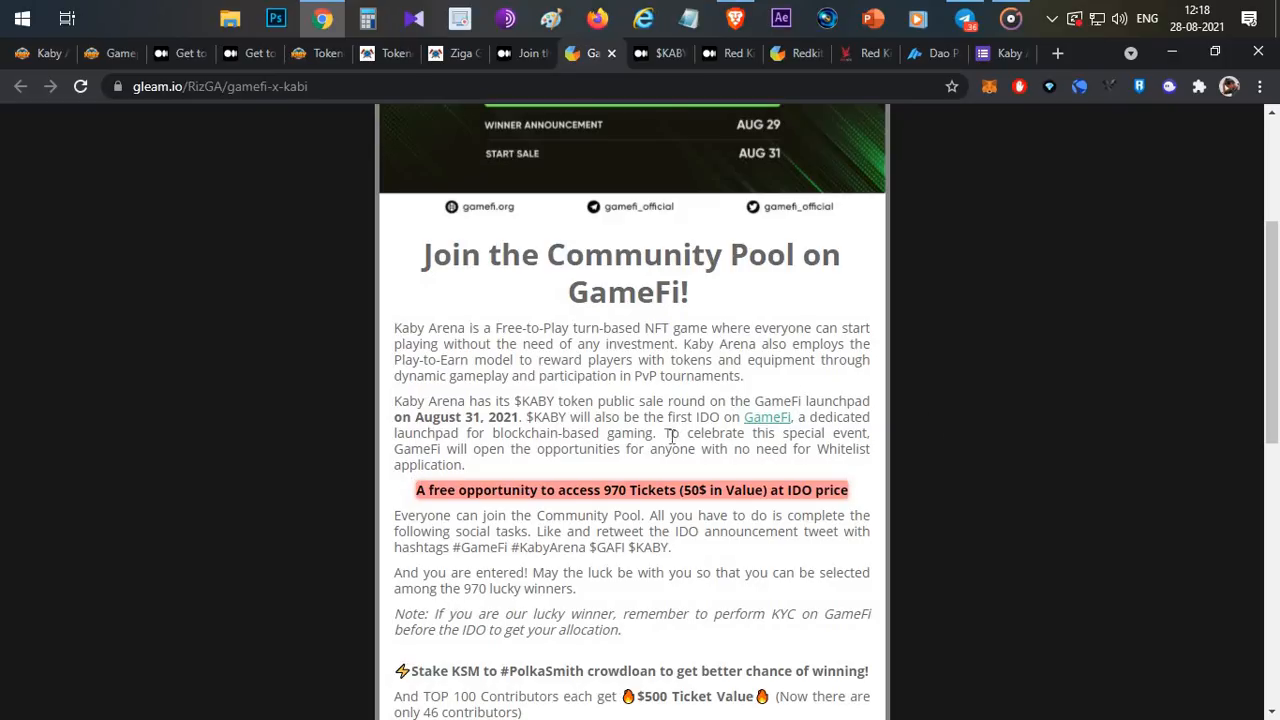
{"action": "mouse_move", "coordinate": [627, 429]}
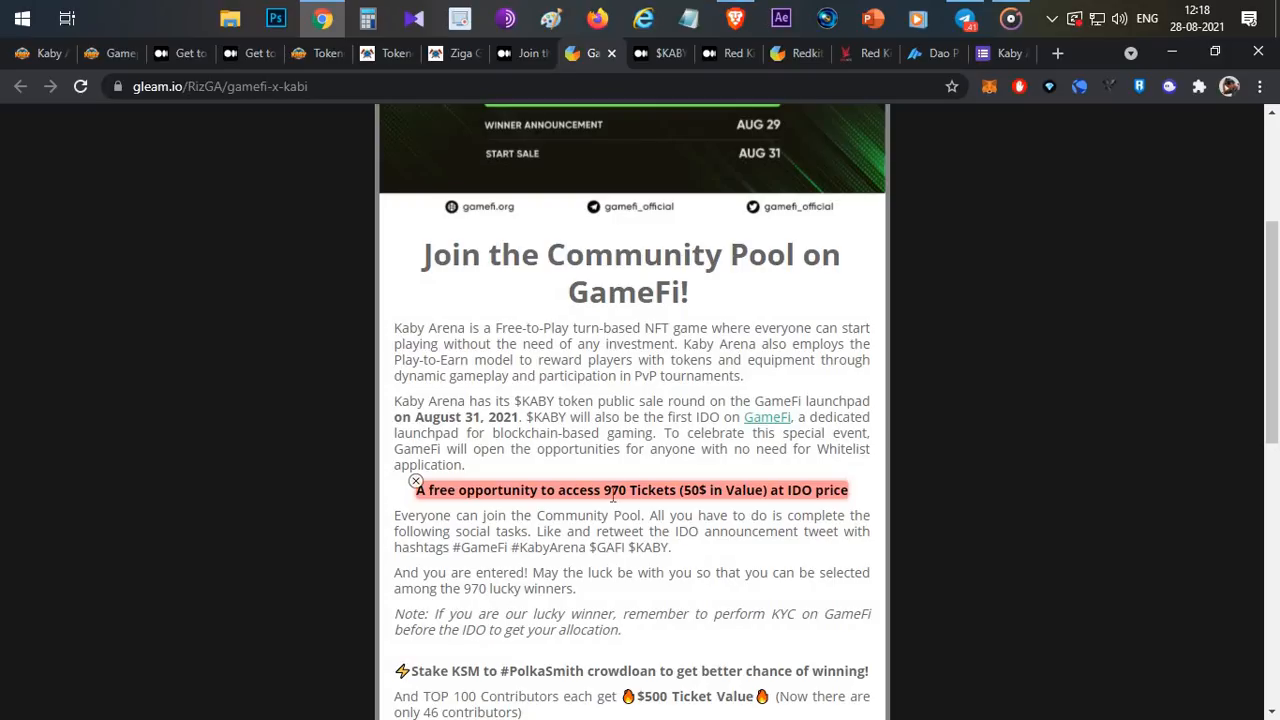
{"action": "mouse_move", "coordinate": [710, 513]}
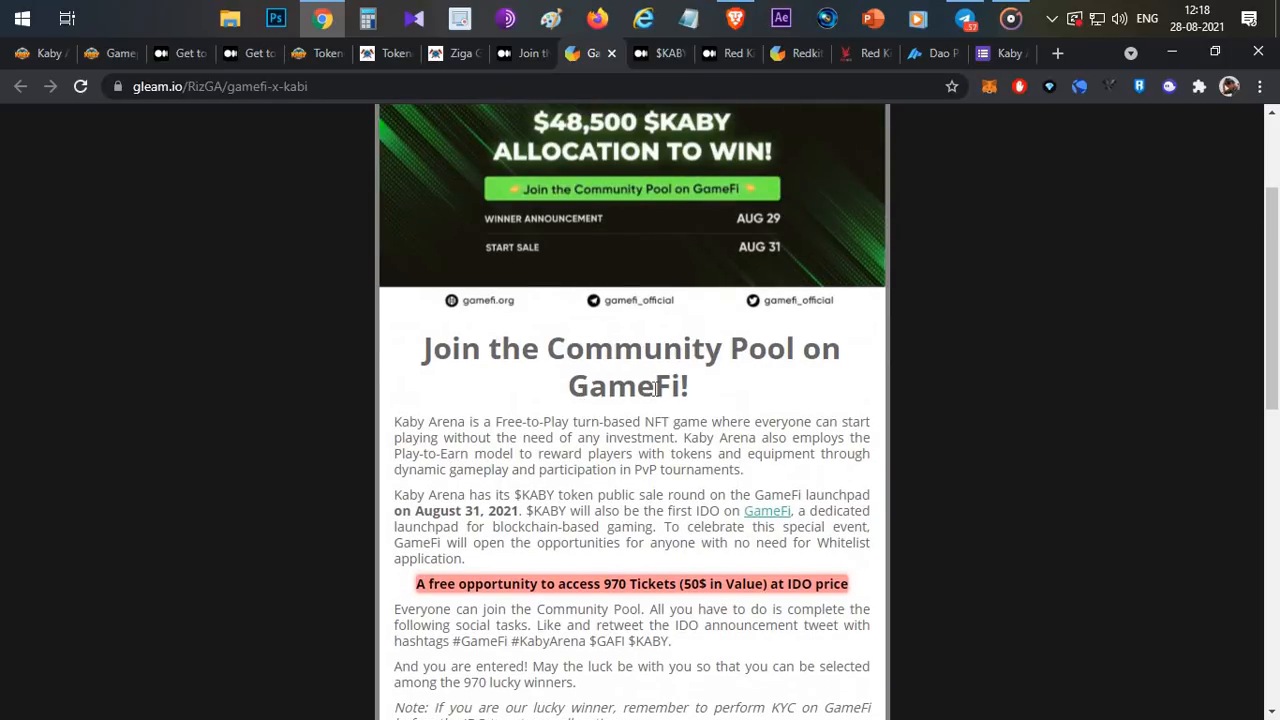
{"action": "mouse_move", "coordinate": [795, 348]}
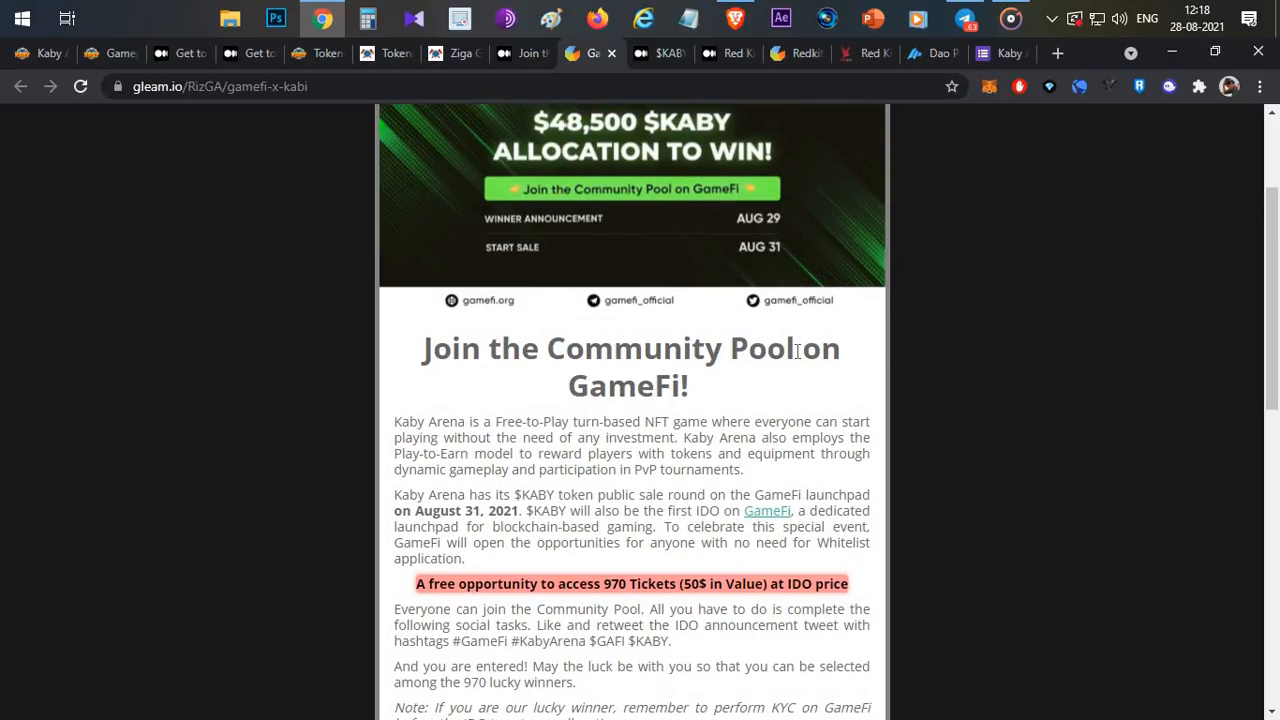
{"action": "left_click", "coordinate": [657, 53]}
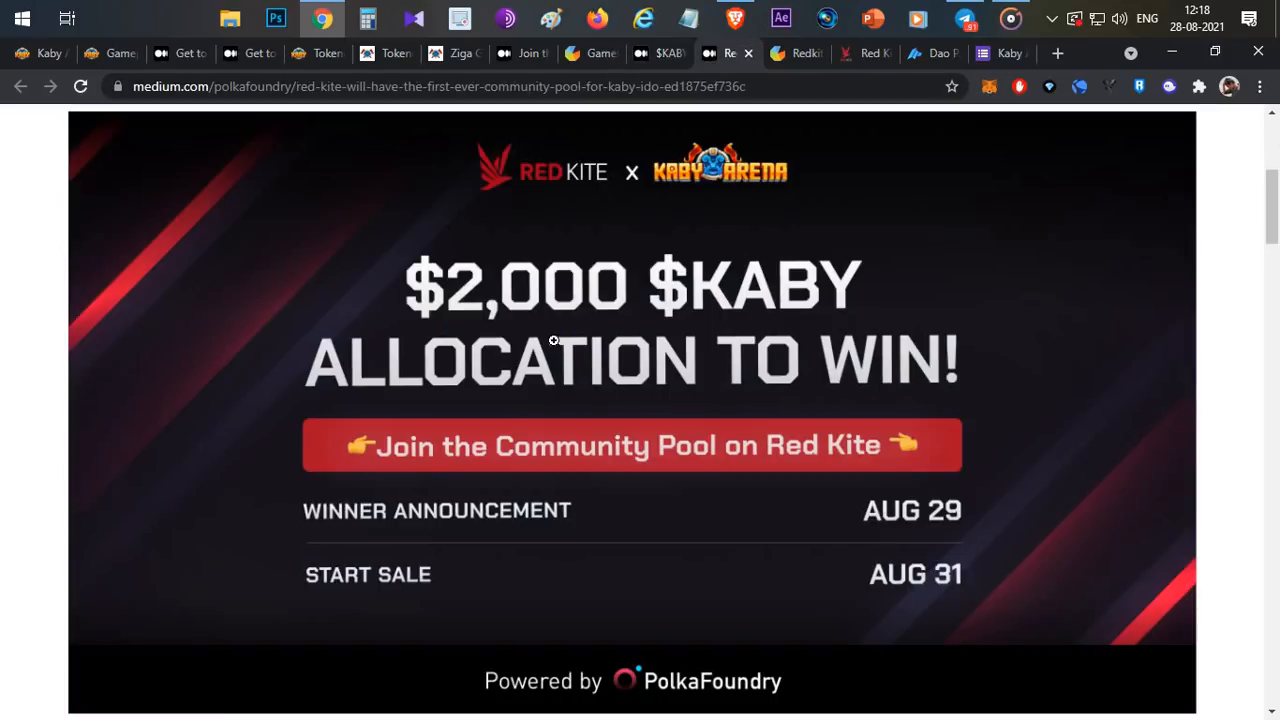
{"action": "mouse_move", "coordinate": [715, 431]}
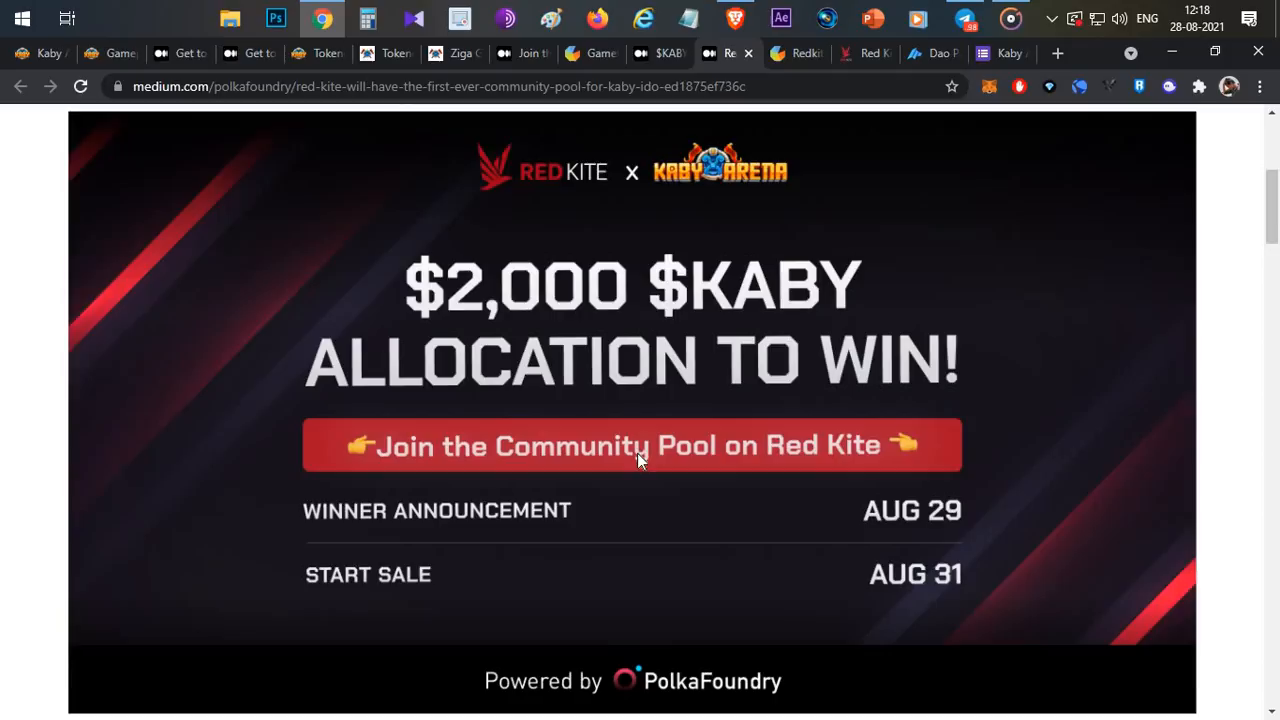
Step: Scroll the Medium Red Kite article announcing the $2,000 $KABY community pool
{"action": "scroll", "scroll_direction": "down", "scroll_amount": 3}
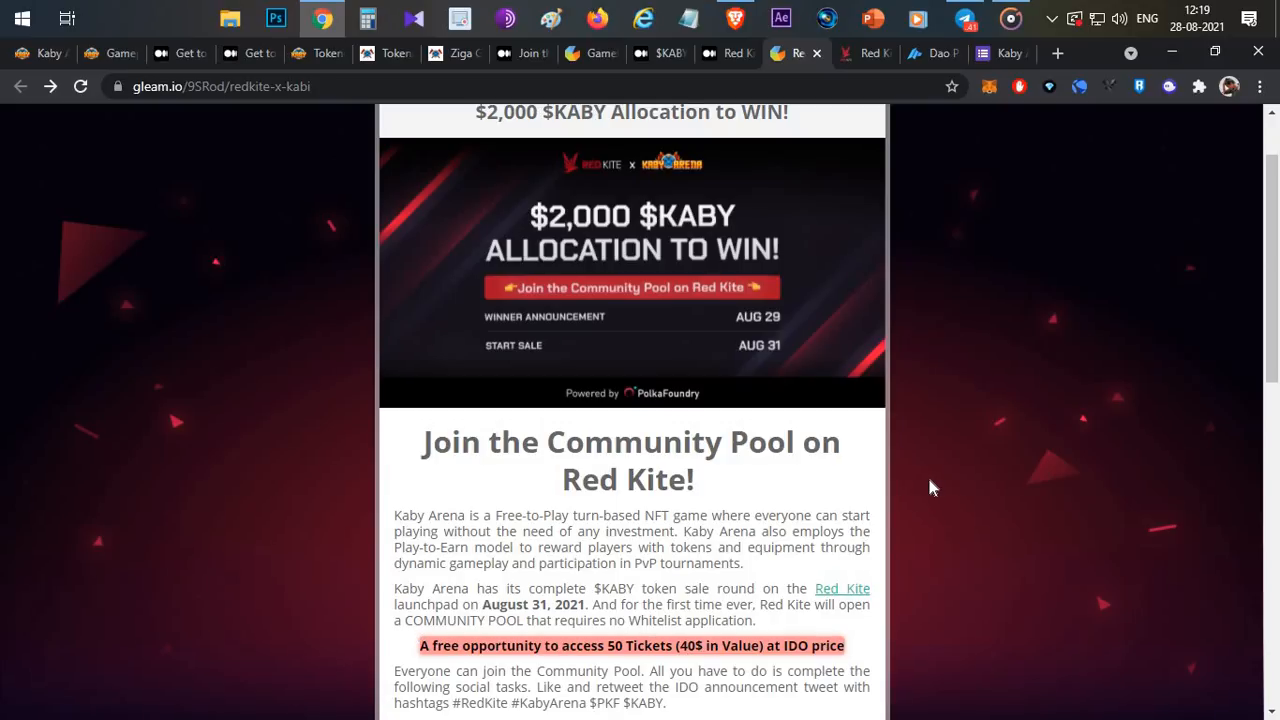
{"action": "mouse_move", "coordinate": [940, 466]}
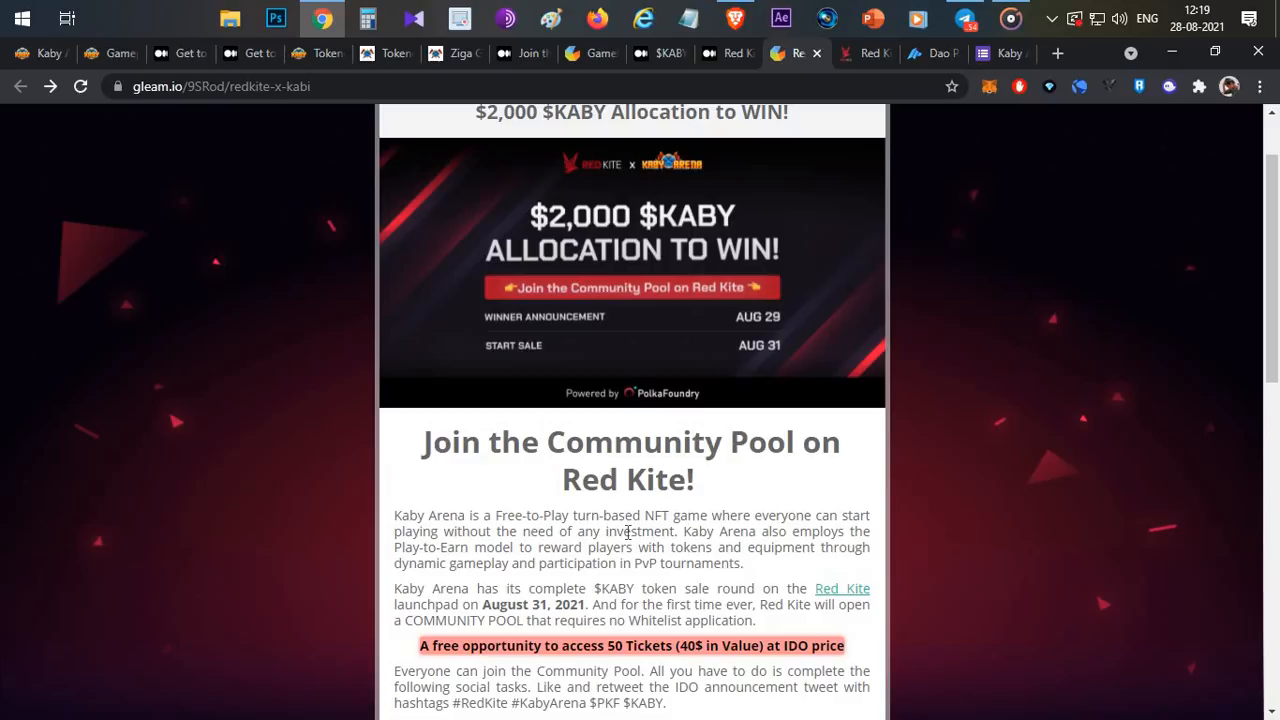
Step: Scroll the Red Kite giveaway's 50-ticket description down to its social entry tasks
{"action": "scroll", "scroll_direction": "down", "scroll_amount": 3}
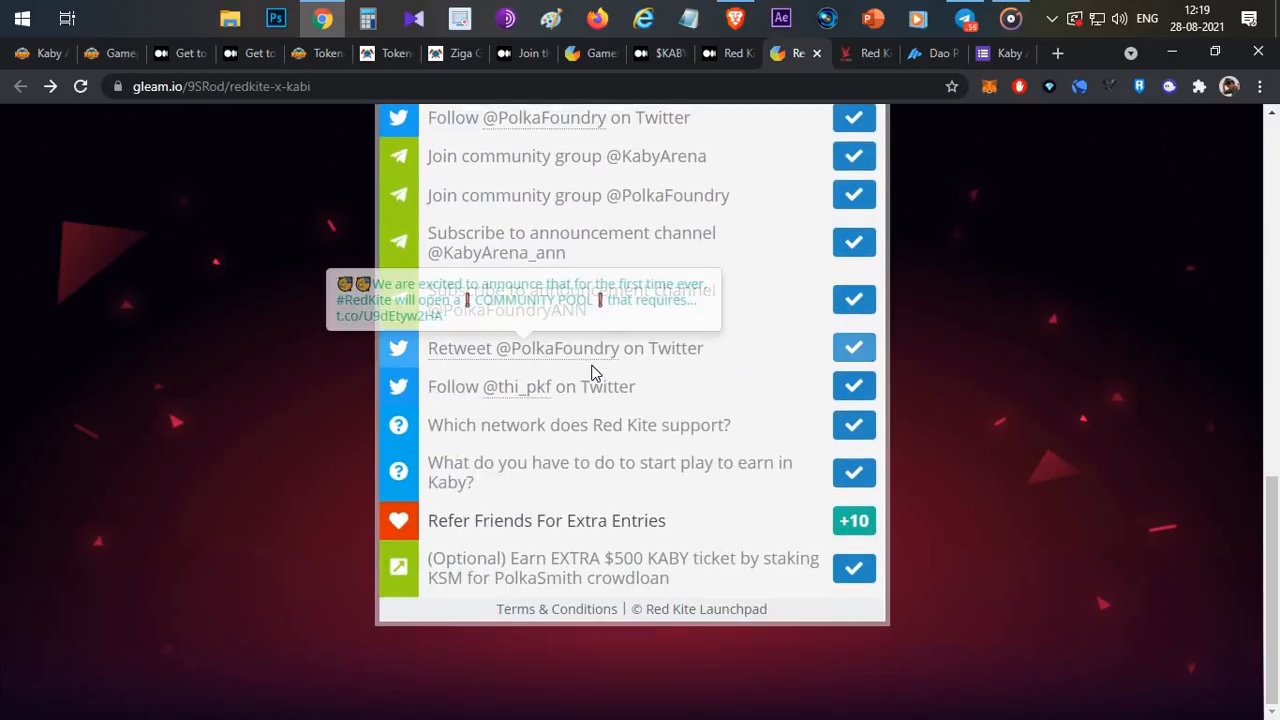
{"action": "scroll", "scroll_direction": "up", "scroll_amount": 3}
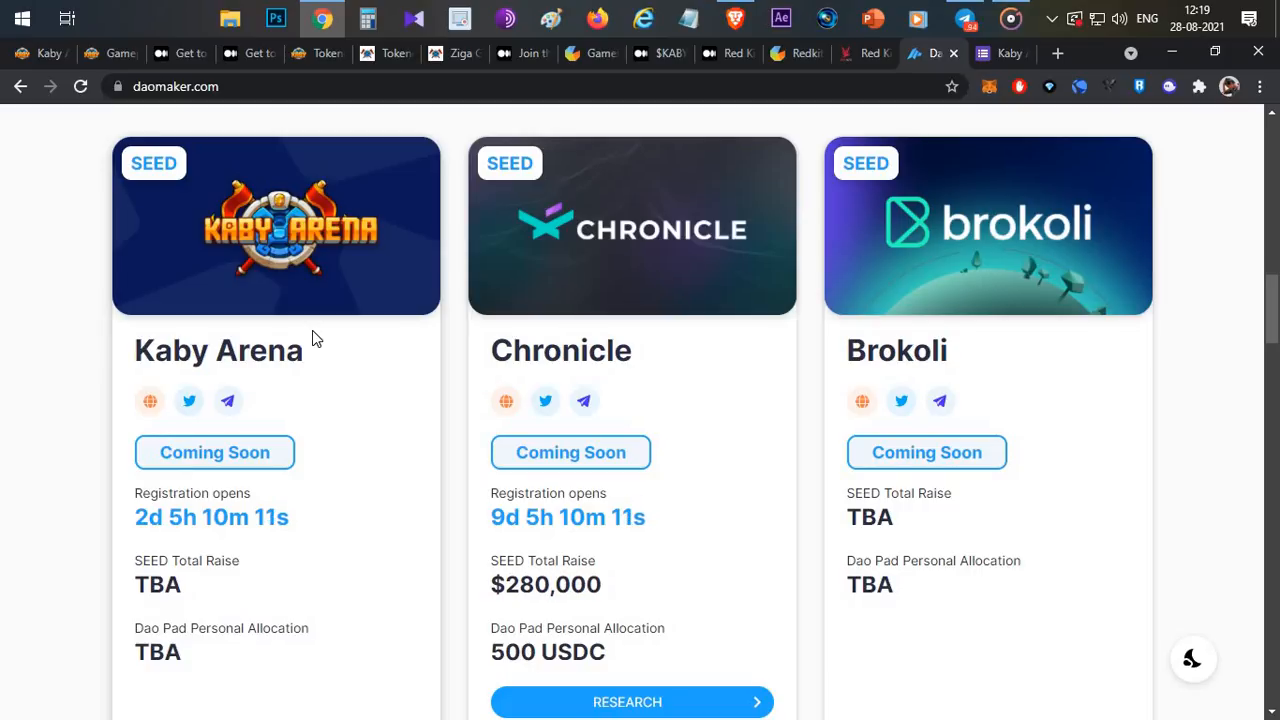
{"action": "mouse_move", "coordinate": [360, 406]}
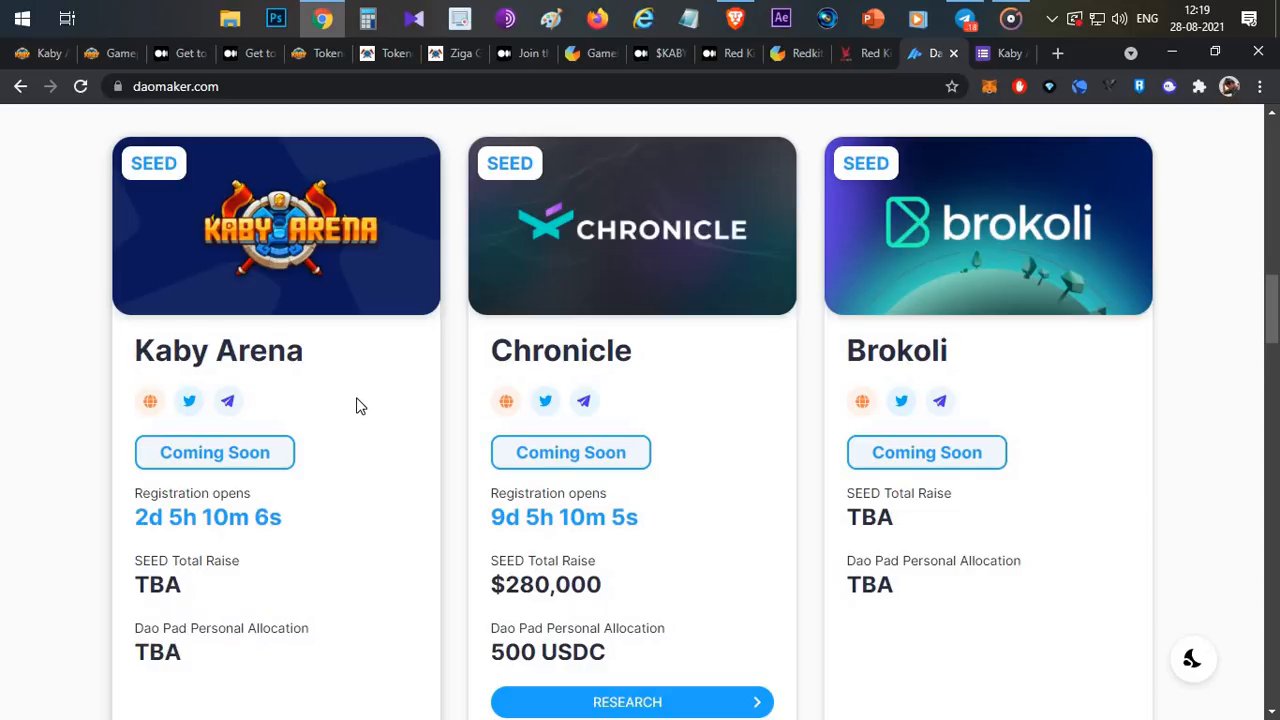
{"action": "mouse_move", "coordinate": [726, 349]}
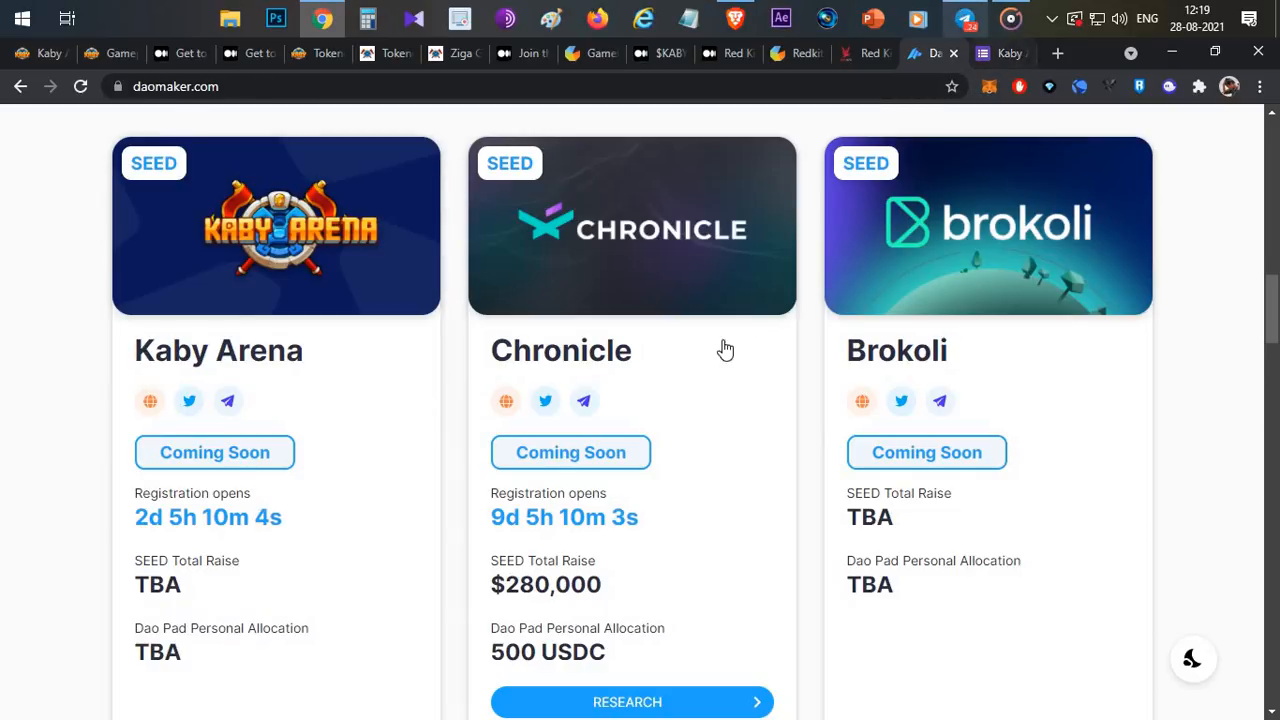
Step: View DAO Maker's Kaby Arena SEED card with registration coming soon and raise TBA
{"action": "left_click", "coordinate": [953, 18]}
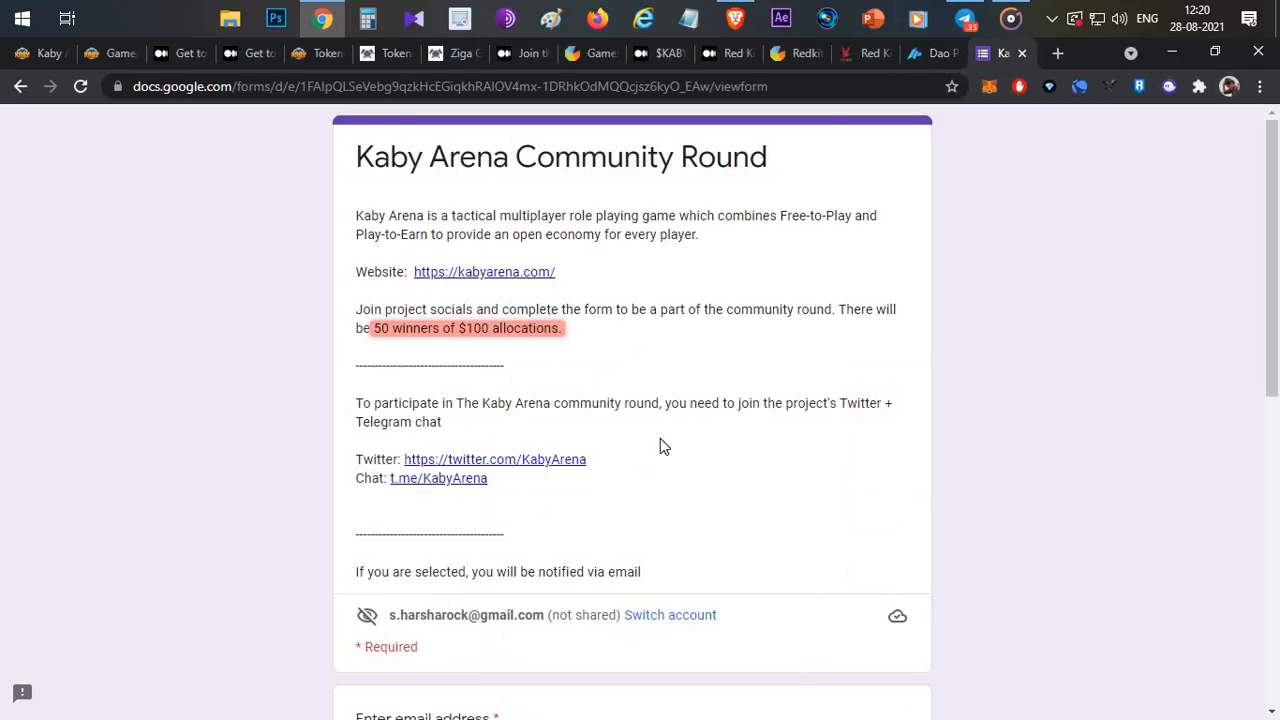
{"action": "mouse_move", "coordinate": [599, 349]}
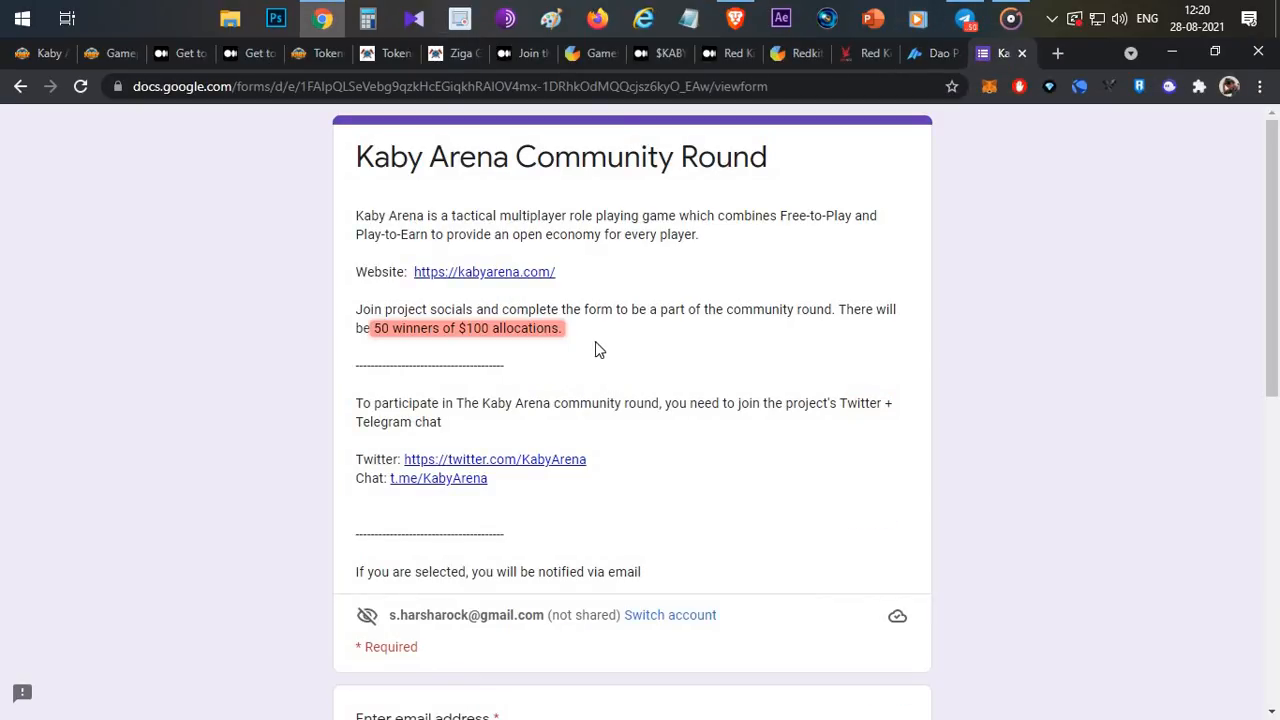
{"action": "mouse_move", "coordinate": [434, 350]}
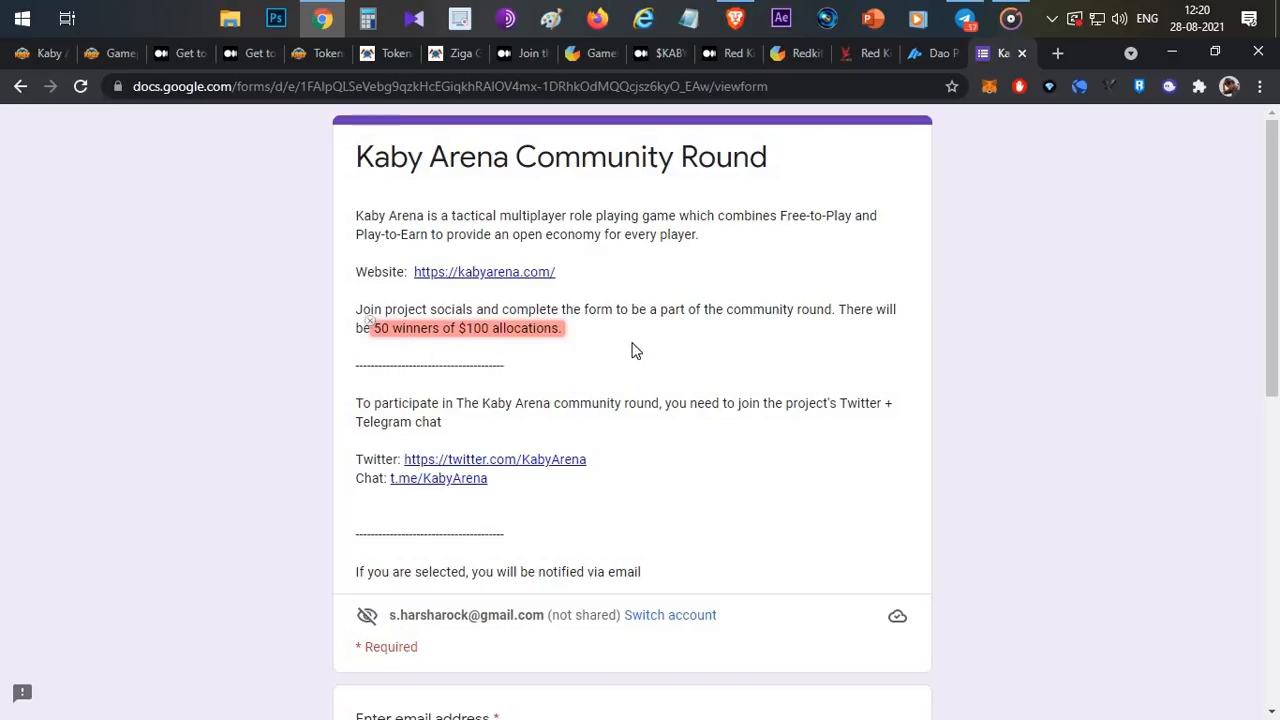
{"action": "mouse_move", "coordinate": [597, 368]}
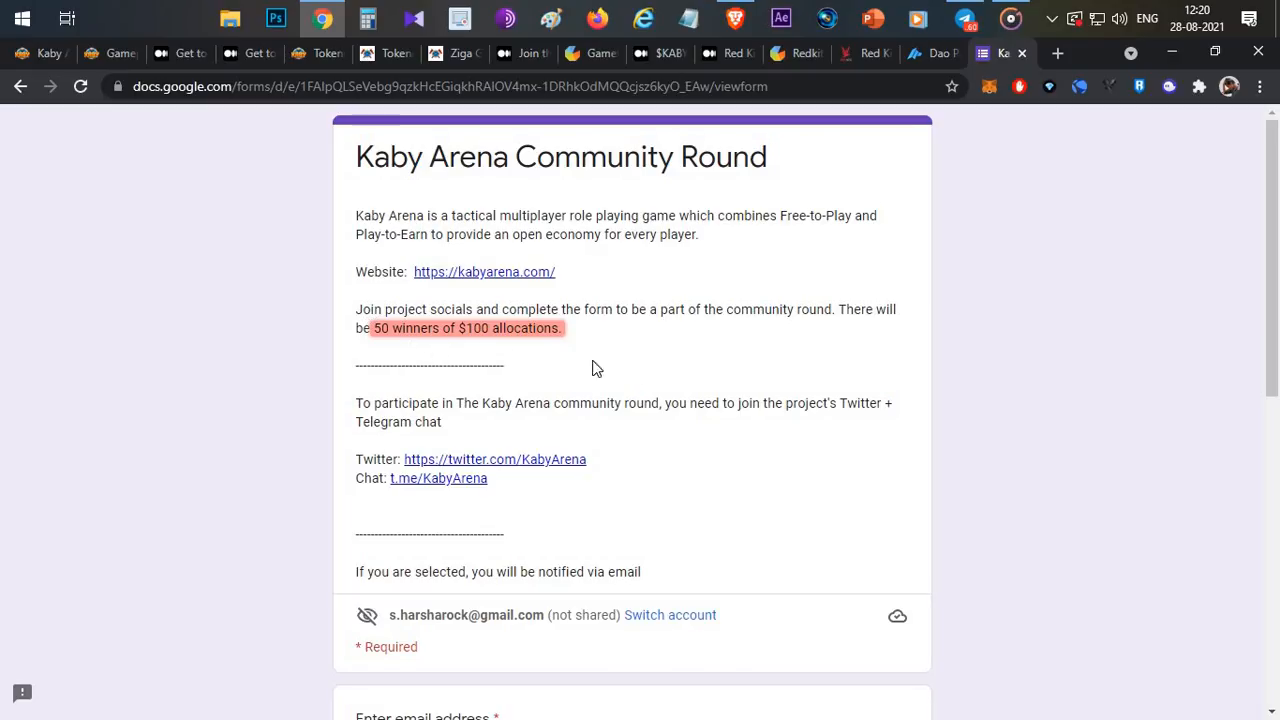
{"action": "mouse_move", "coordinate": [658, 340]}
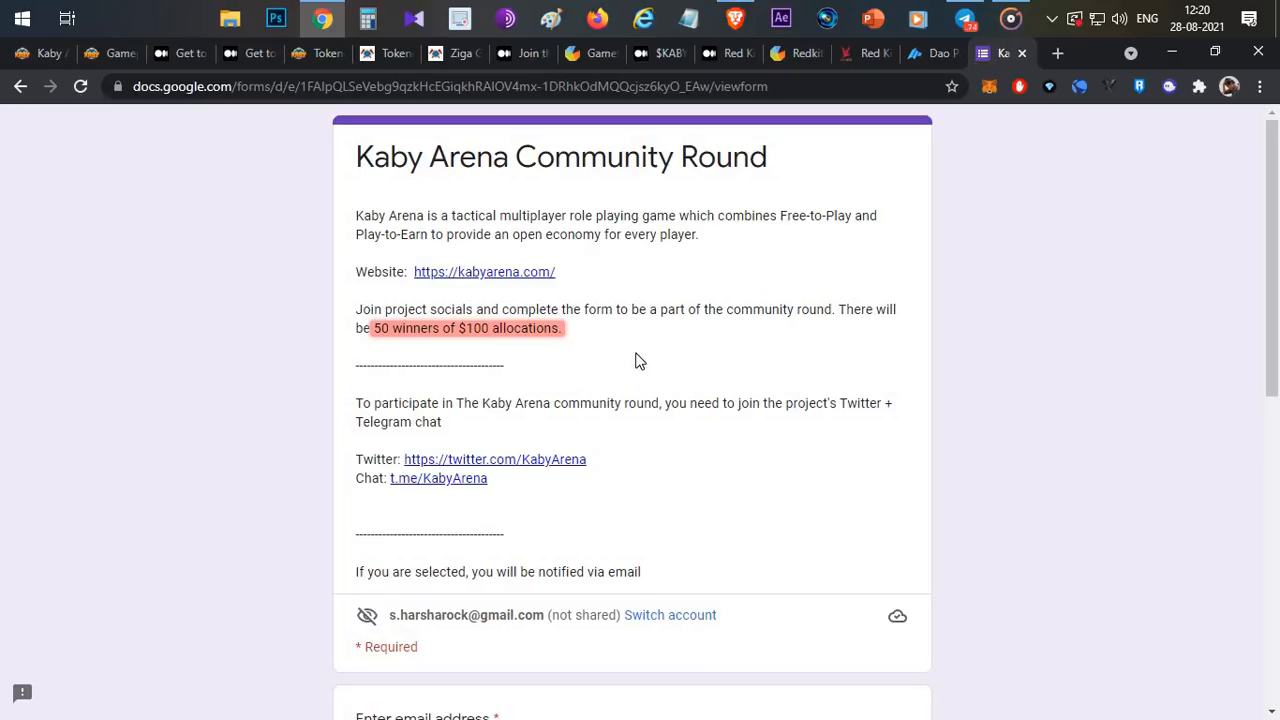
Step: Return from the Community Round form (50 winners, $100 allocations) to the Kaby Arena website
{"action": "left_click", "coordinate": [484, 271]}
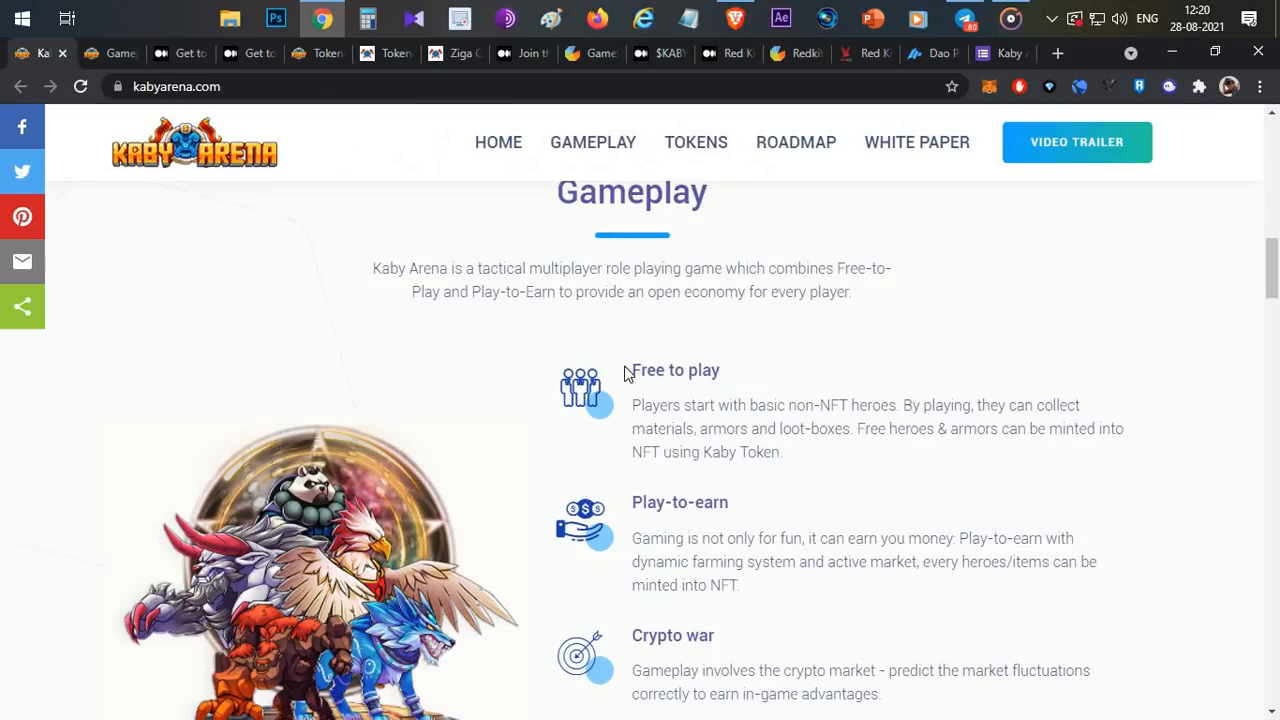
Step: Scroll up to the 'Free to play and Play to earn' hero banner
{"action": "scroll", "scroll_direction": "up", "scroll_amount": 3}
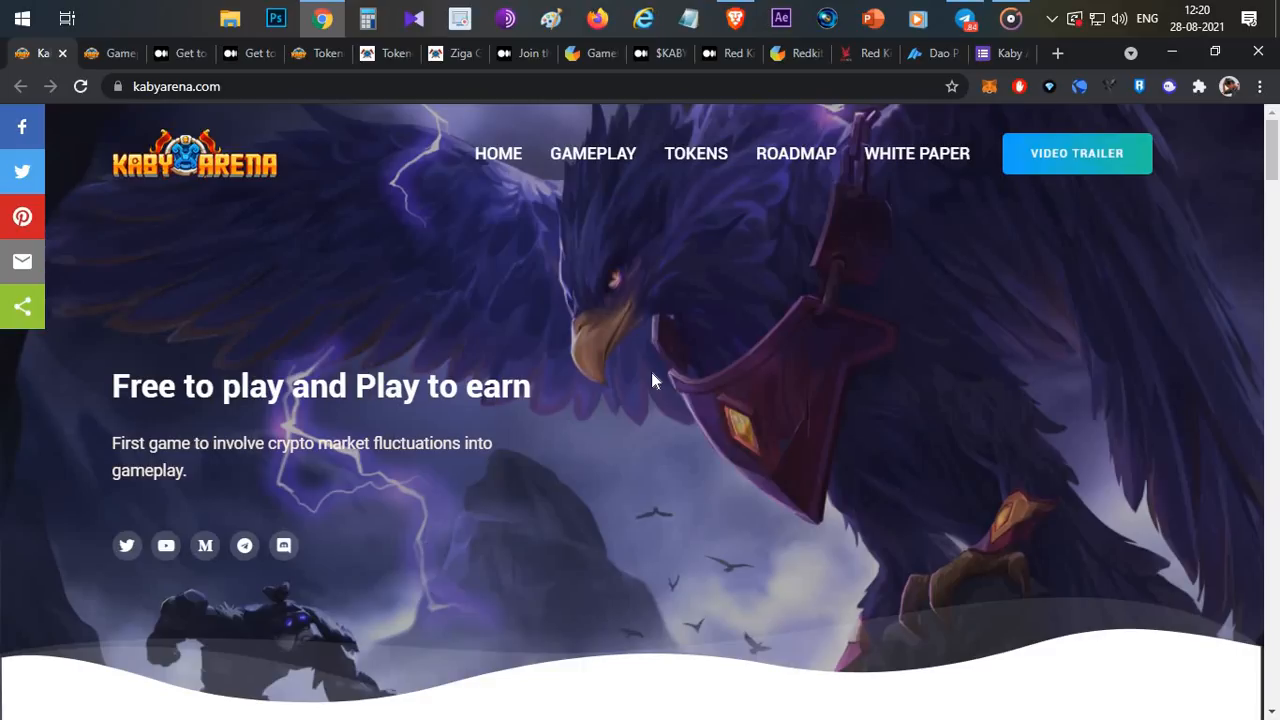
{"action": "mouse_move", "coordinate": [641, 372]}
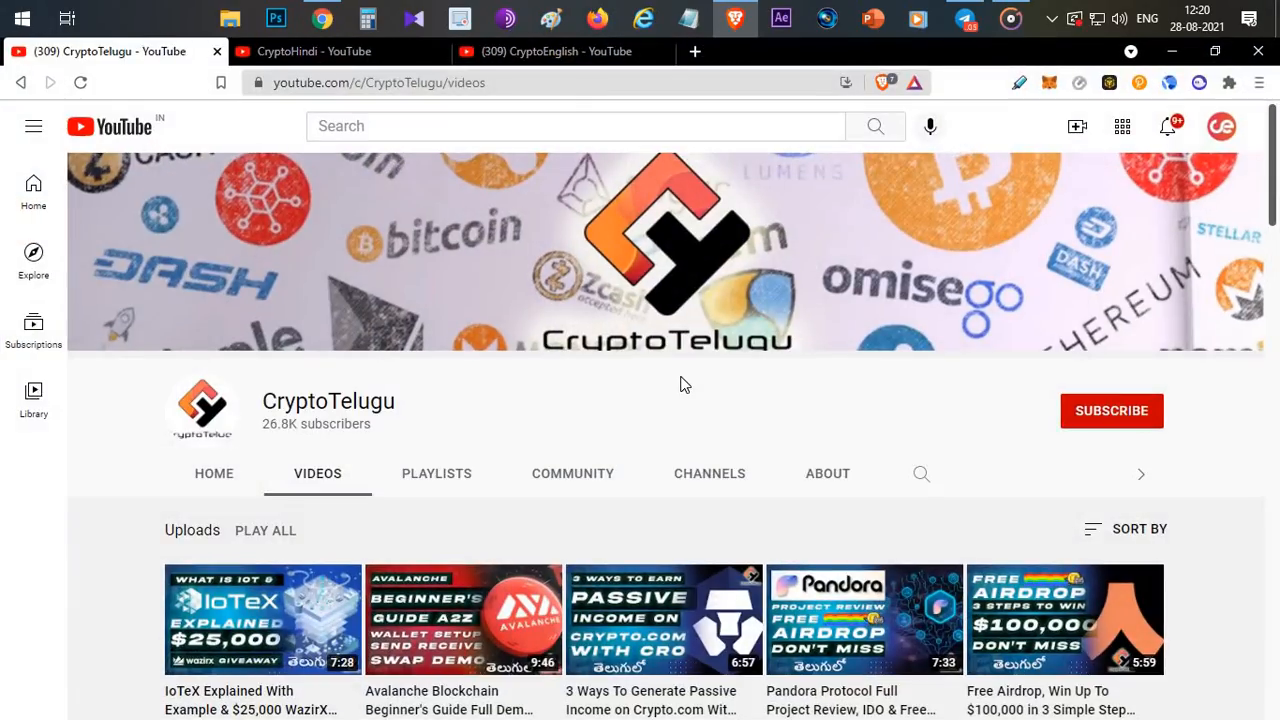
{"action": "mouse_move", "coordinate": [1136, 425]}
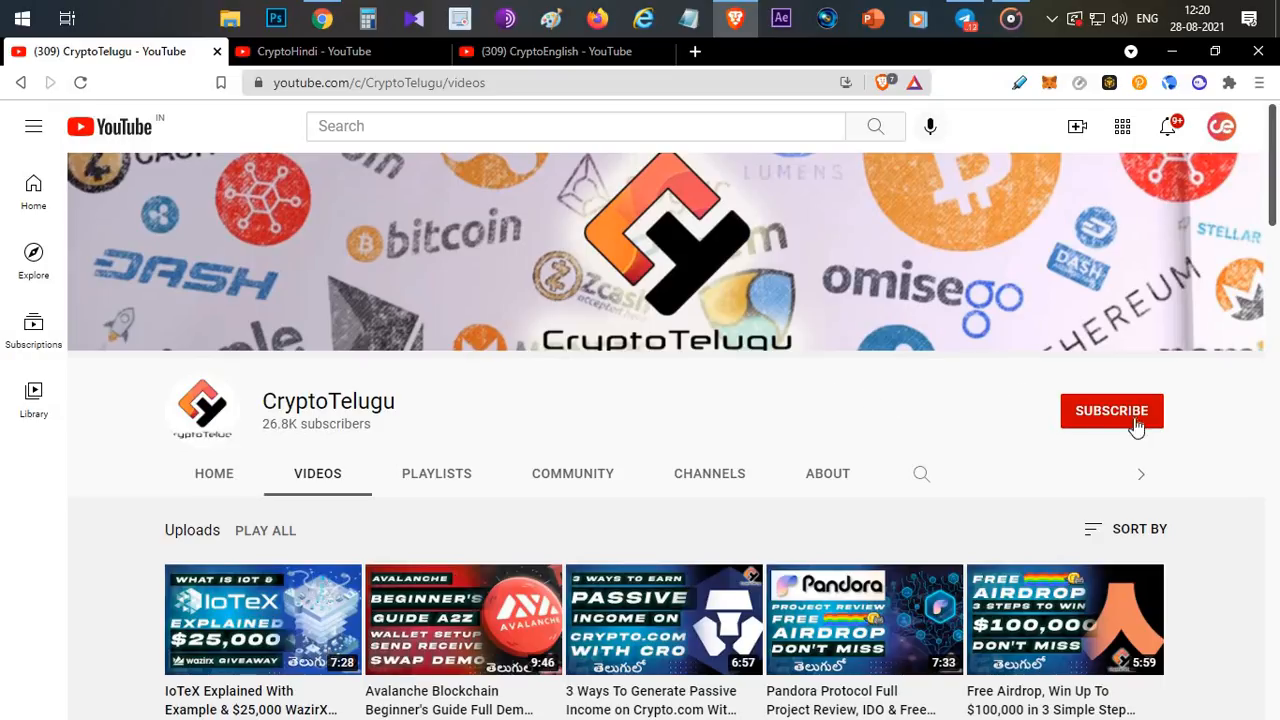
{"action": "mouse_move", "coordinate": [660, 386]}
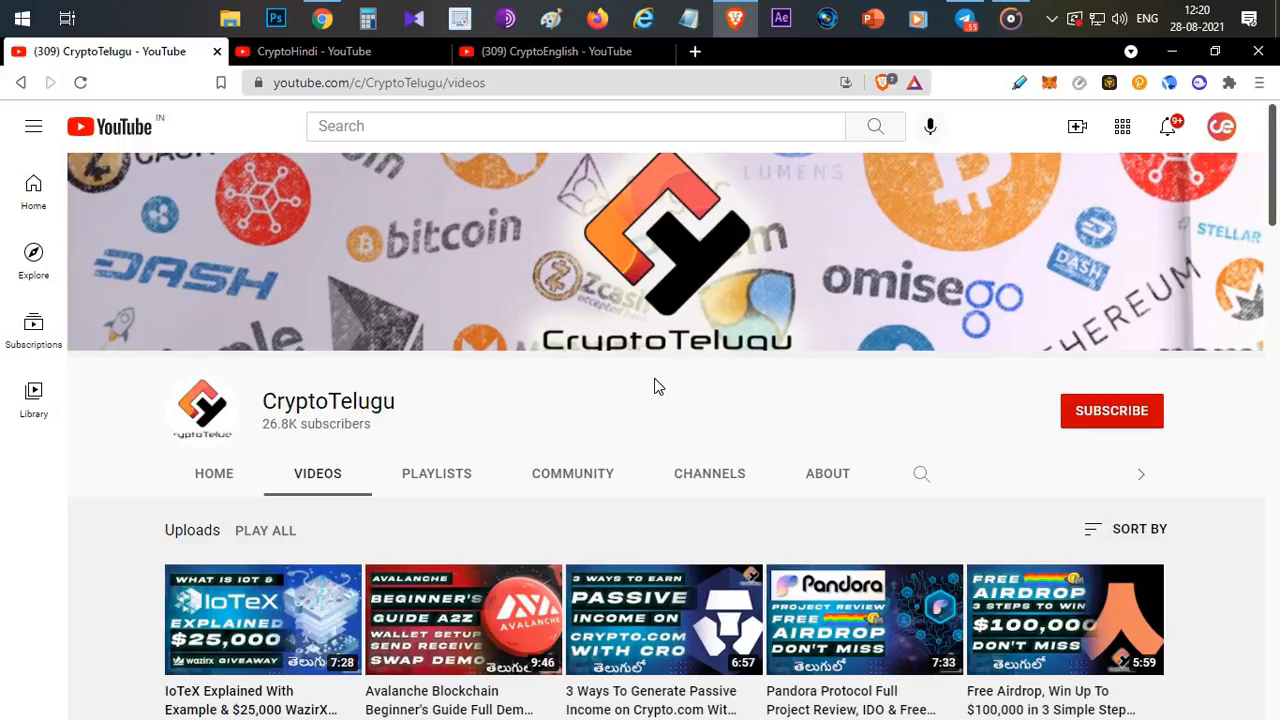
{"action": "mouse_move", "coordinate": [667, 388]}
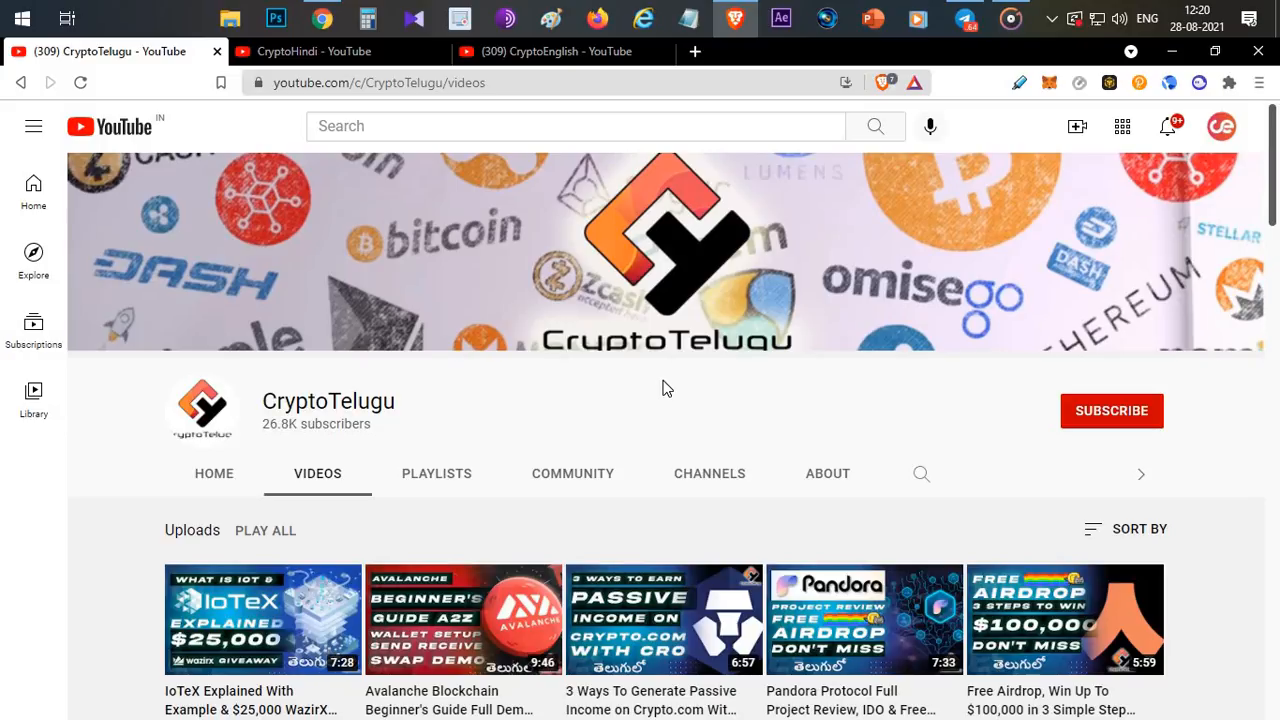
{"action": "mouse_move", "coordinate": [695, 375]}
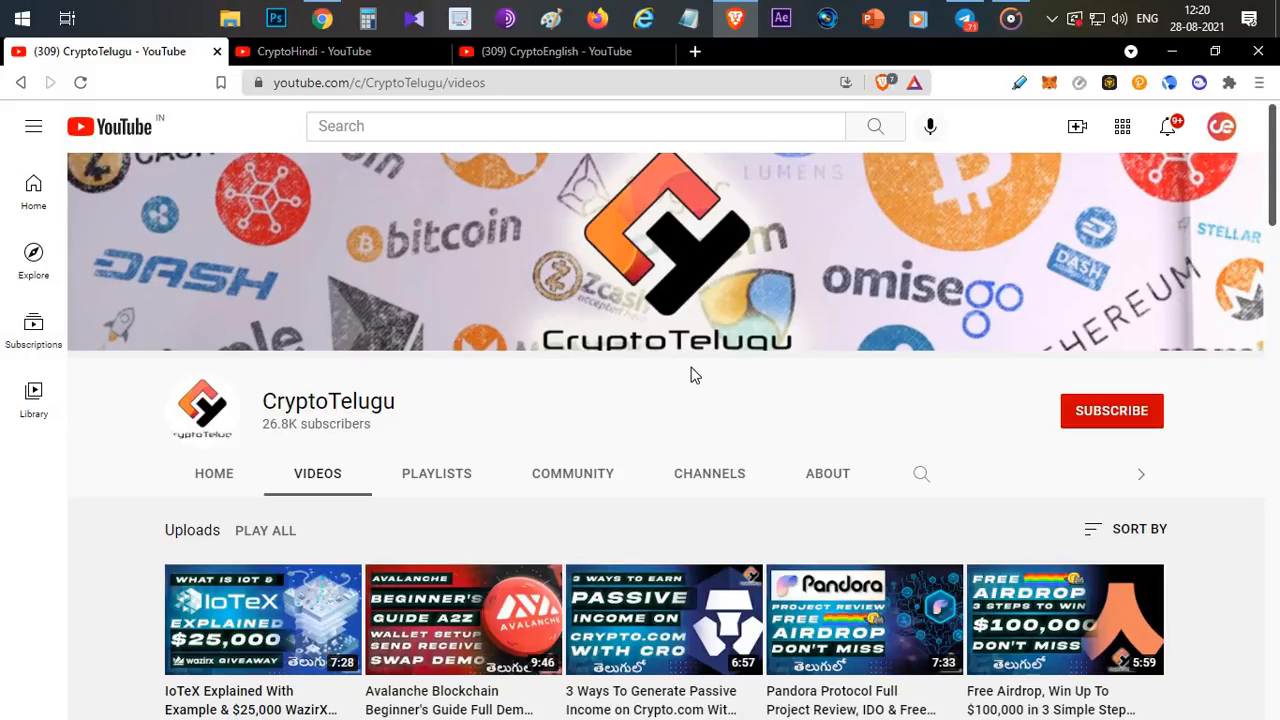